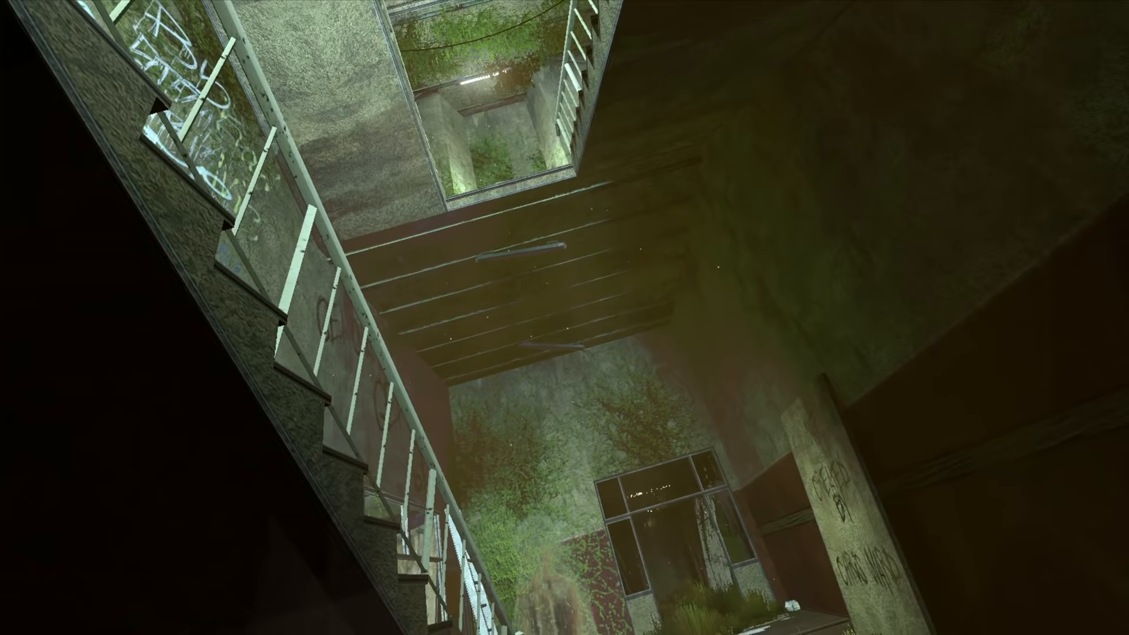
mouse_move(564, 318)
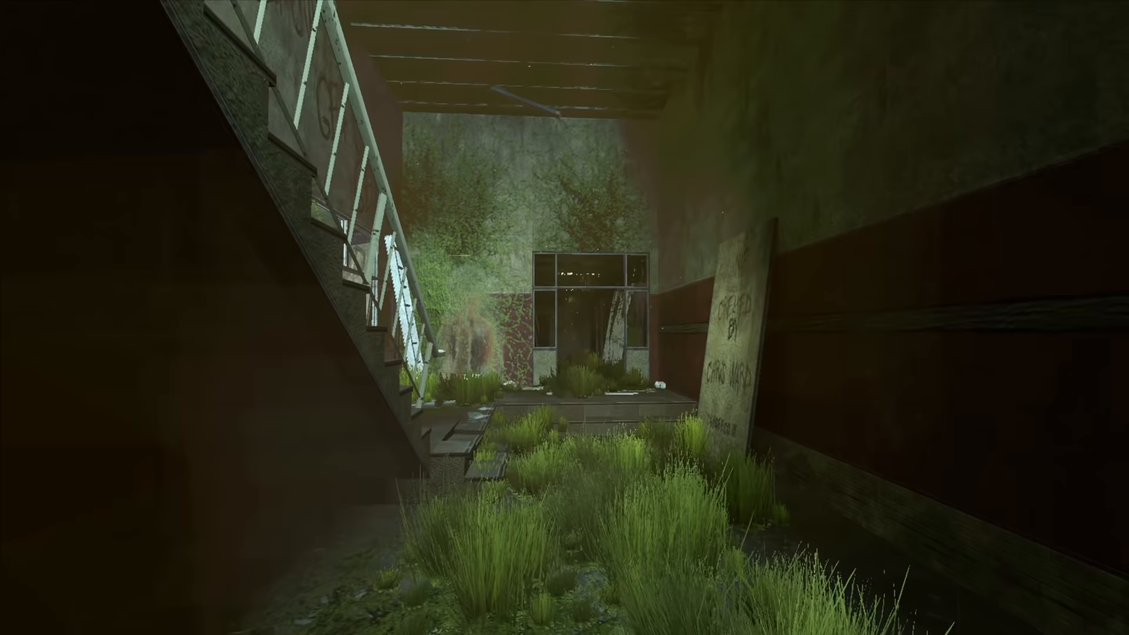
mouse_move(565, 318)
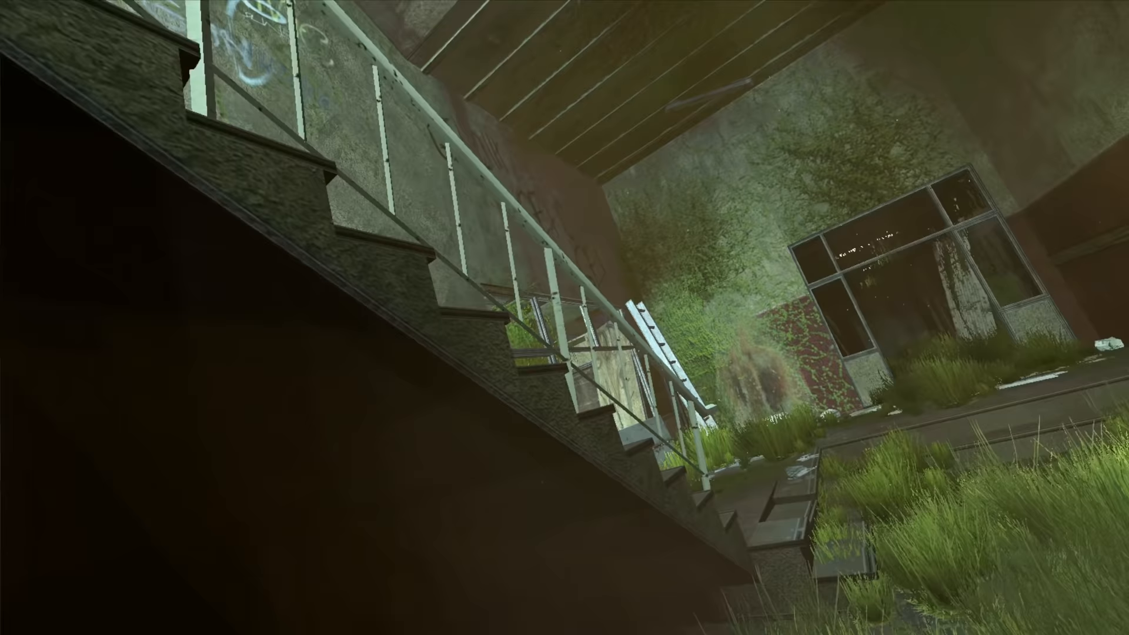
mouse_move(564, 318)
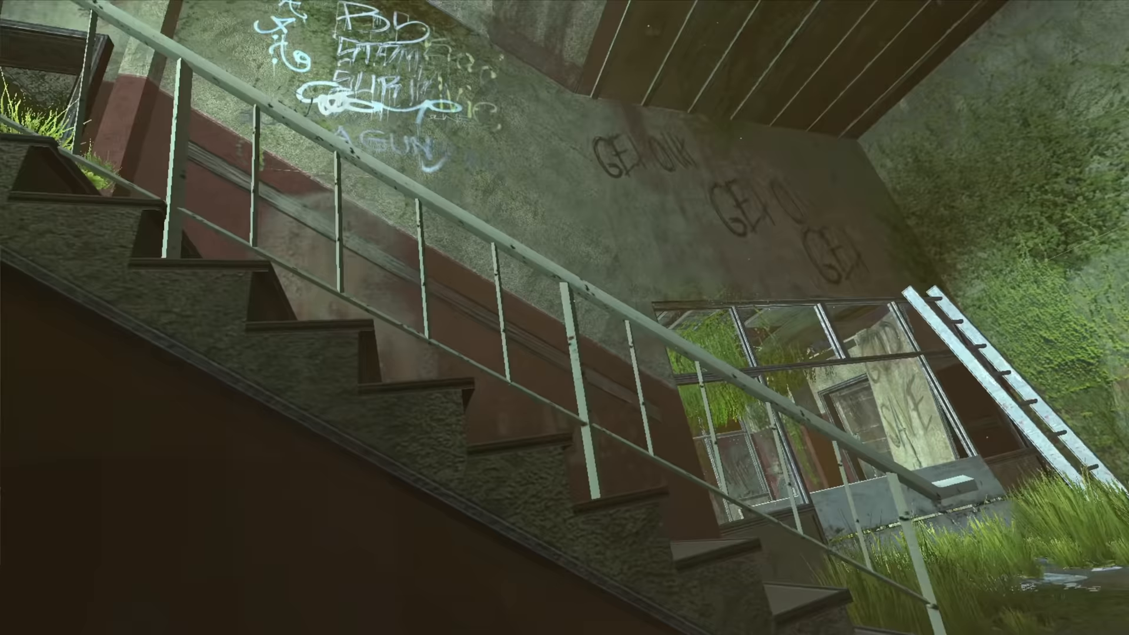
mouse_move(564, 317)
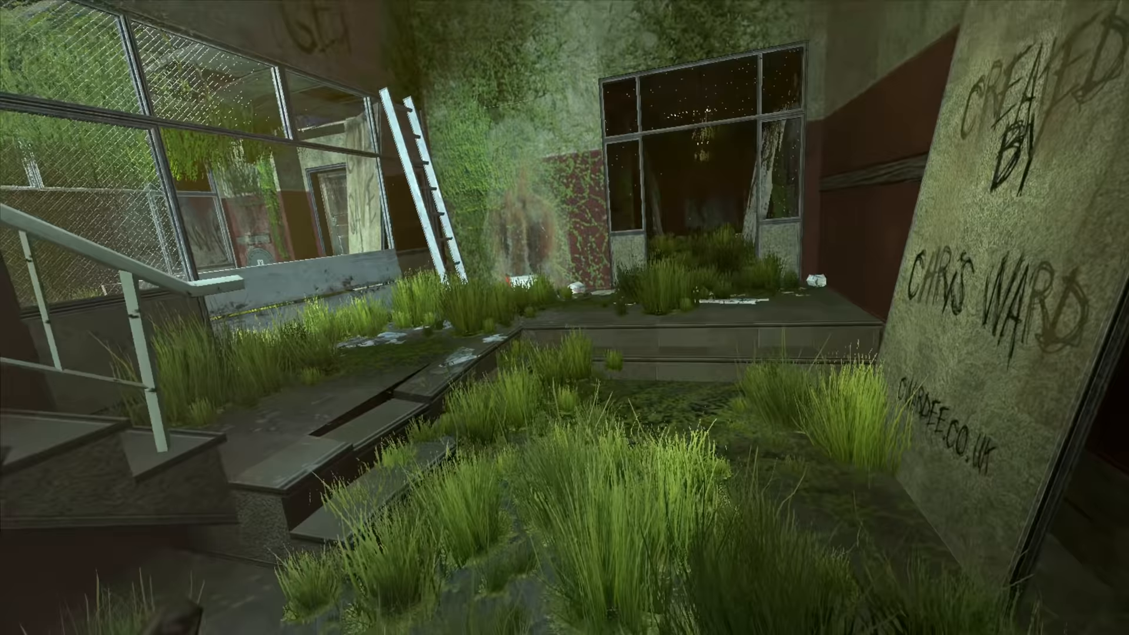
mouse_move(564, 317)
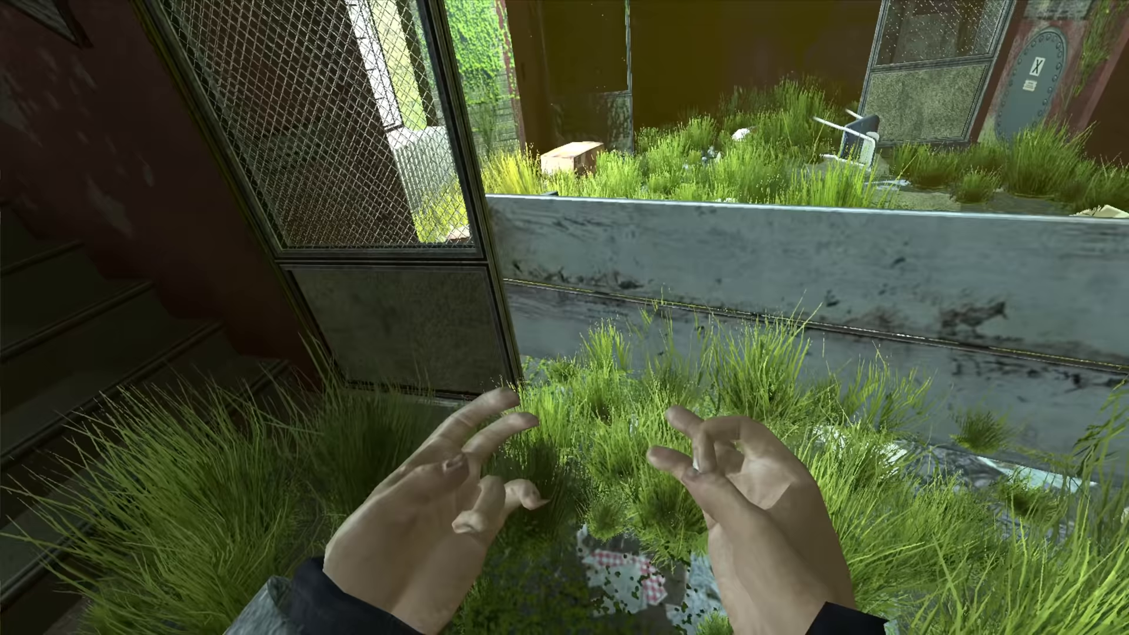
mouse_move(565, 318)
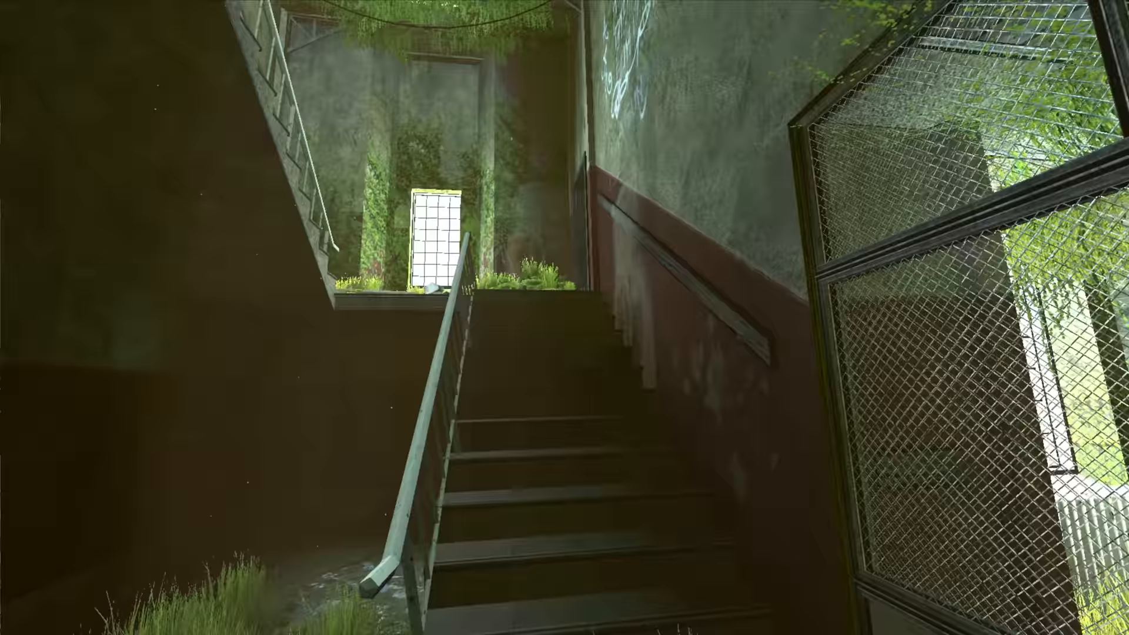
mouse_move(564, 318)
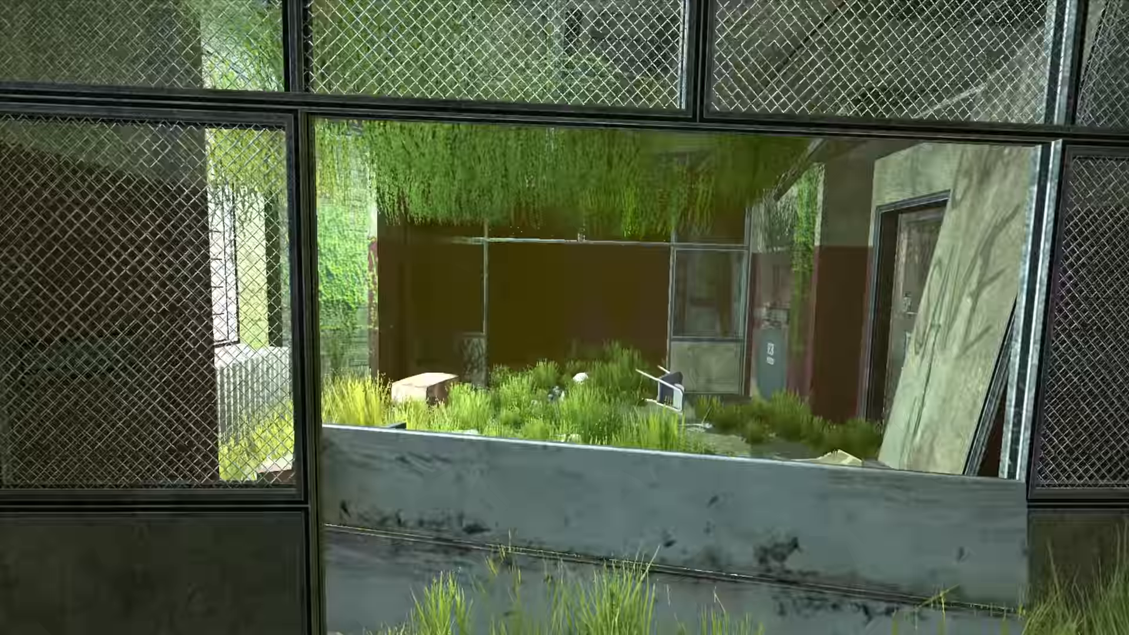
mouse_move(564, 317)
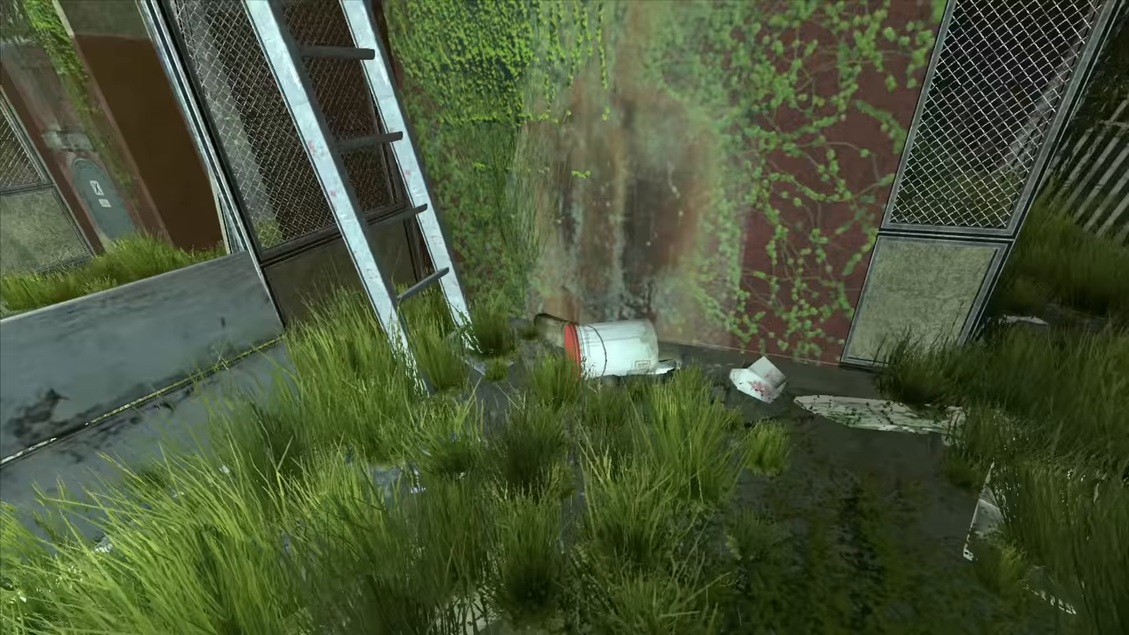
mouse_move(564, 317)
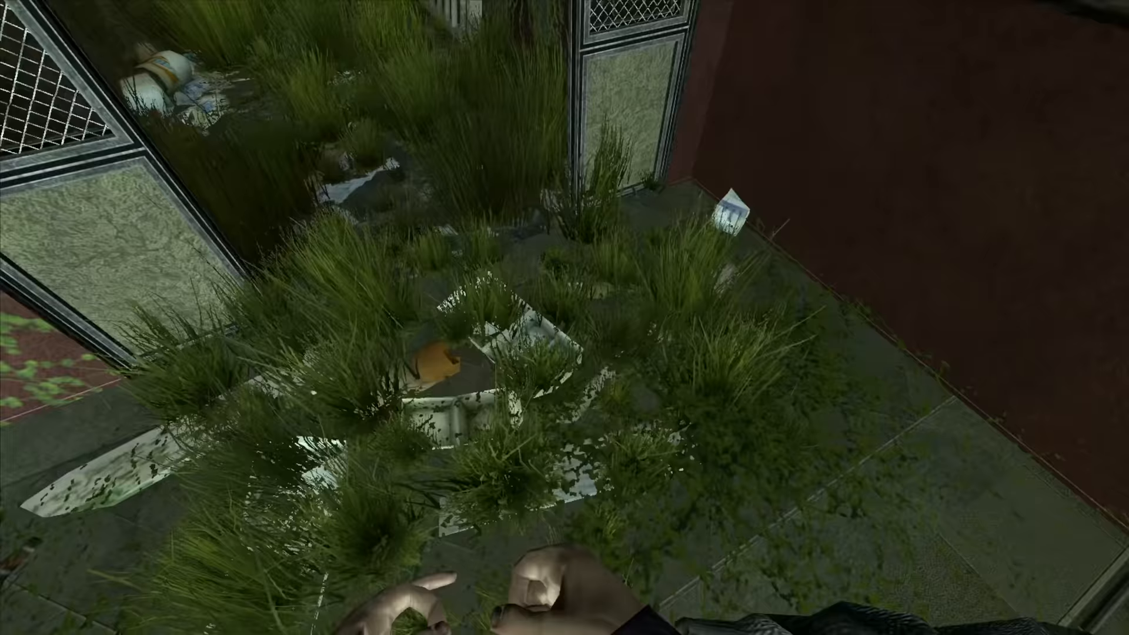
mouse_move(565, 317)
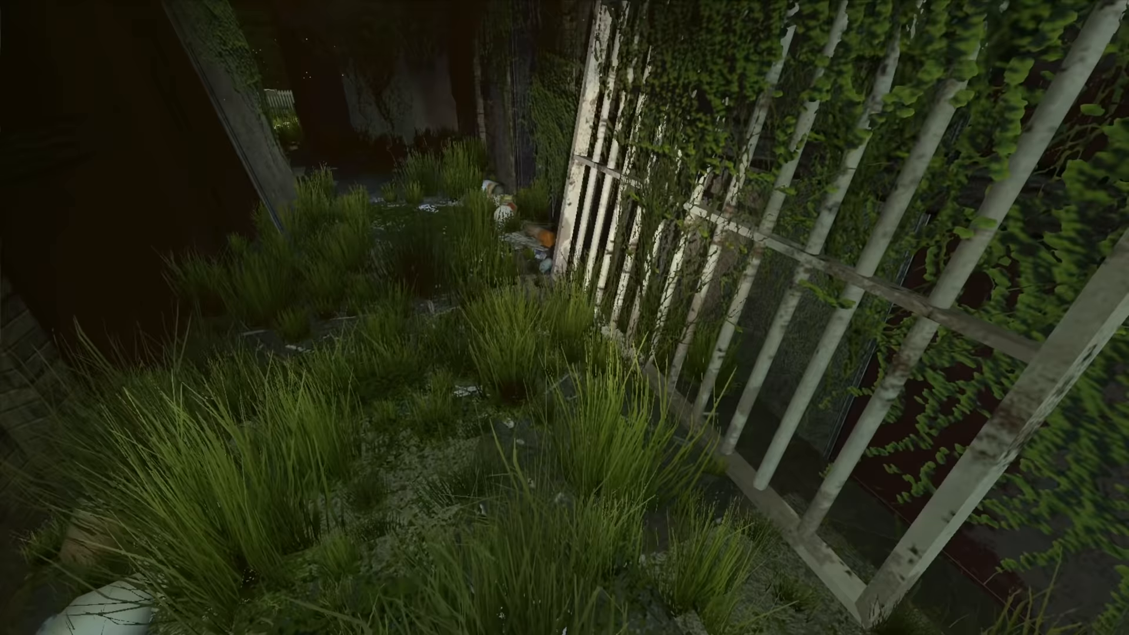
mouse_move(564, 317)
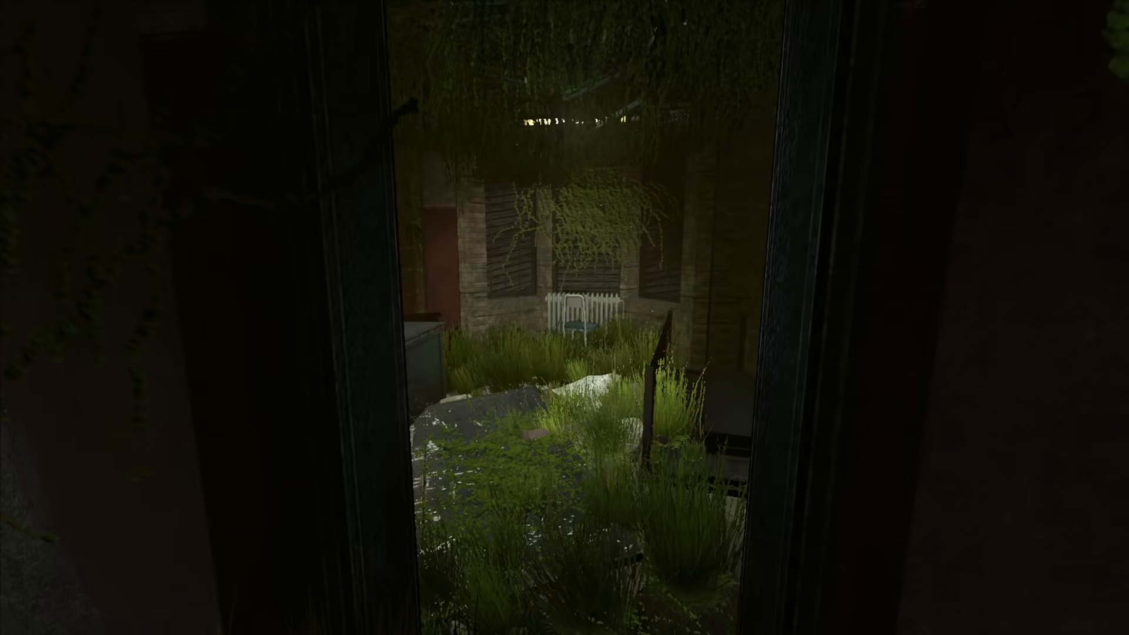
mouse_move(564, 317)
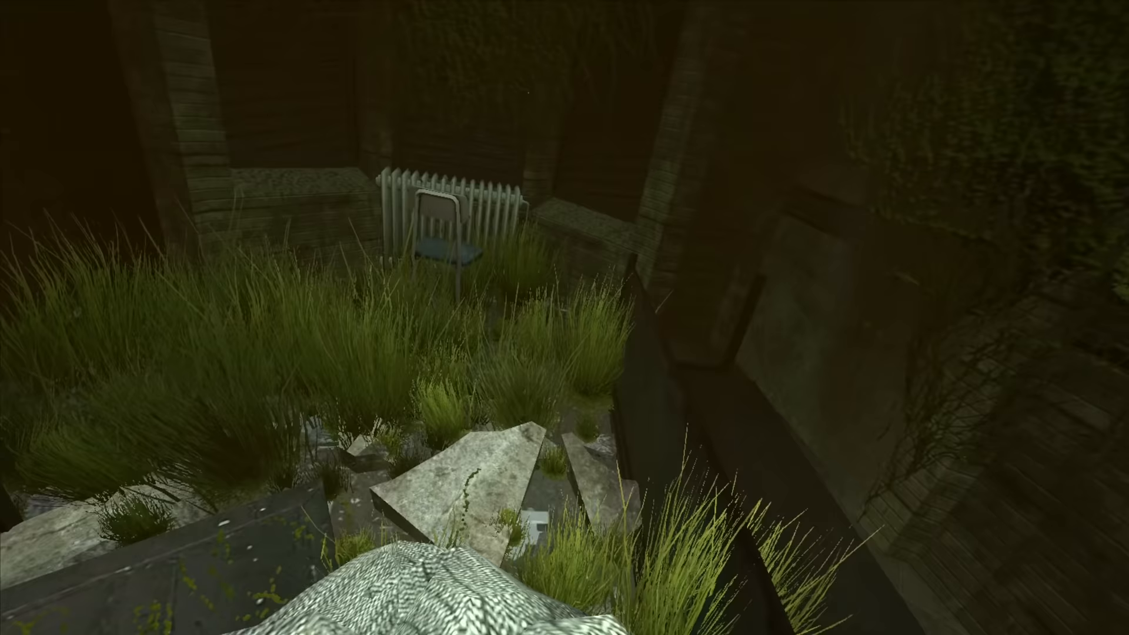
mouse_move(564, 317)
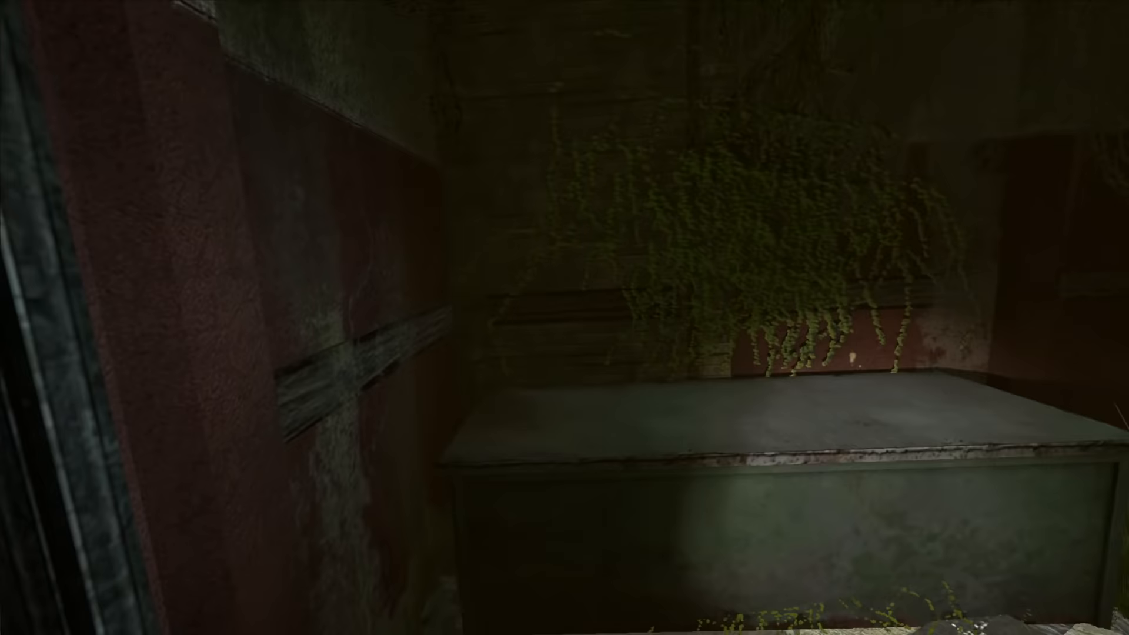
mouse_move(564, 317)
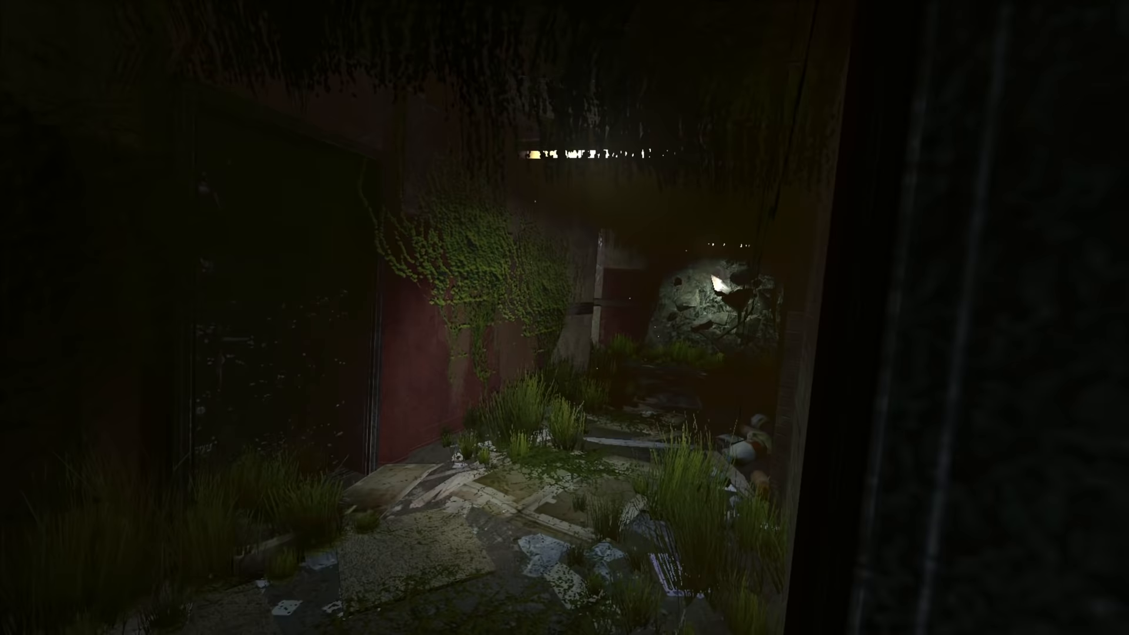
mouse_move(565, 317)
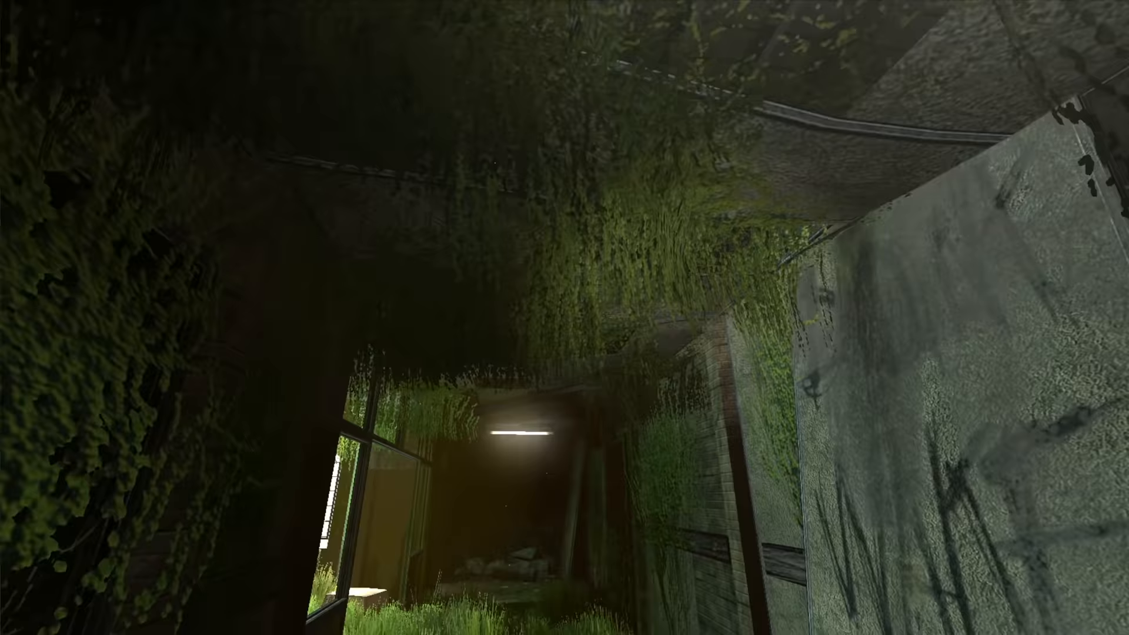
mouse_move(564, 317)
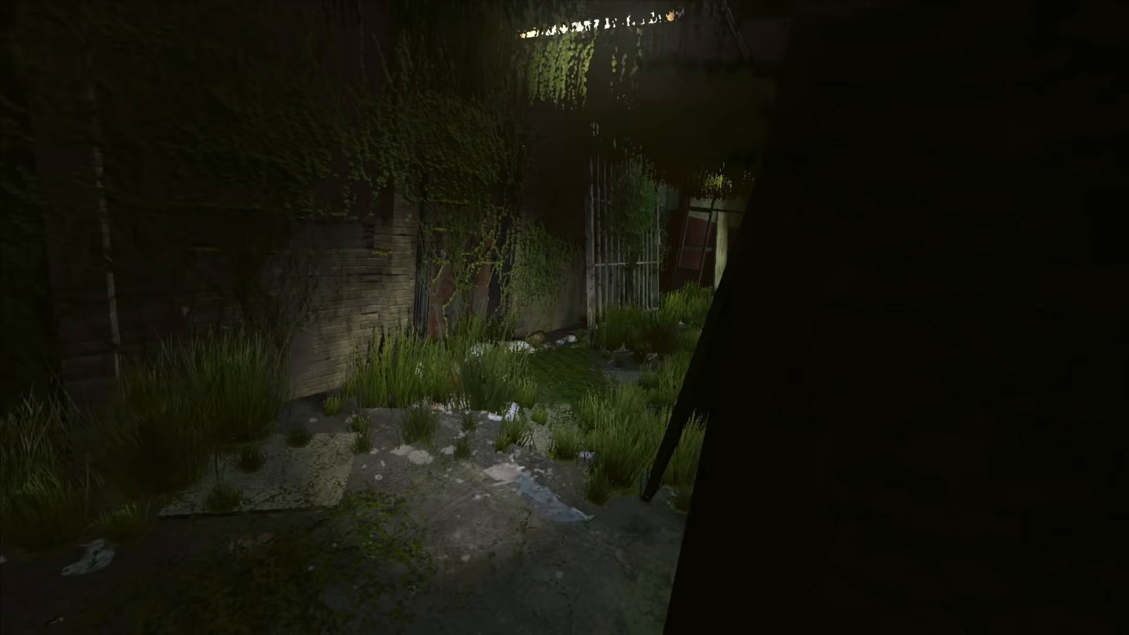
mouse_move(564, 318)
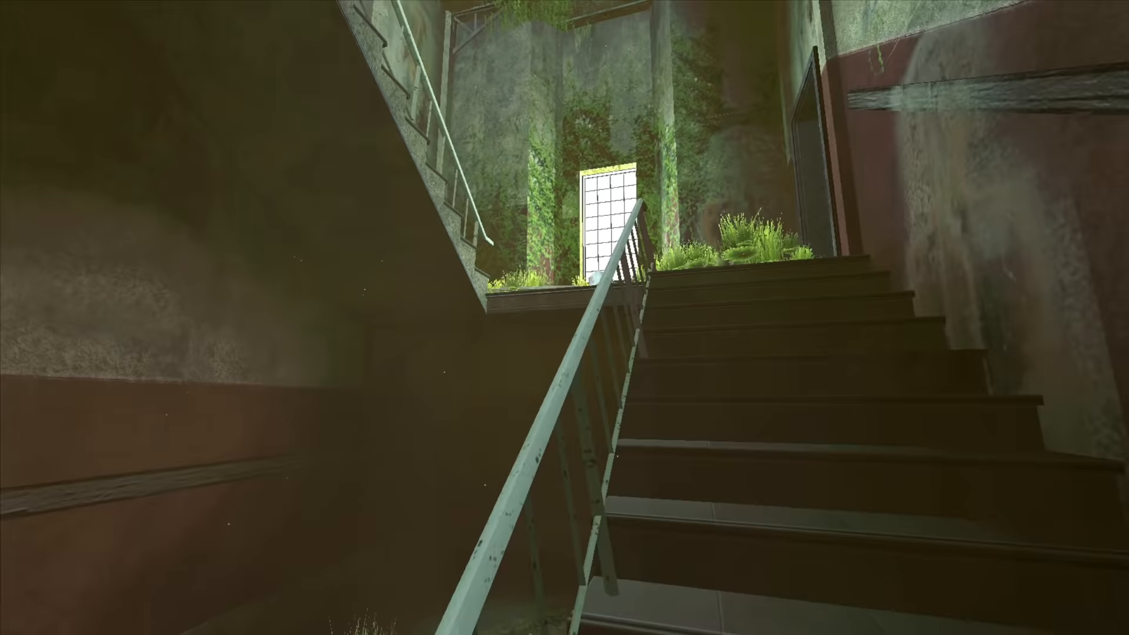
mouse_move(564, 318)
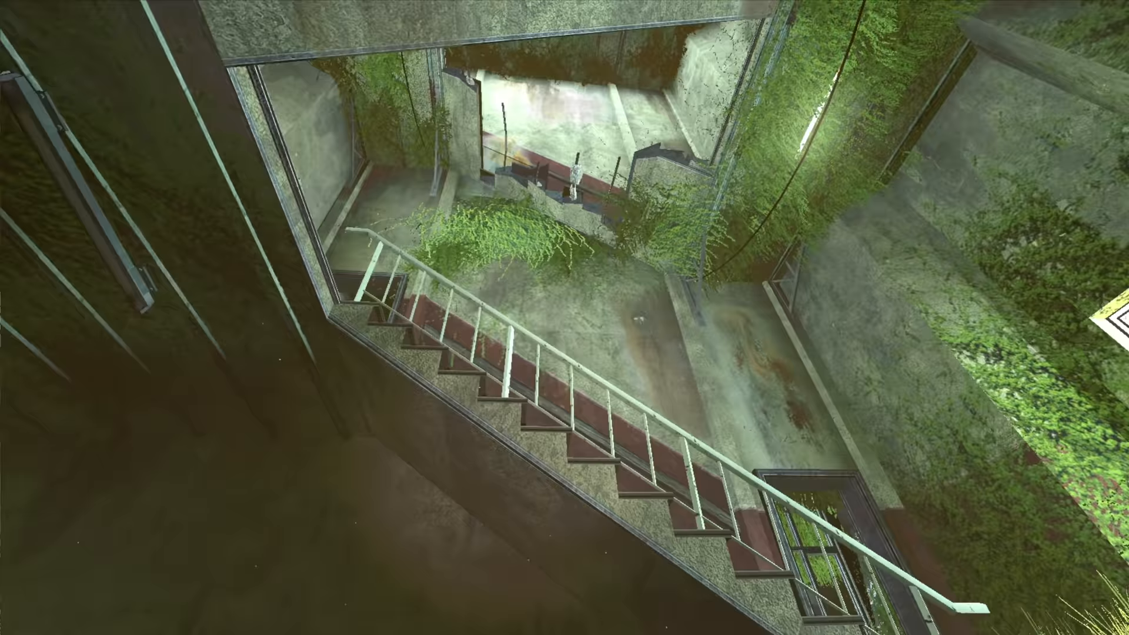
mouse_move(565, 317)
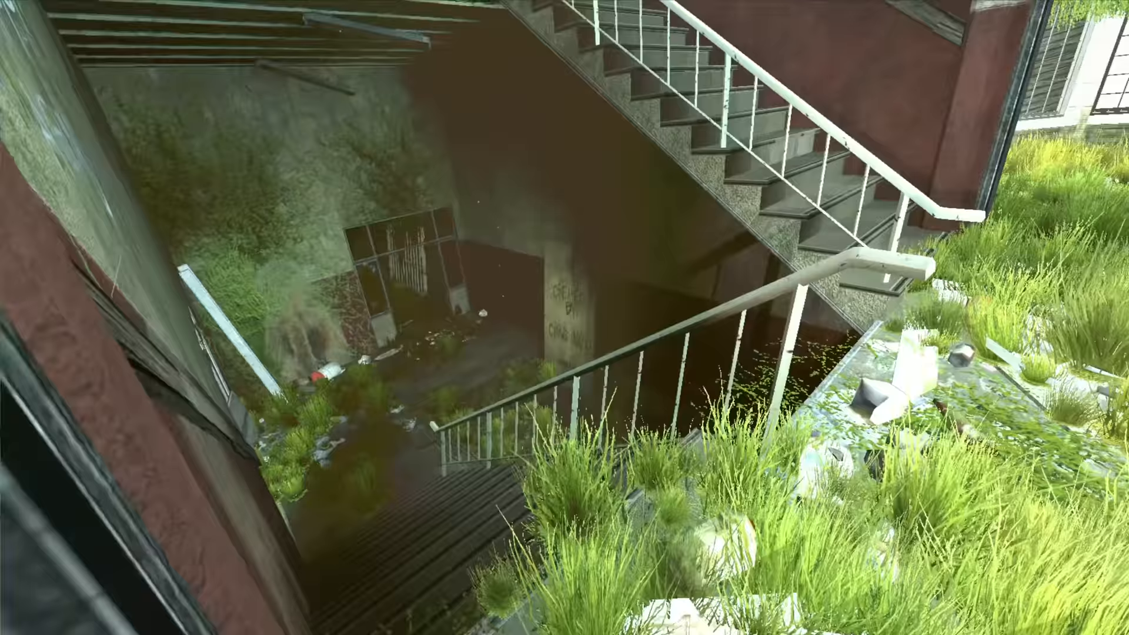
mouse_move(565, 318)
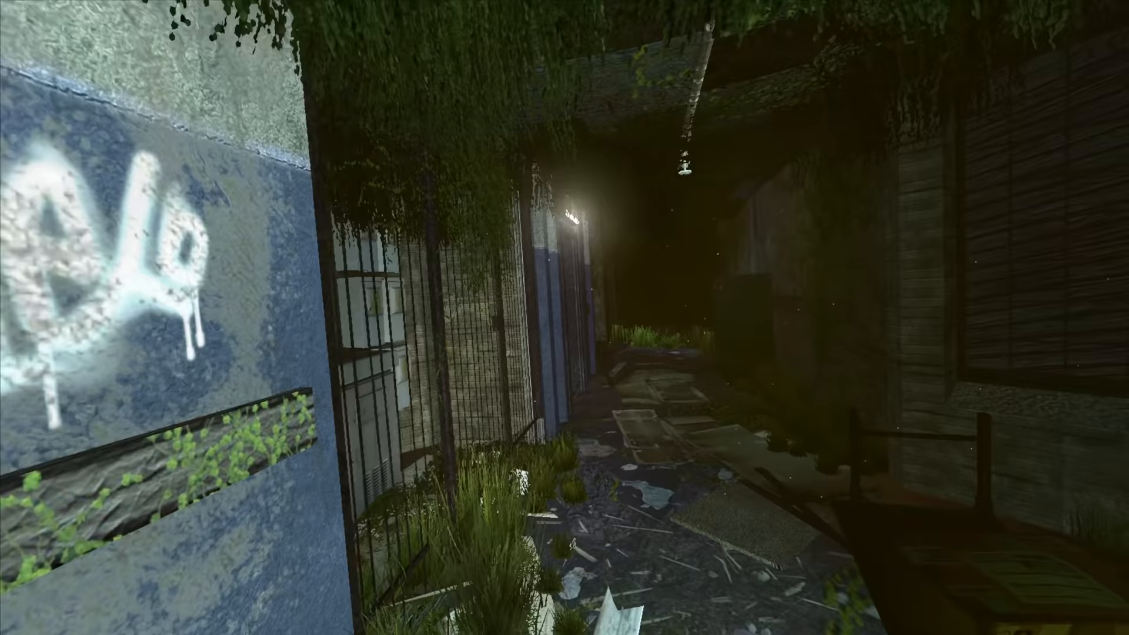
mouse_move(565, 318)
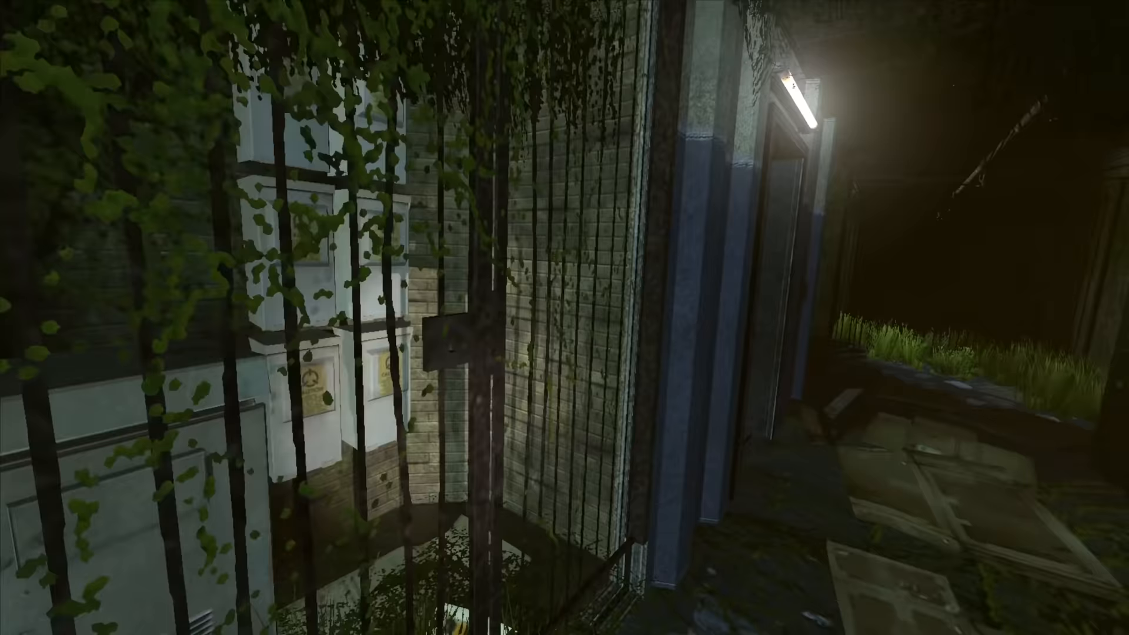
mouse_move(565, 318)
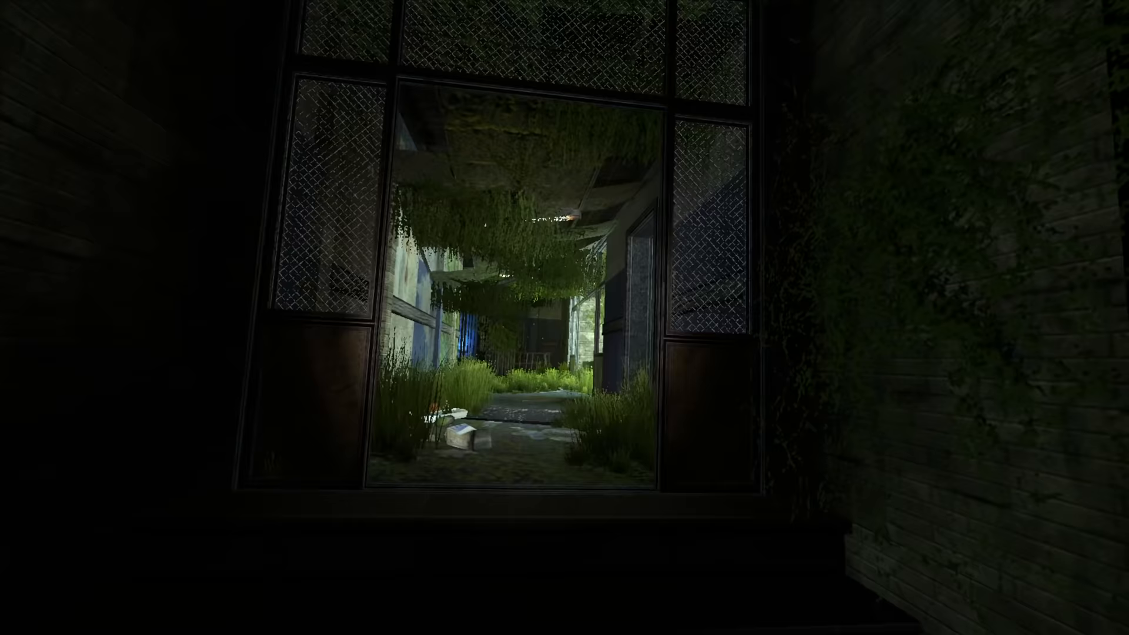
mouse_move(564, 317)
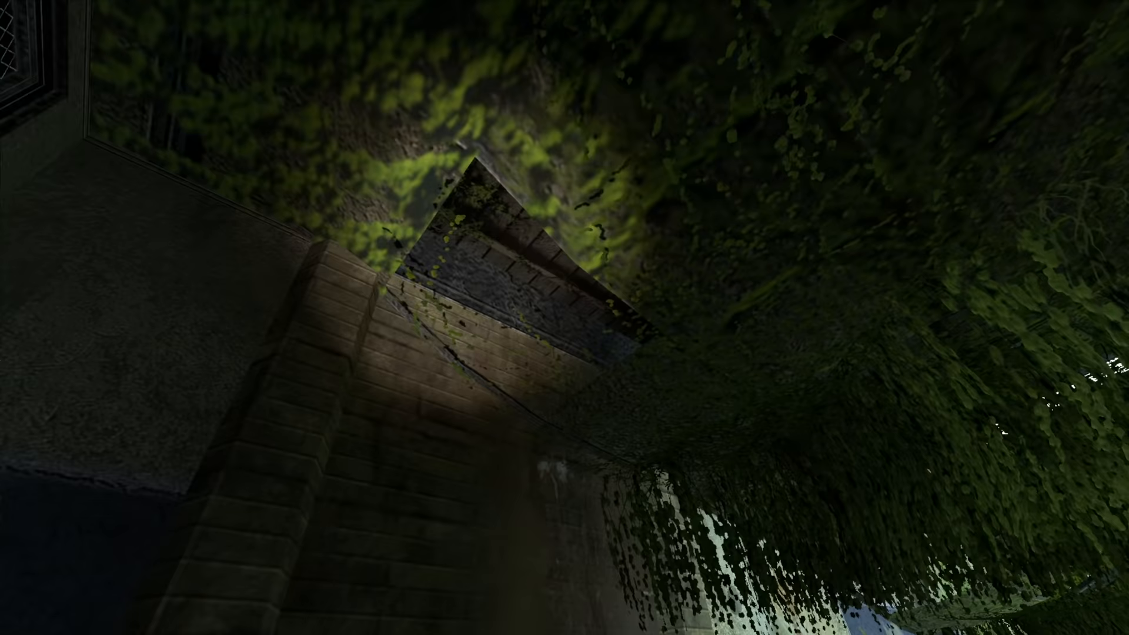
mouse_move(564, 318)
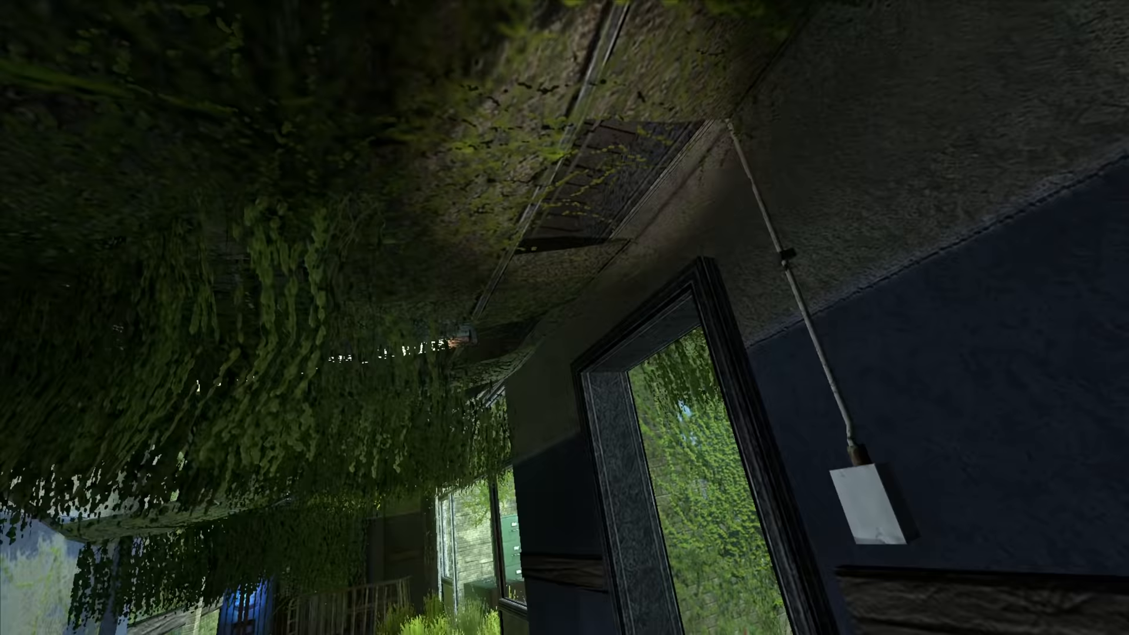
mouse_move(564, 318)
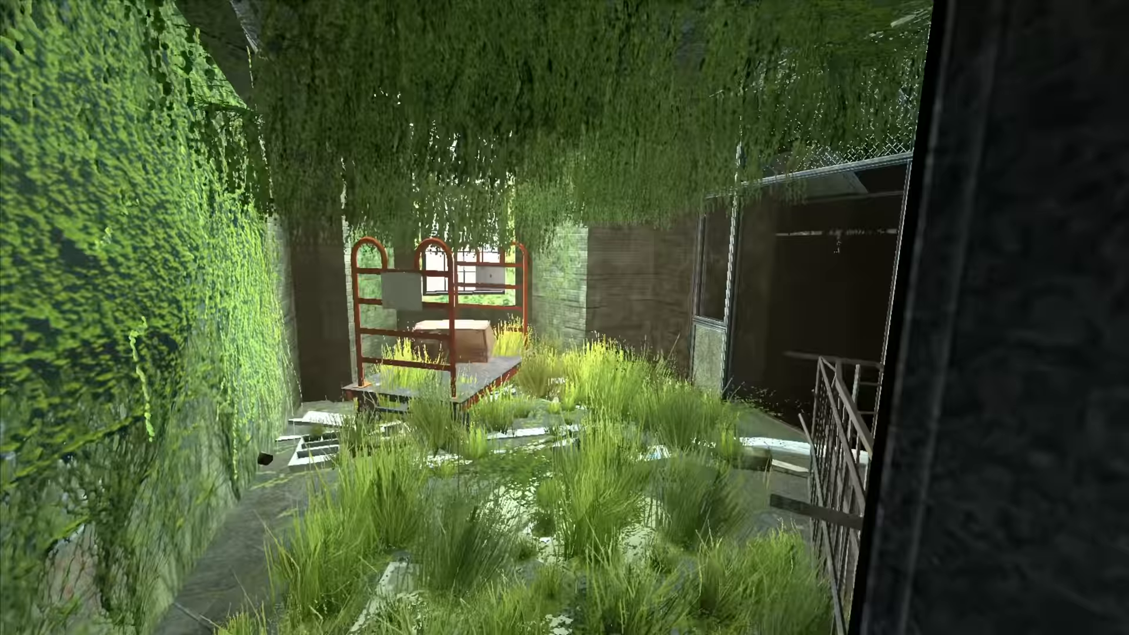
mouse_move(564, 317)
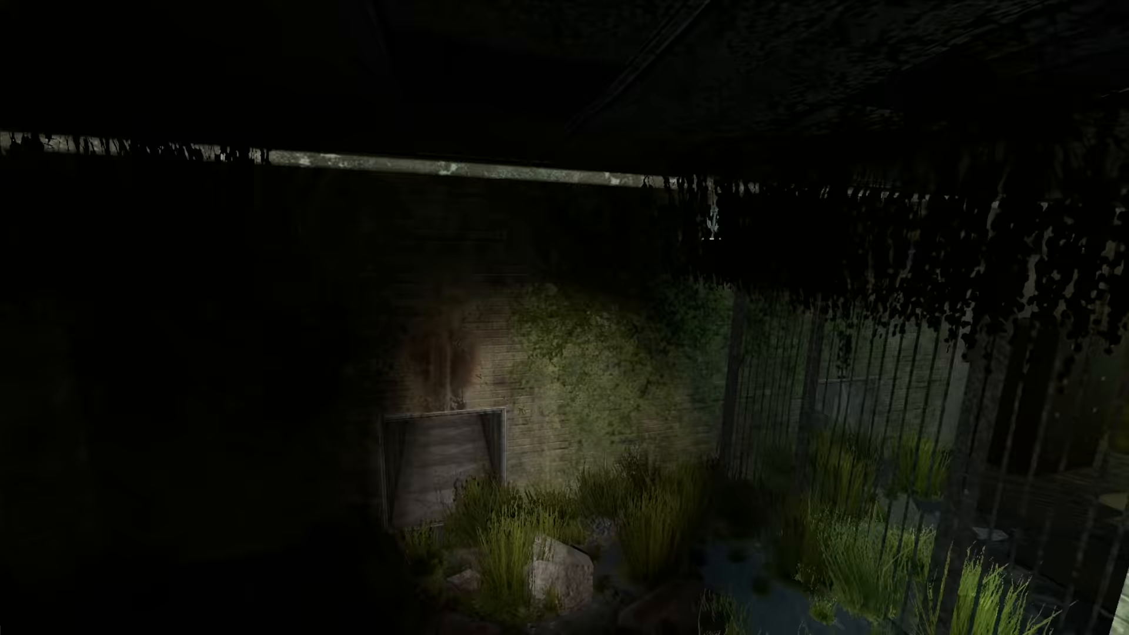
mouse_move(564, 317)
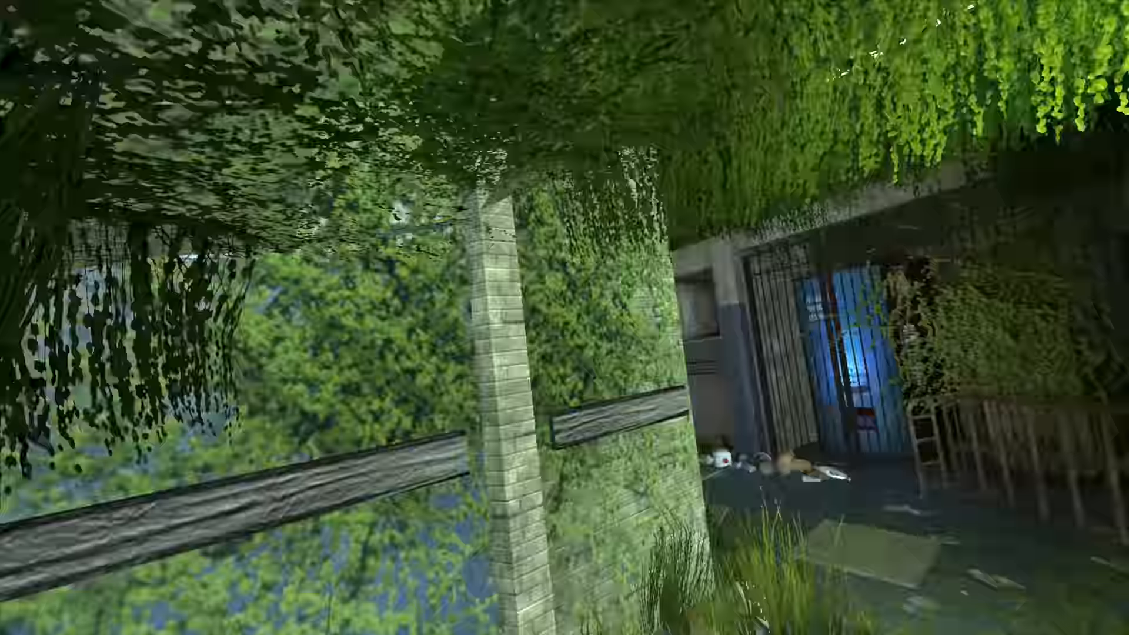
mouse_move(564, 317)
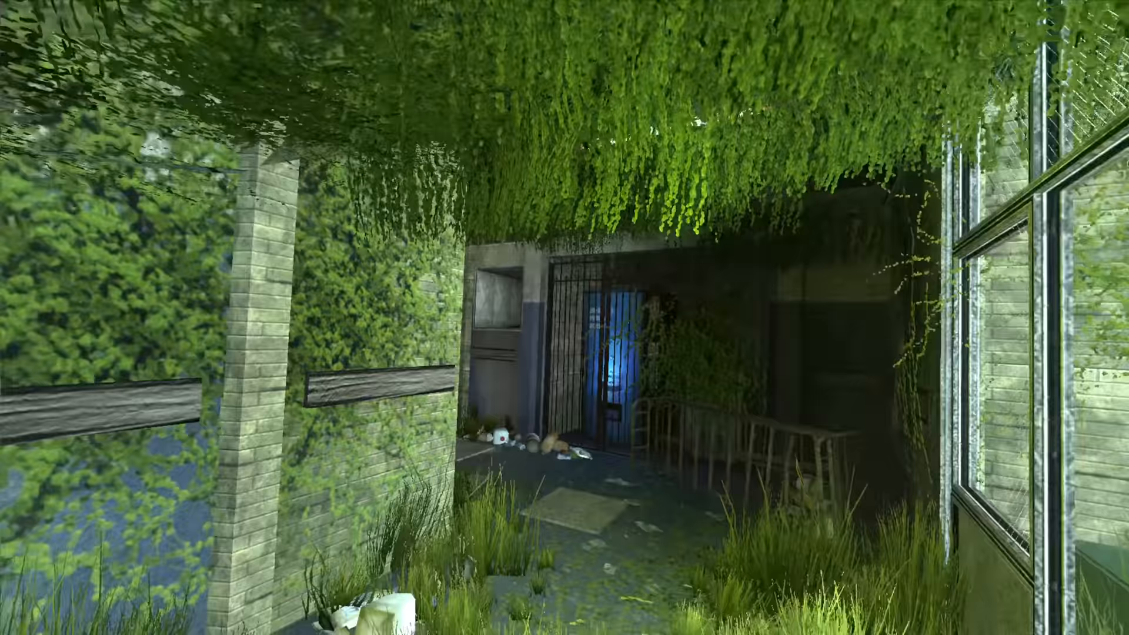
mouse_move(565, 317)
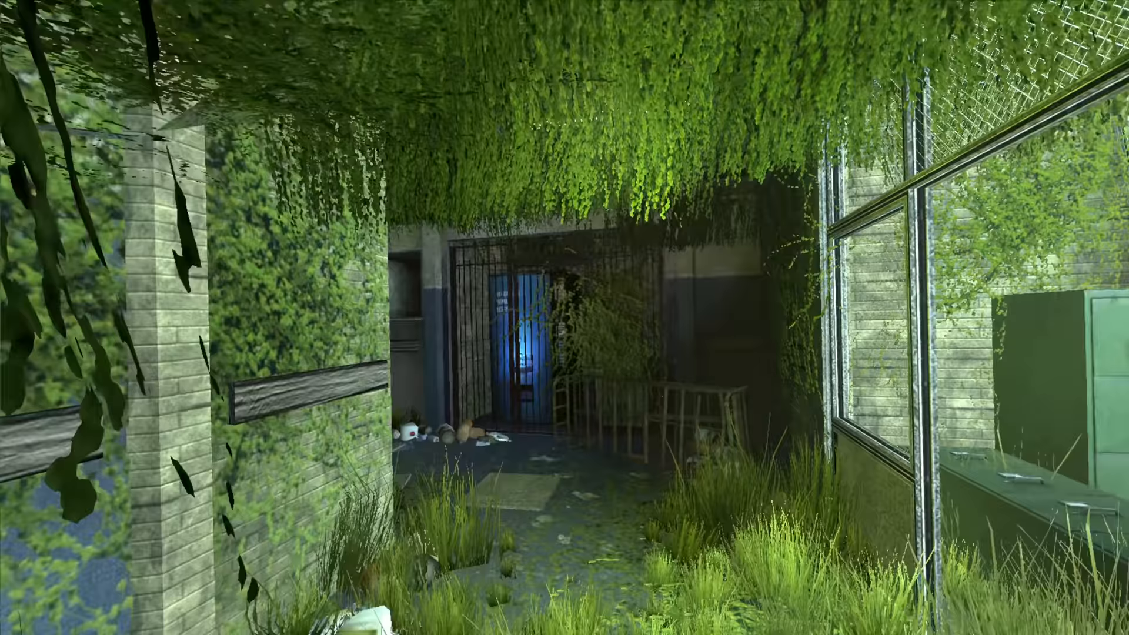
mouse_move(564, 318)
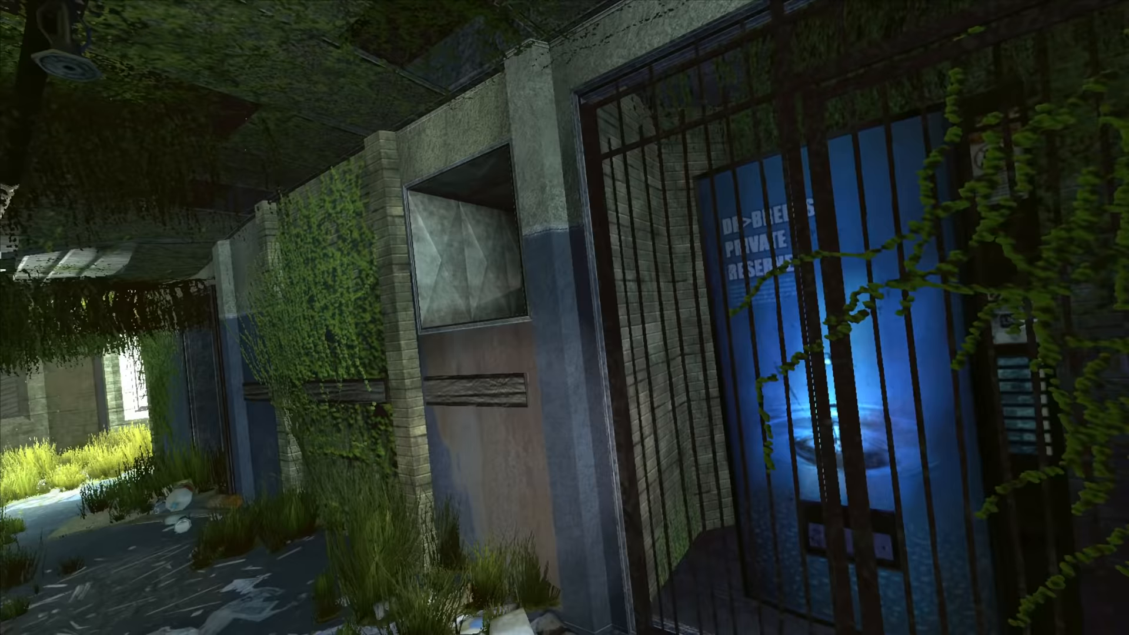
mouse_move(564, 317)
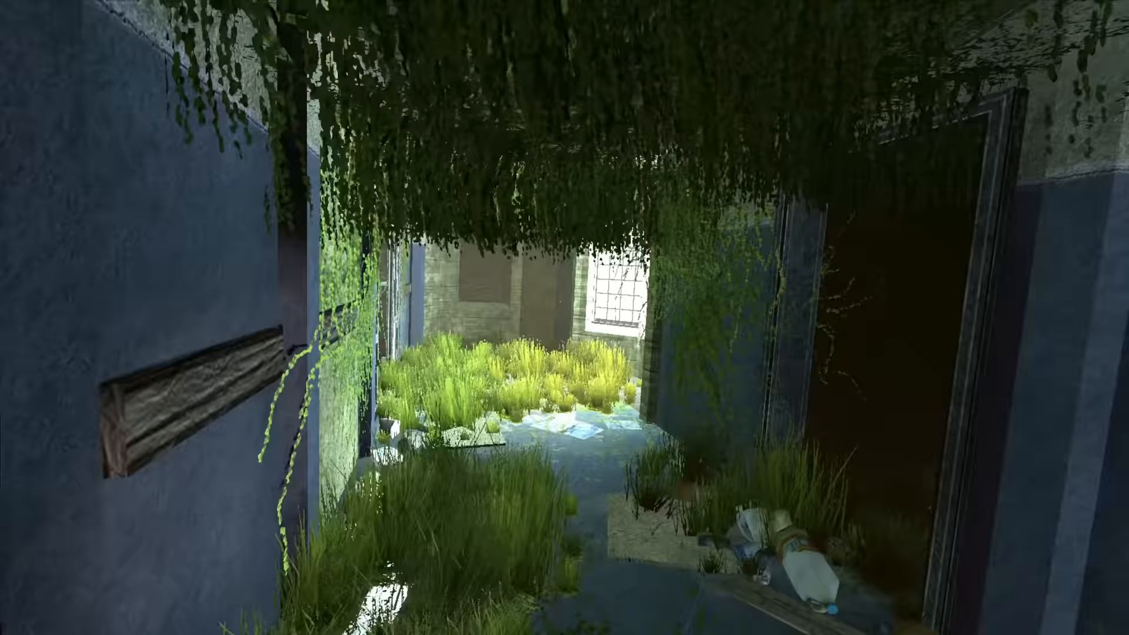
mouse_move(565, 317)
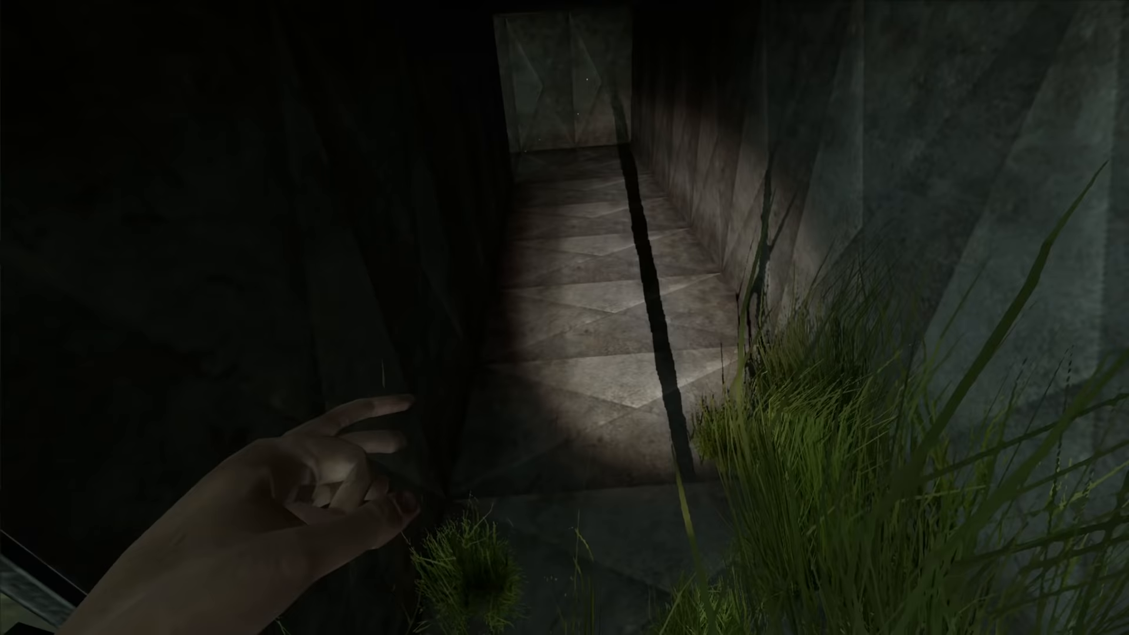
mouse_move(564, 318)
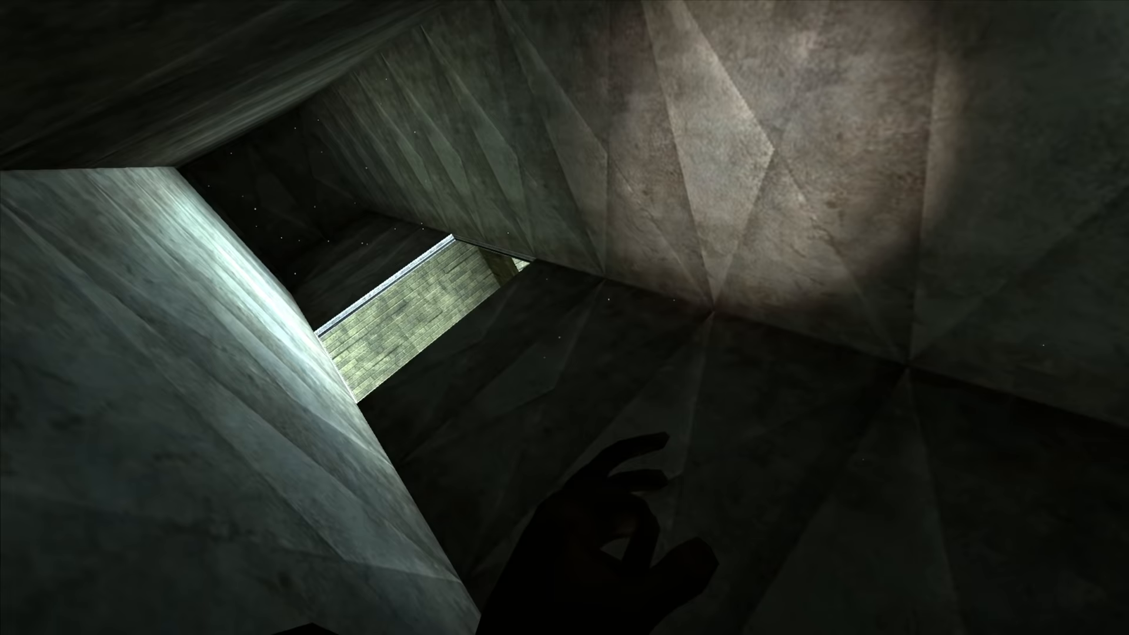
mouse_move(565, 317)
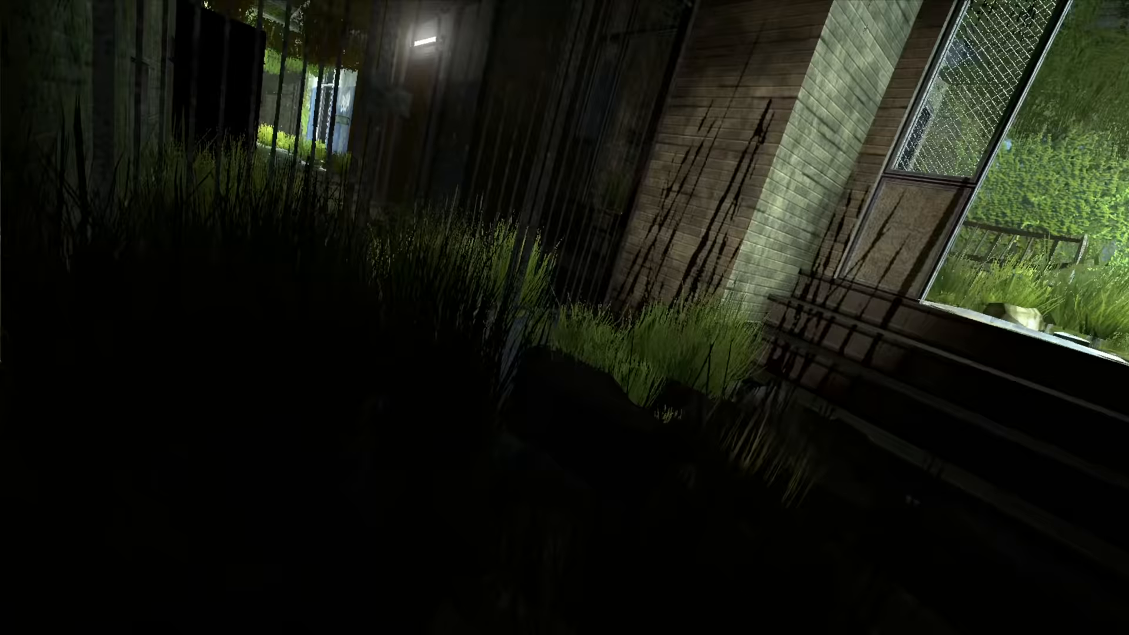
mouse_move(565, 317)
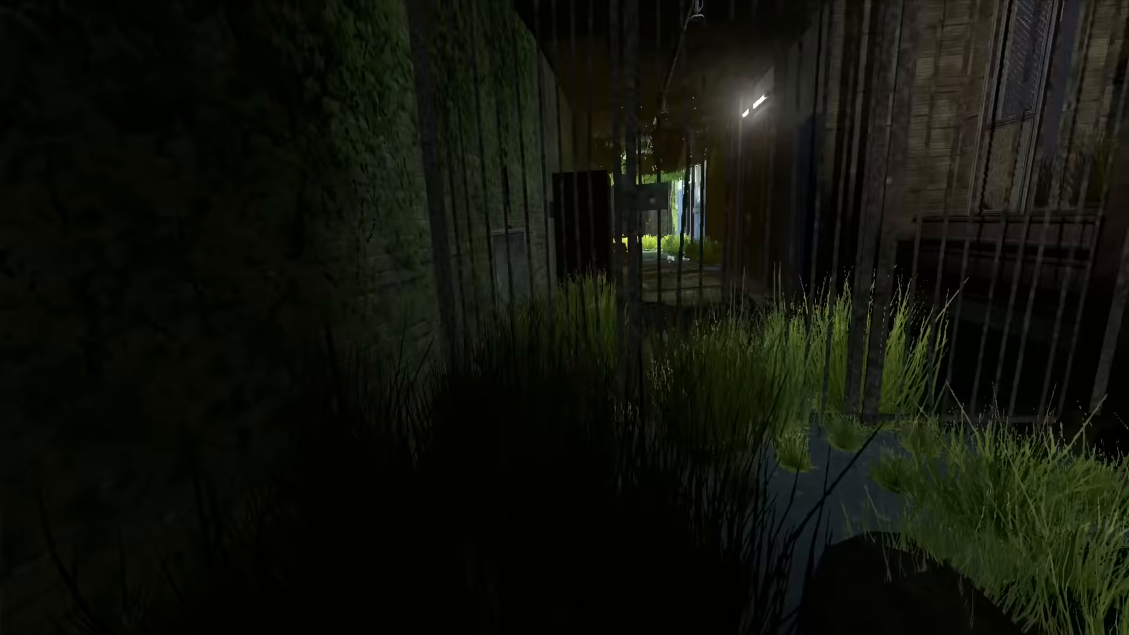
mouse_move(564, 317)
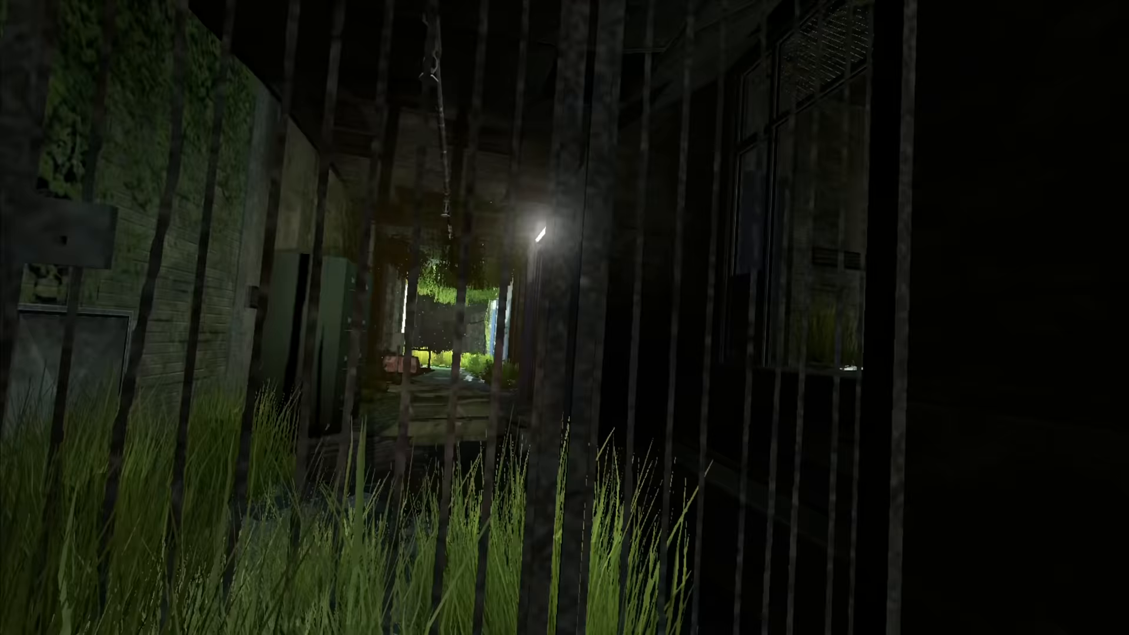
mouse_move(565, 318)
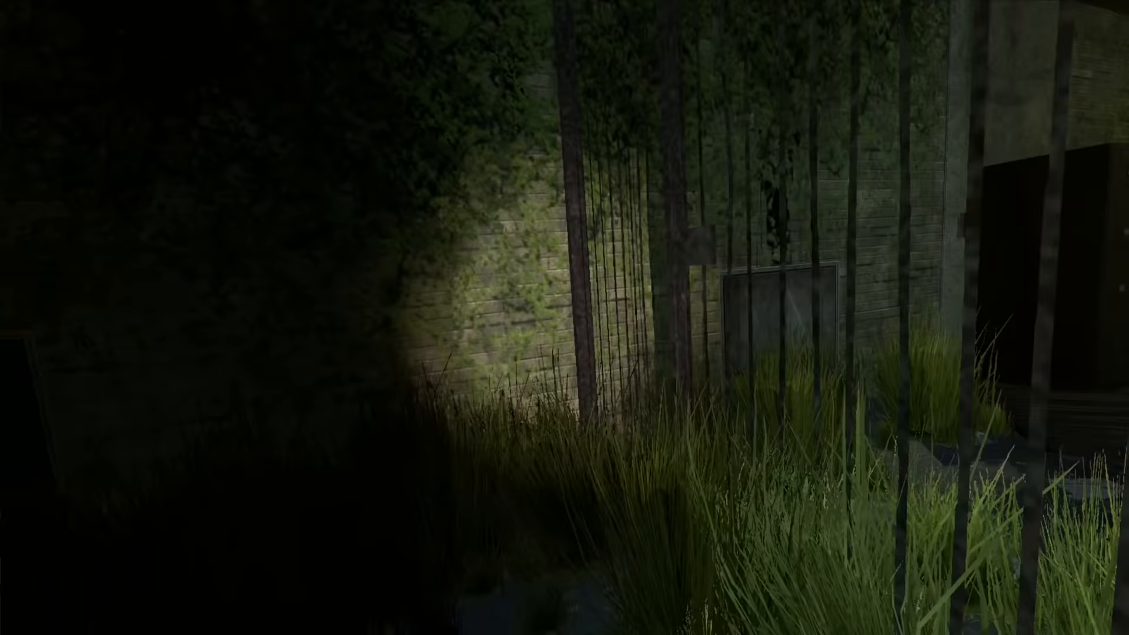
mouse_move(565, 317)
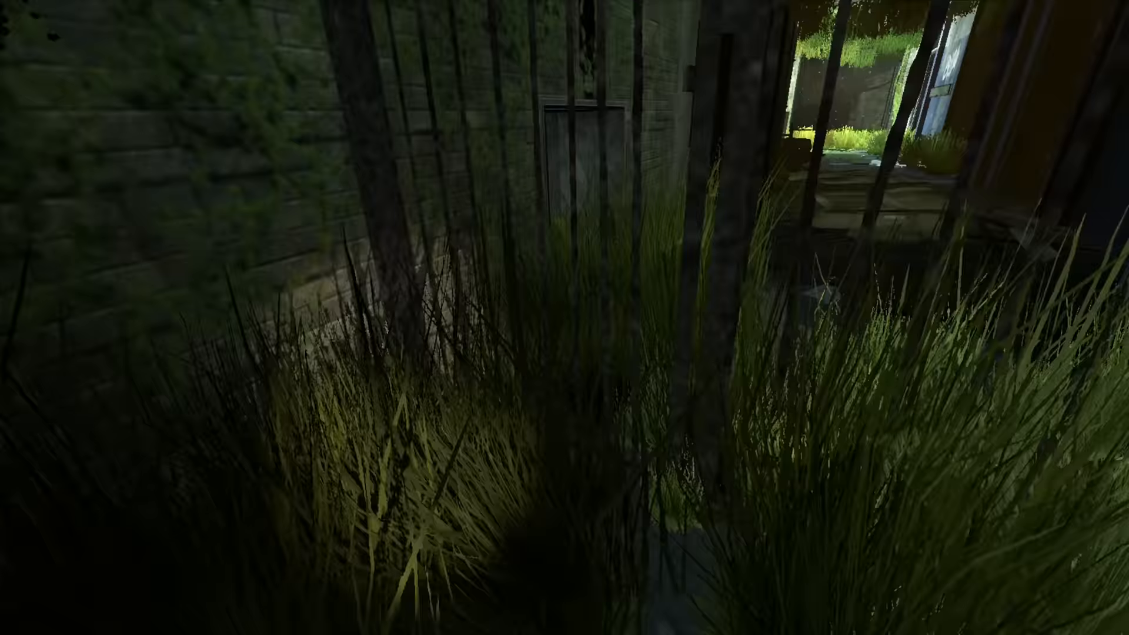
mouse_move(565, 317)
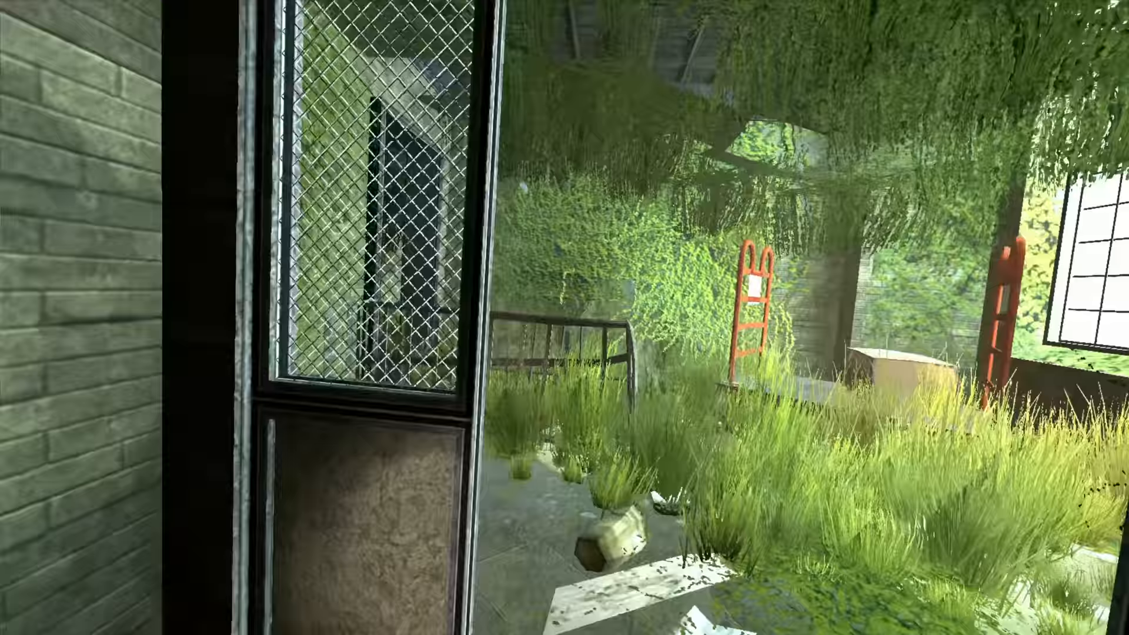
mouse_move(564, 318)
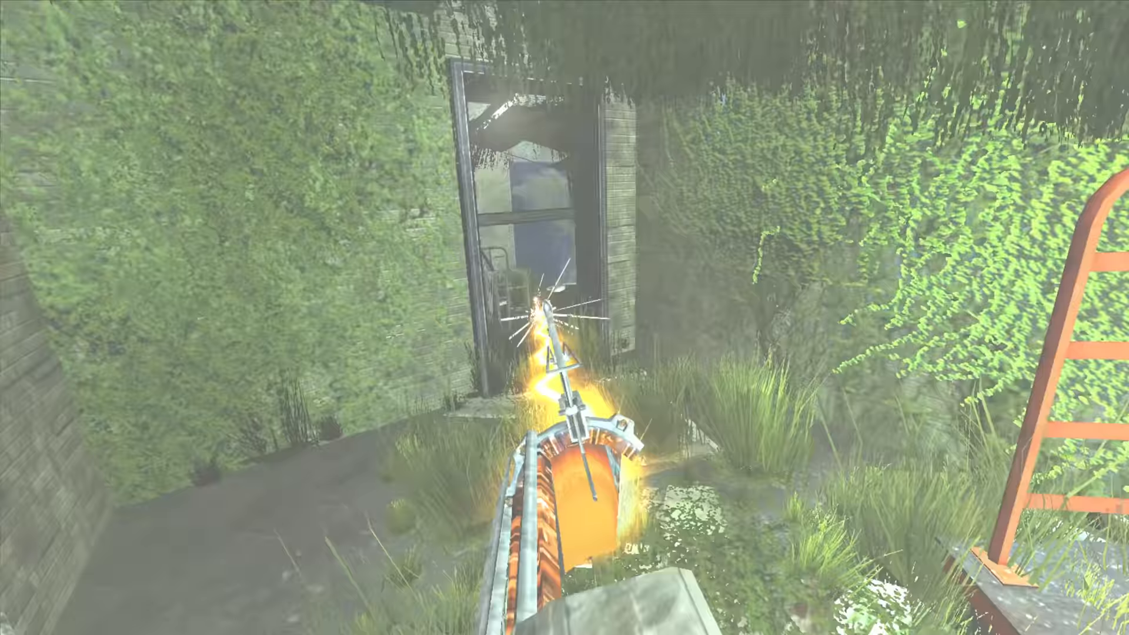
mouse_move(565, 317)
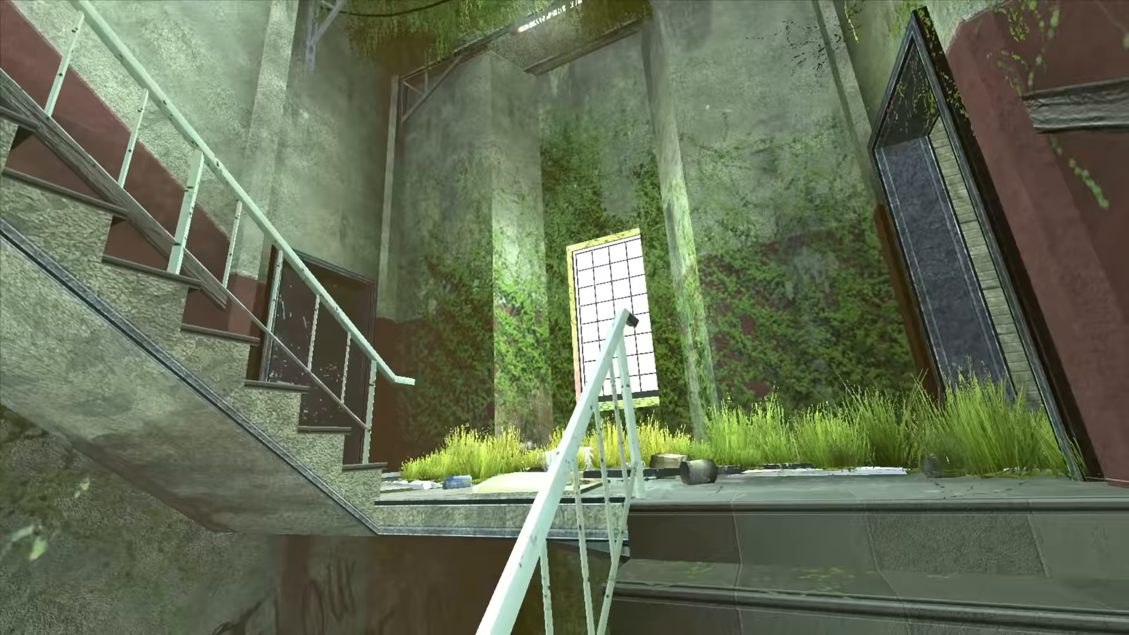
mouse_move(564, 318)
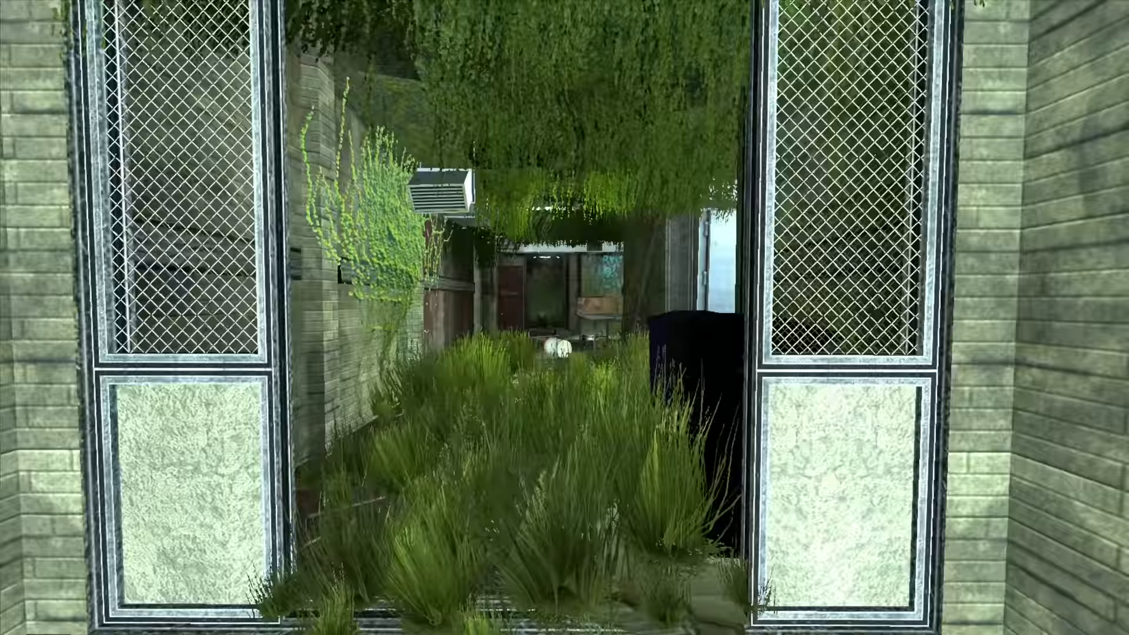
mouse_move(564, 317)
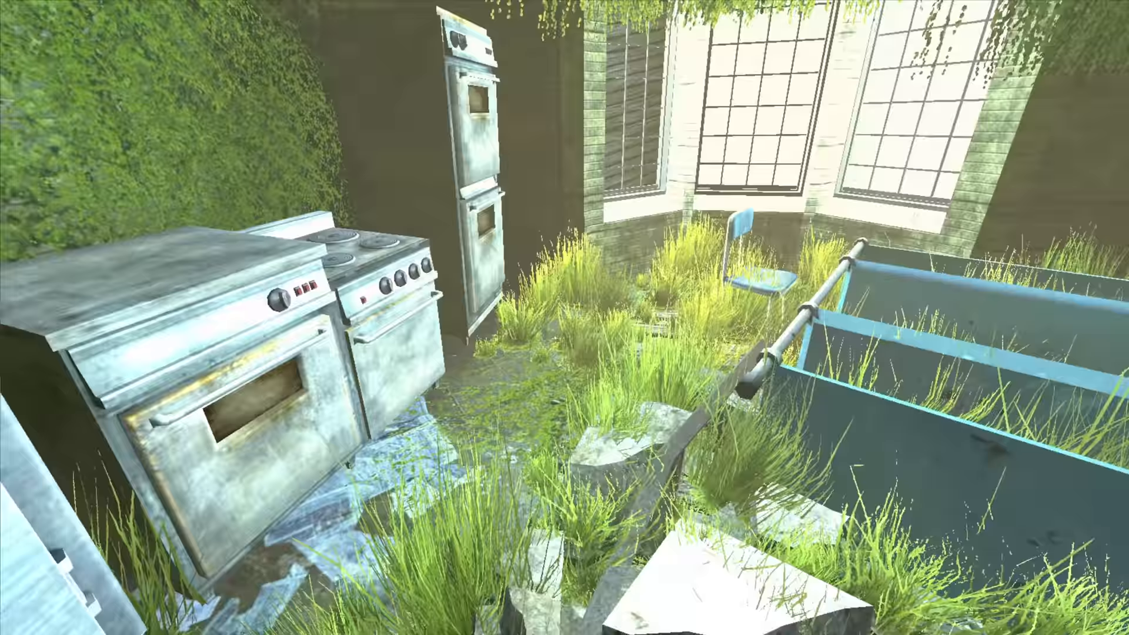
mouse_move(564, 317)
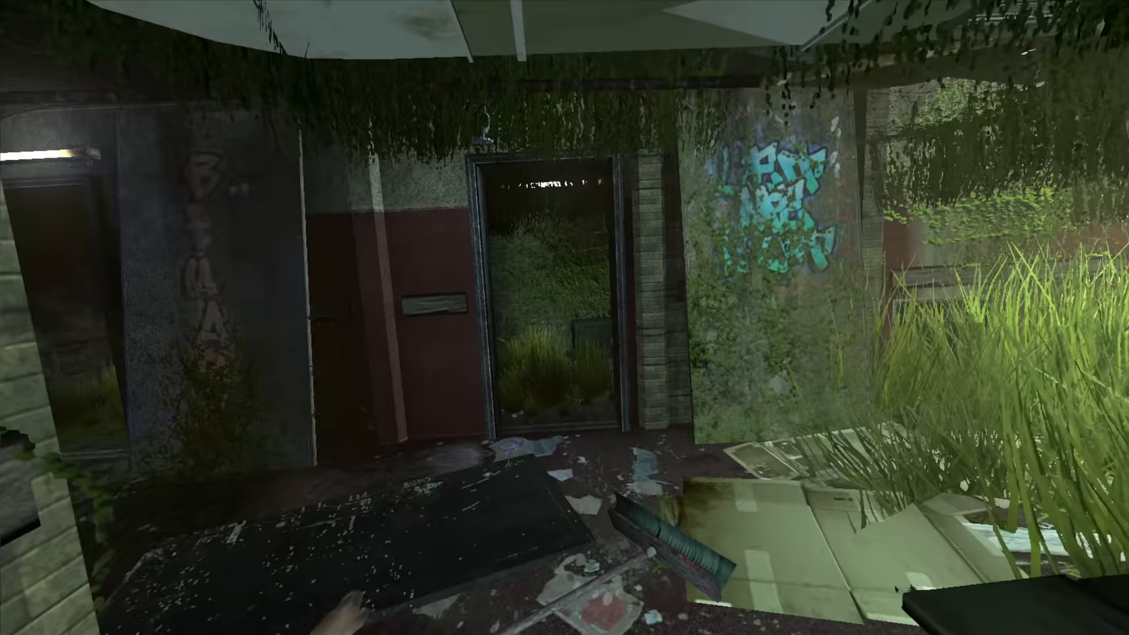
mouse_move(564, 317)
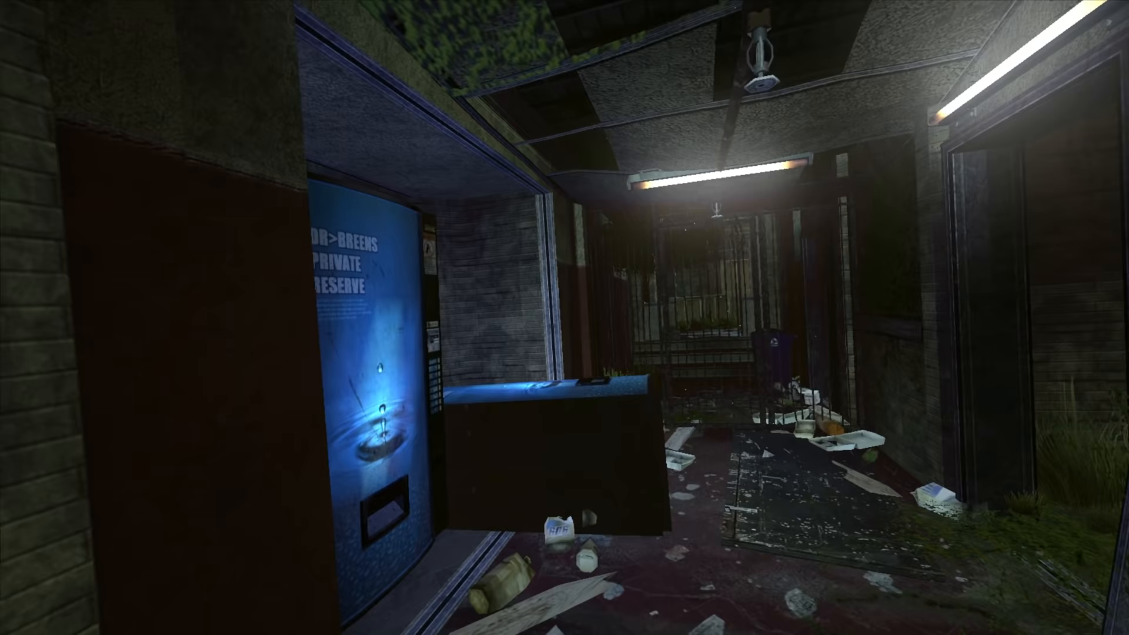
mouse_move(564, 318)
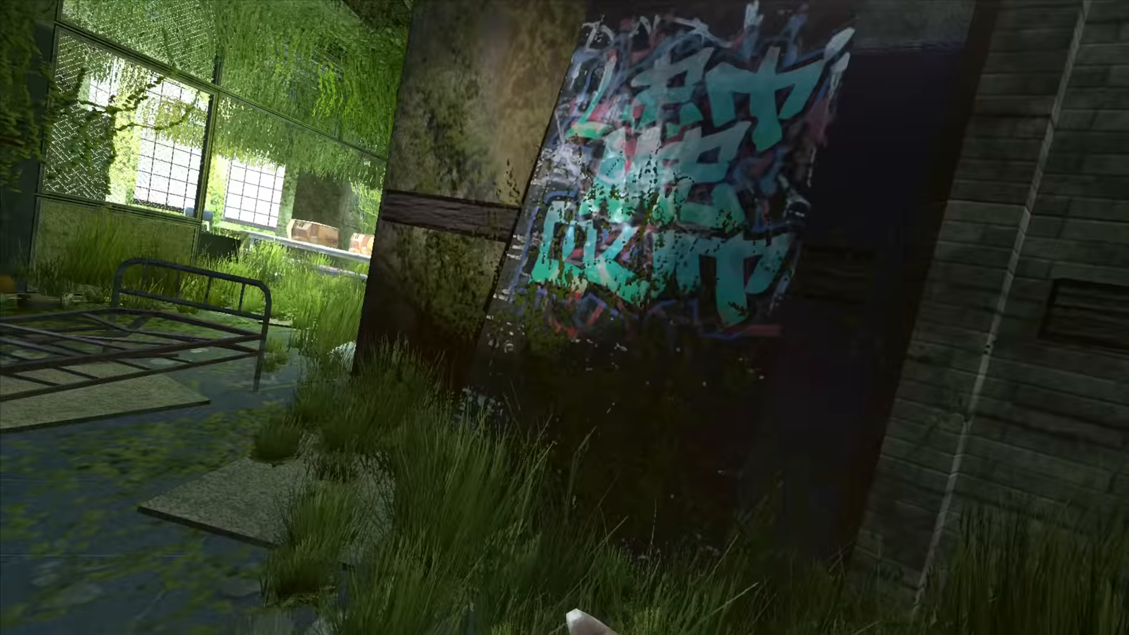
mouse_move(565, 317)
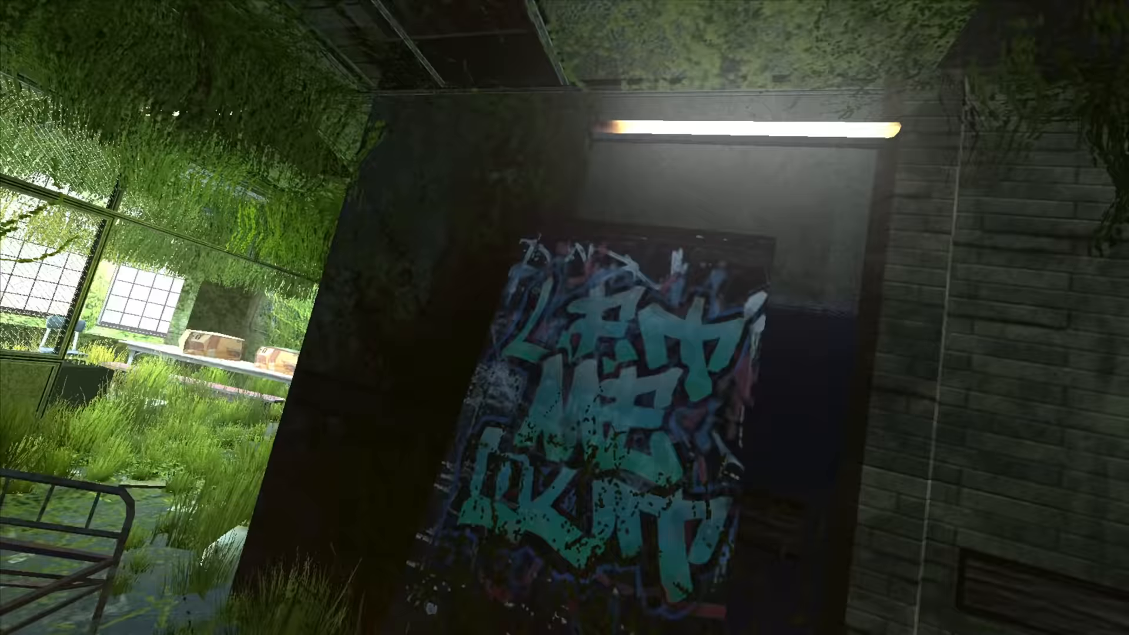
mouse_move(564, 318)
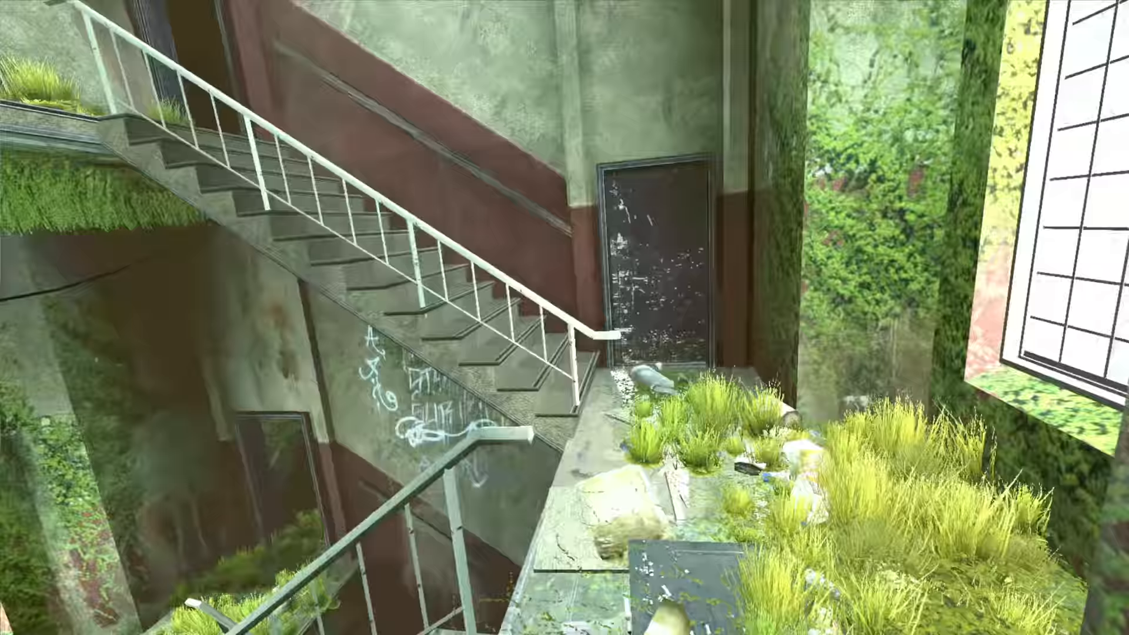
mouse_move(564, 318)
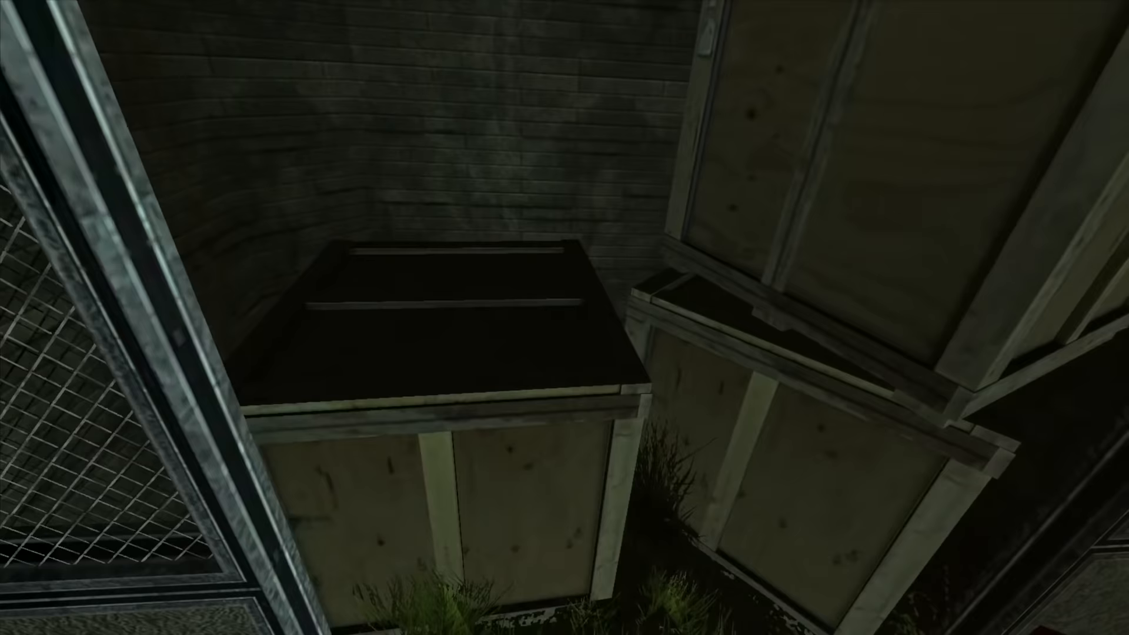
mouse_move(565, 317)
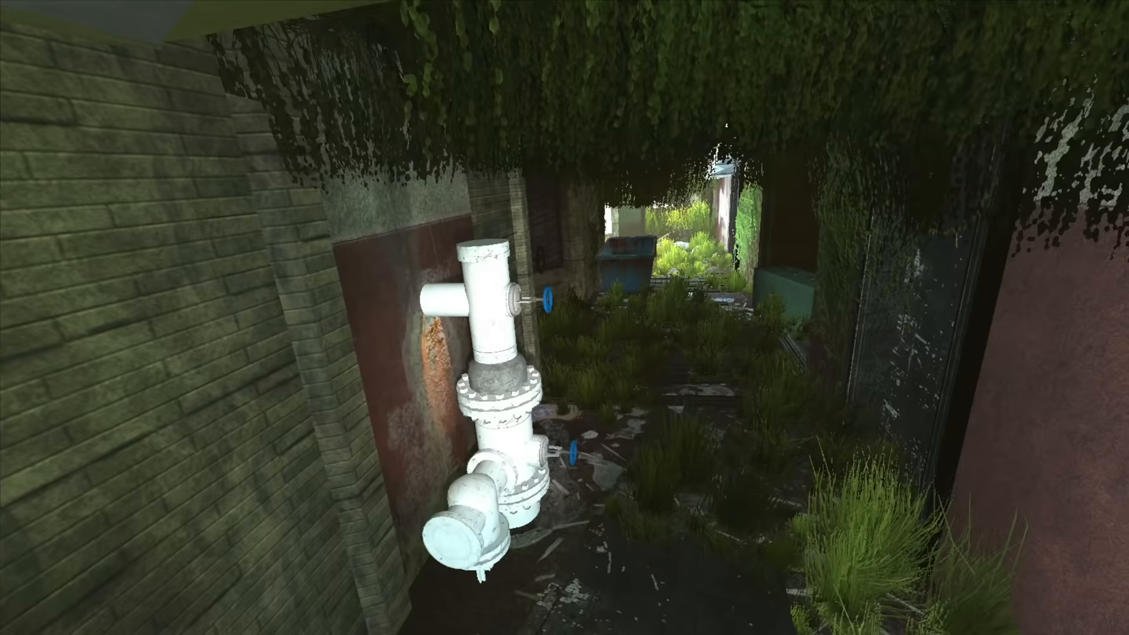
mouse_move(564, 317)
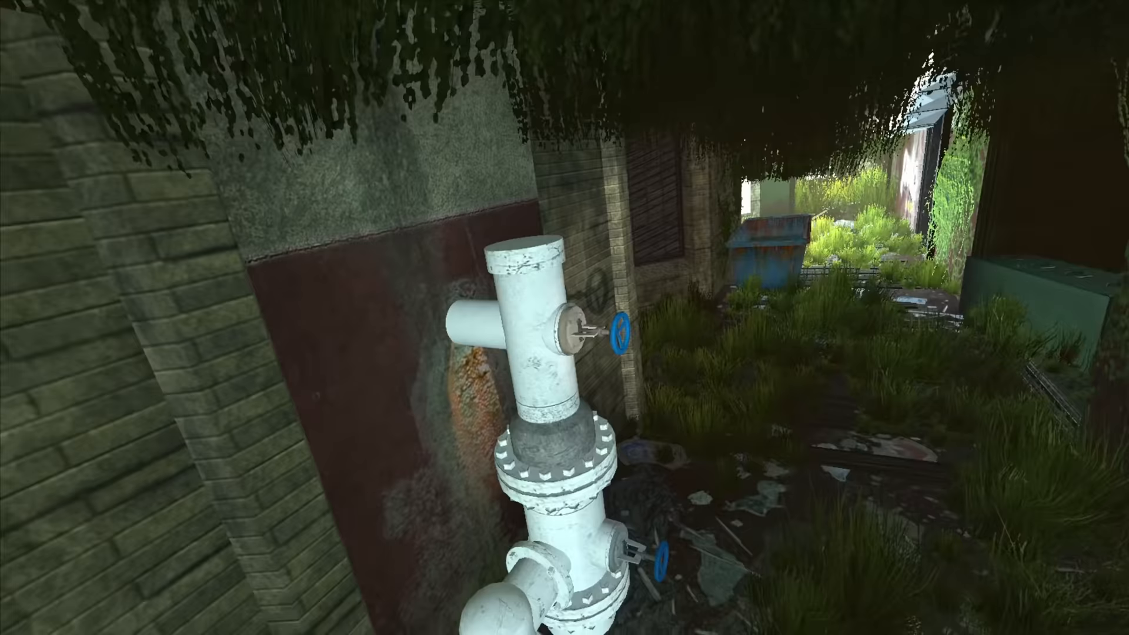
mouse_move(564, 317)
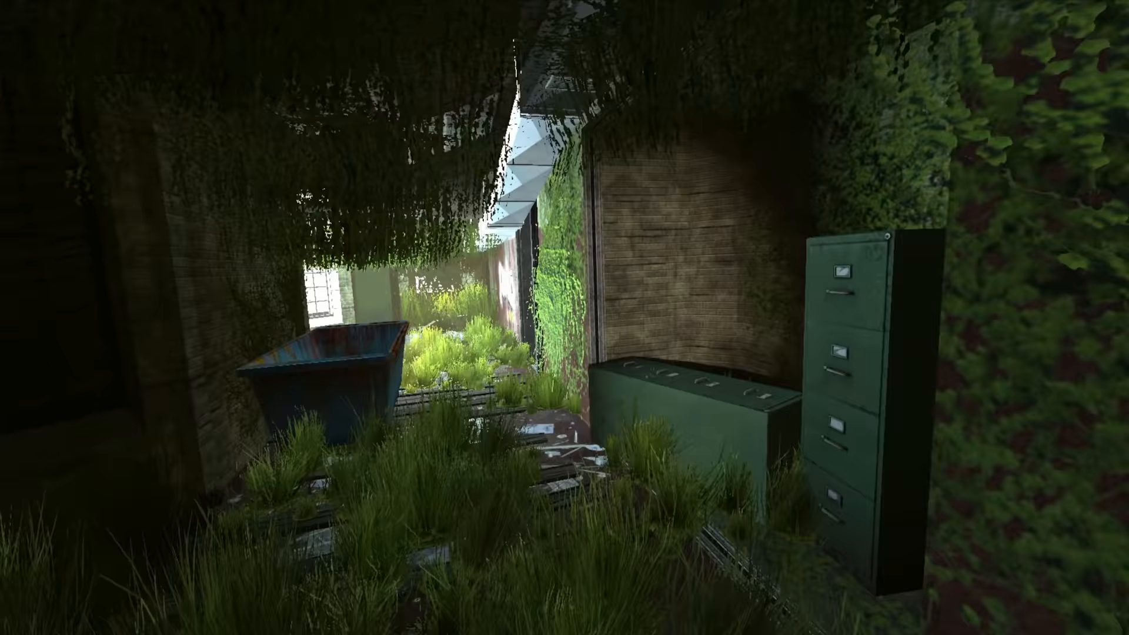
mouse_move(564, 318)
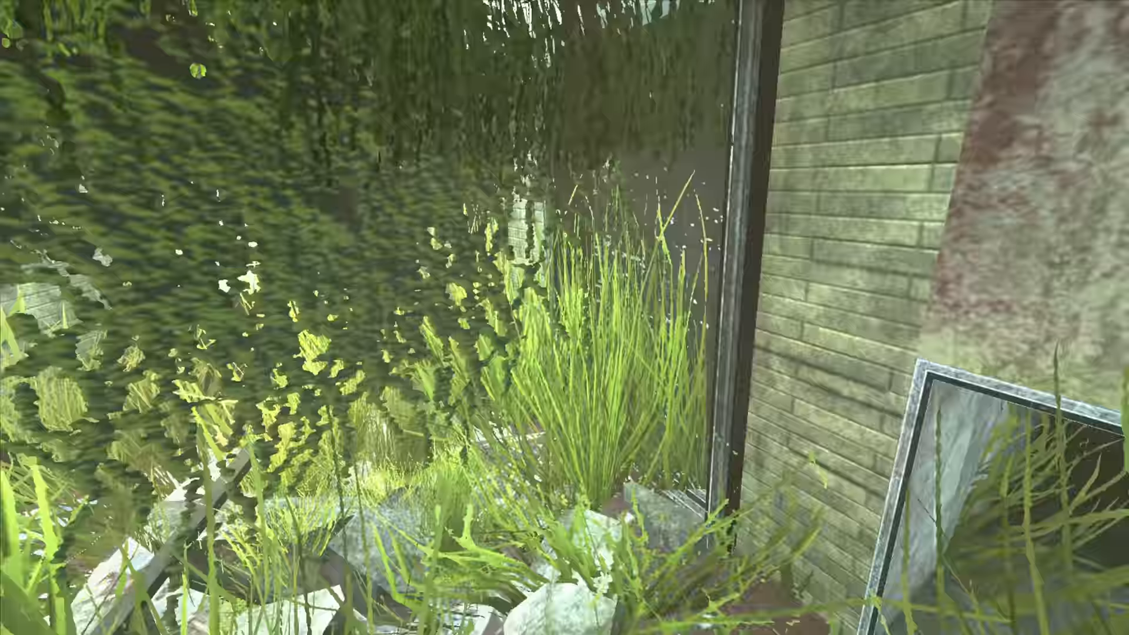
mouse_move(565, 317)
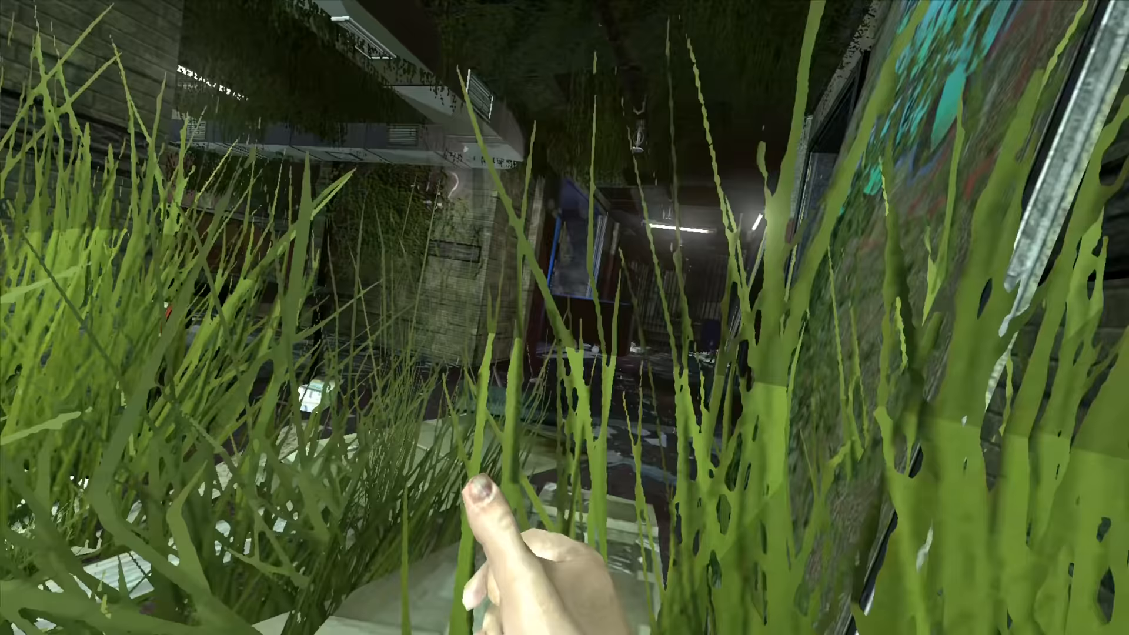
mouse_move(564, 317)
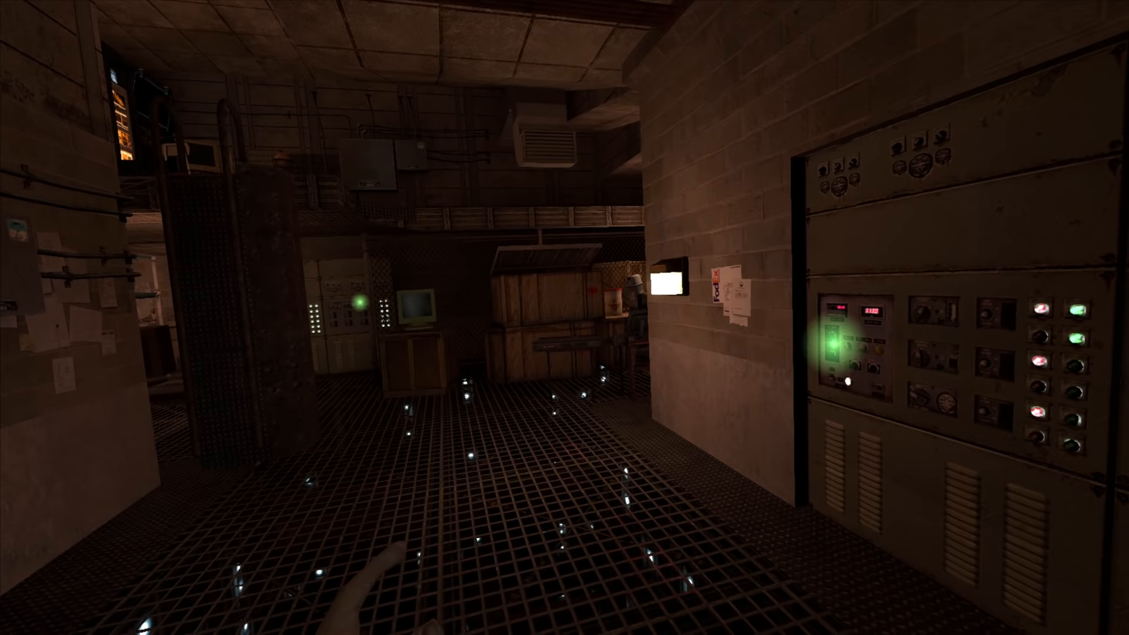
mouse_move(565, 318)
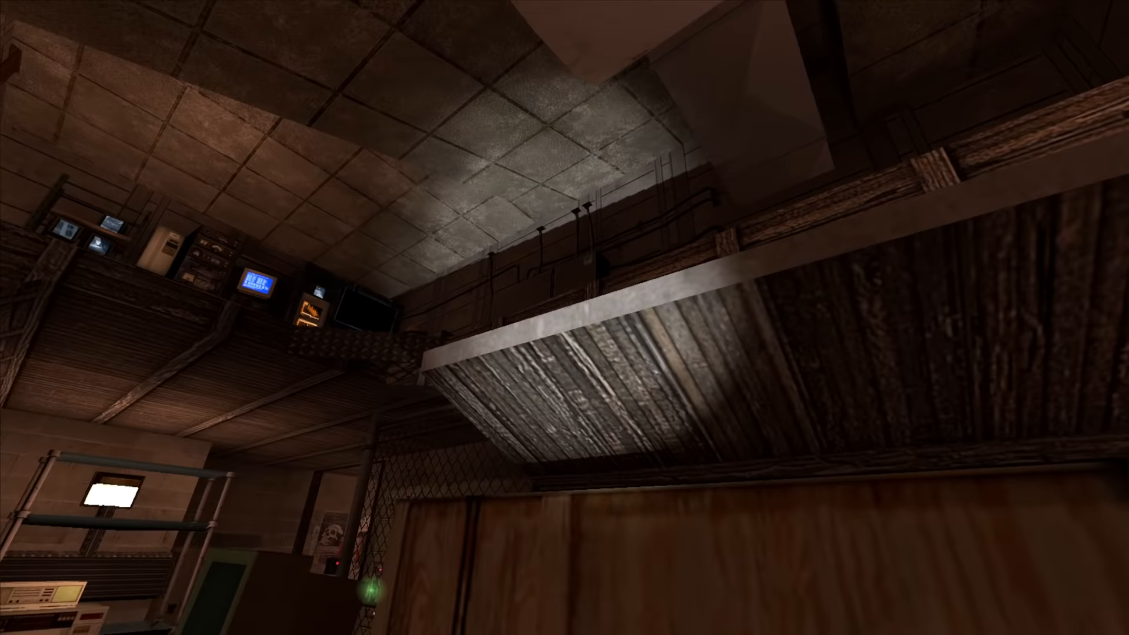
mouse_move(564, 318)
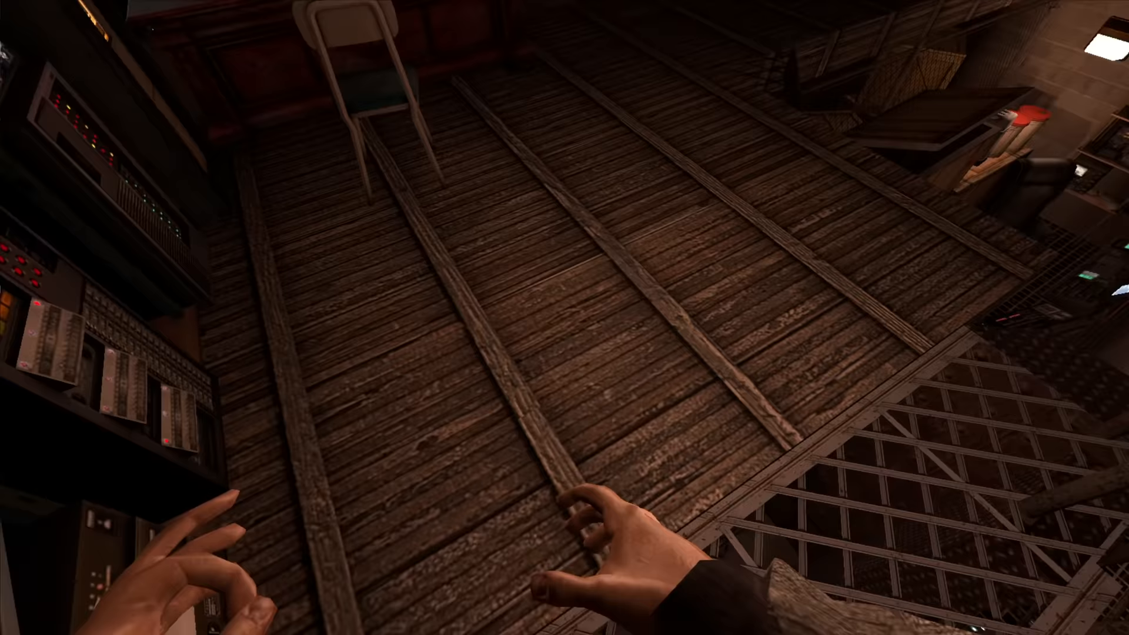
mouse_move(565, 318)
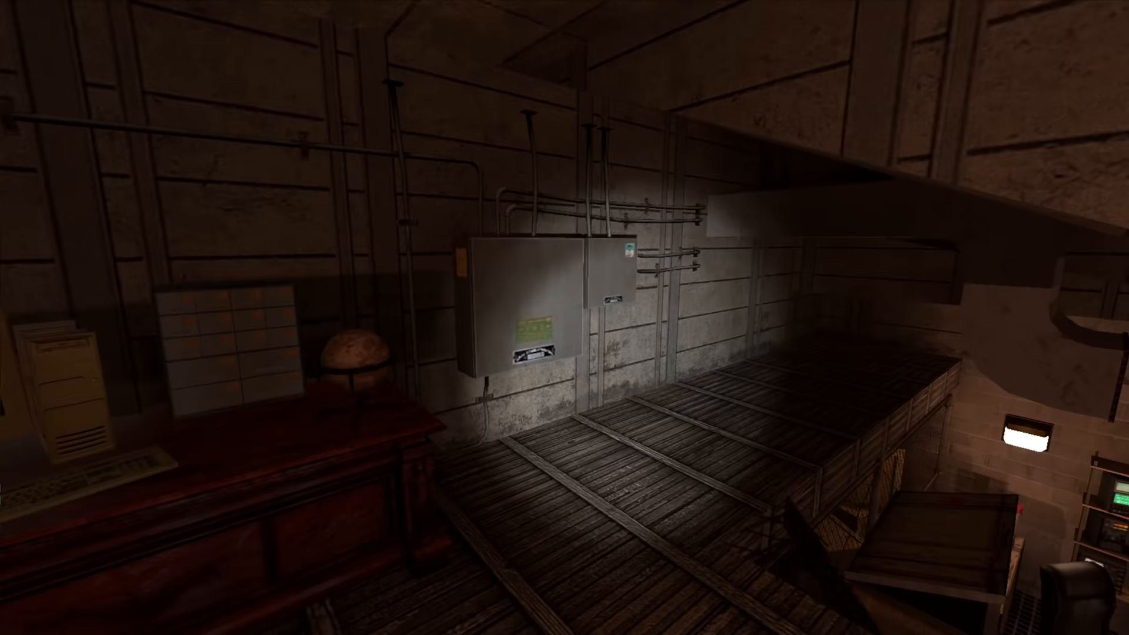
mouse_move(564, 318)
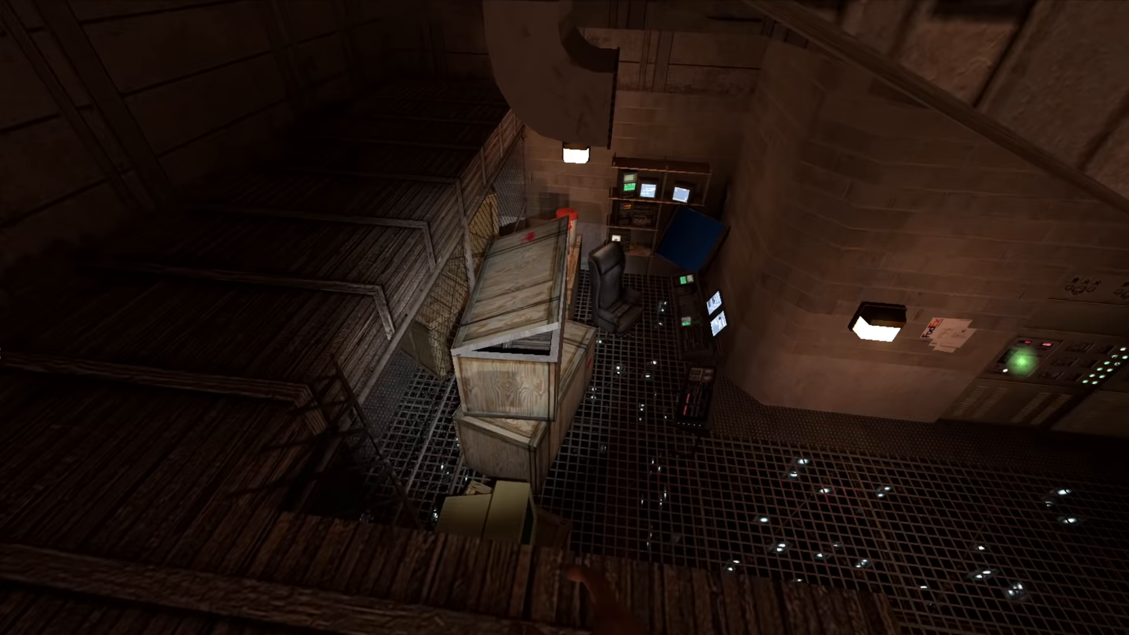
mouse_move(564, 317)
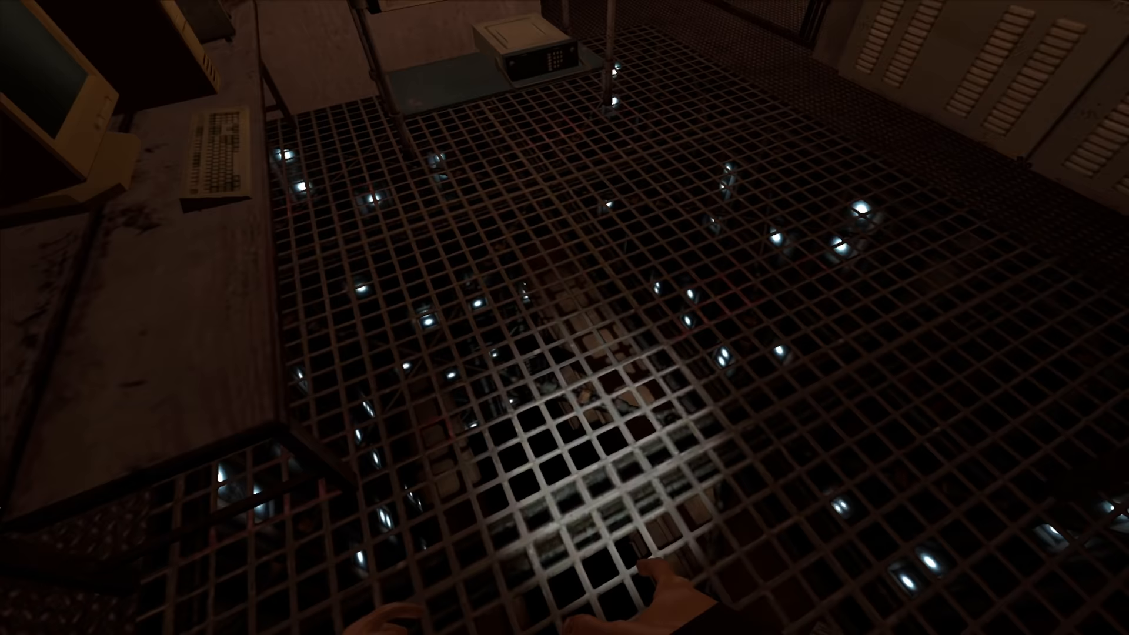
mouse_move(564, 318)
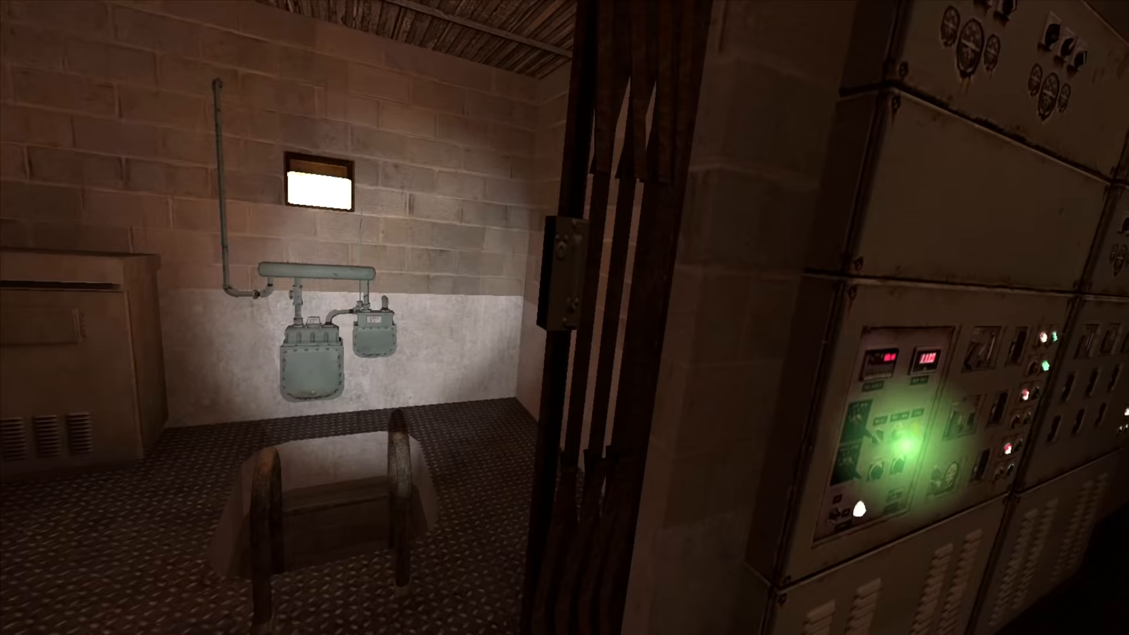
mouse_move(565, 318)
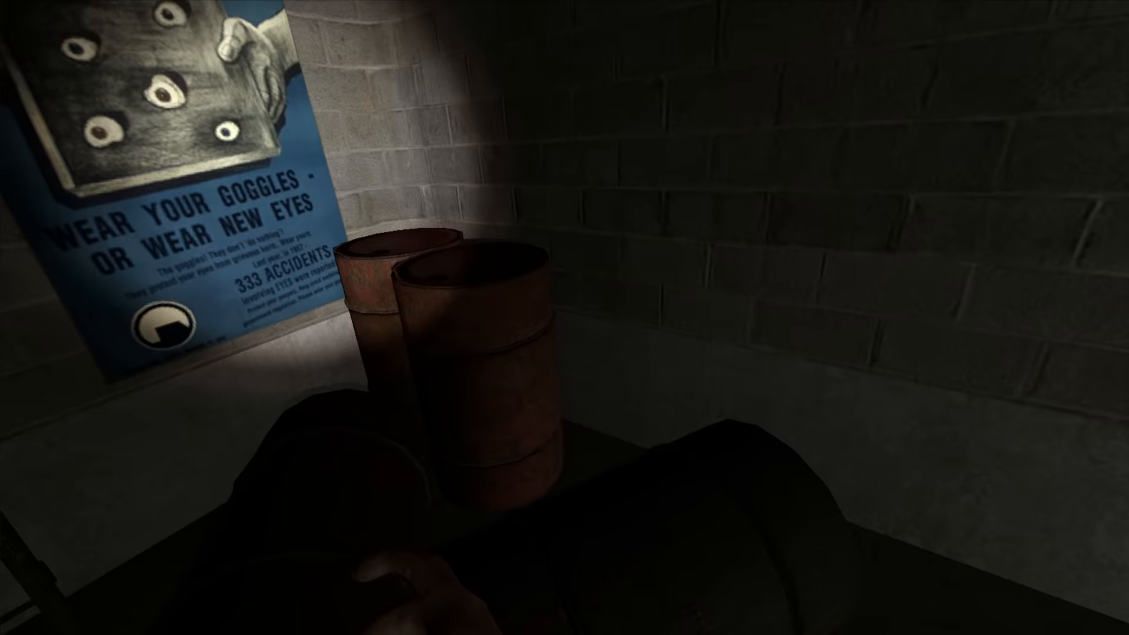
mouse_move(564, 317)
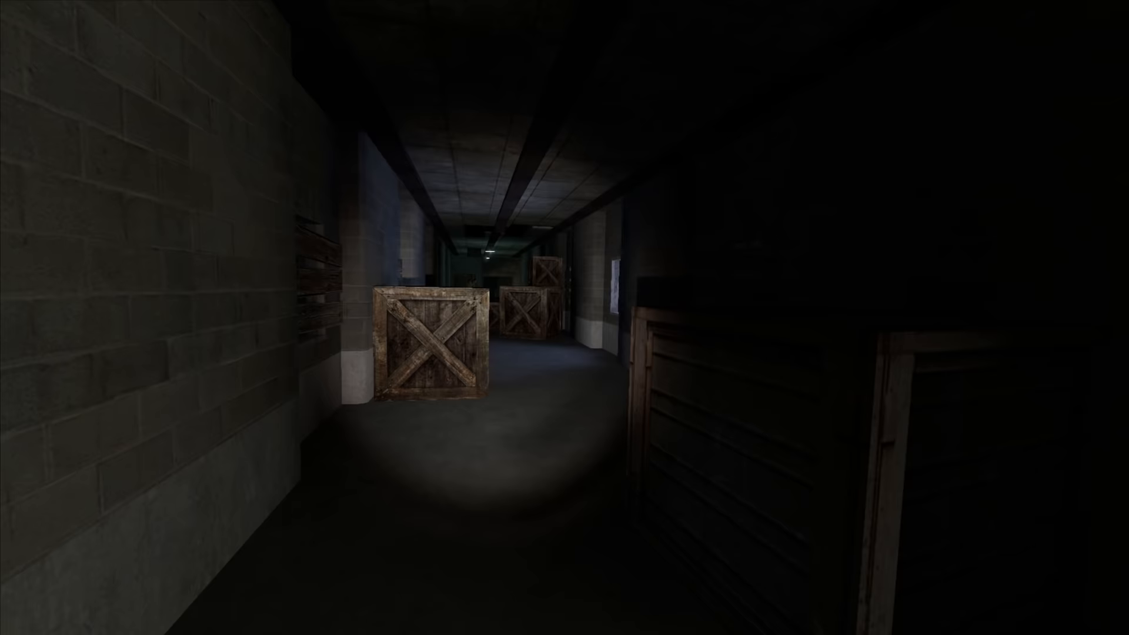
mouse_move(564, 318)
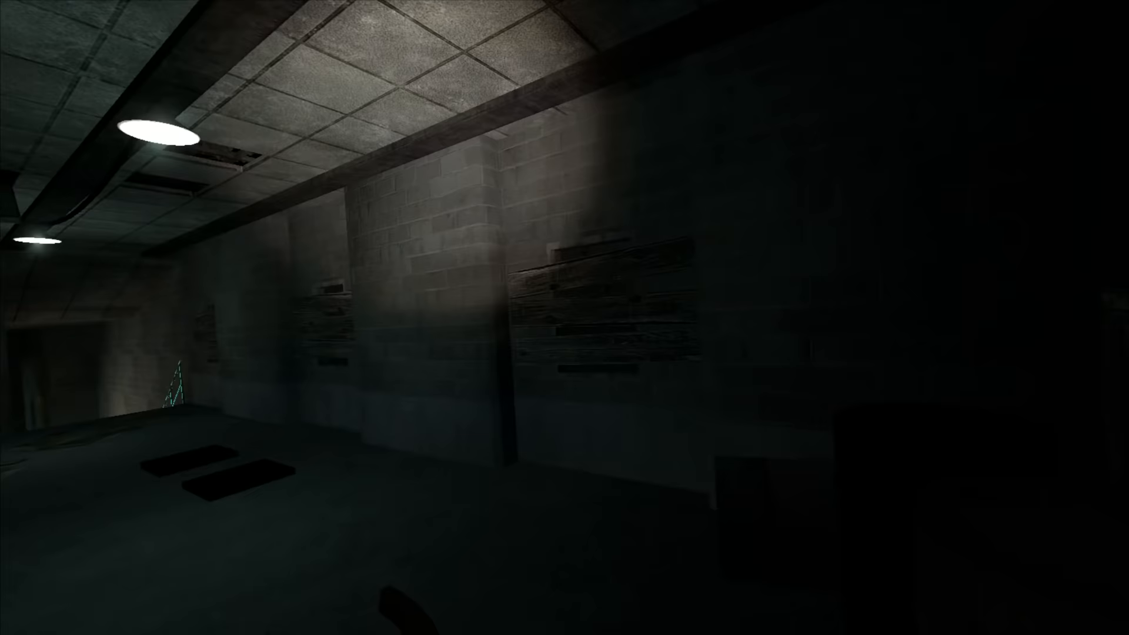
mouse_move(564, 318)
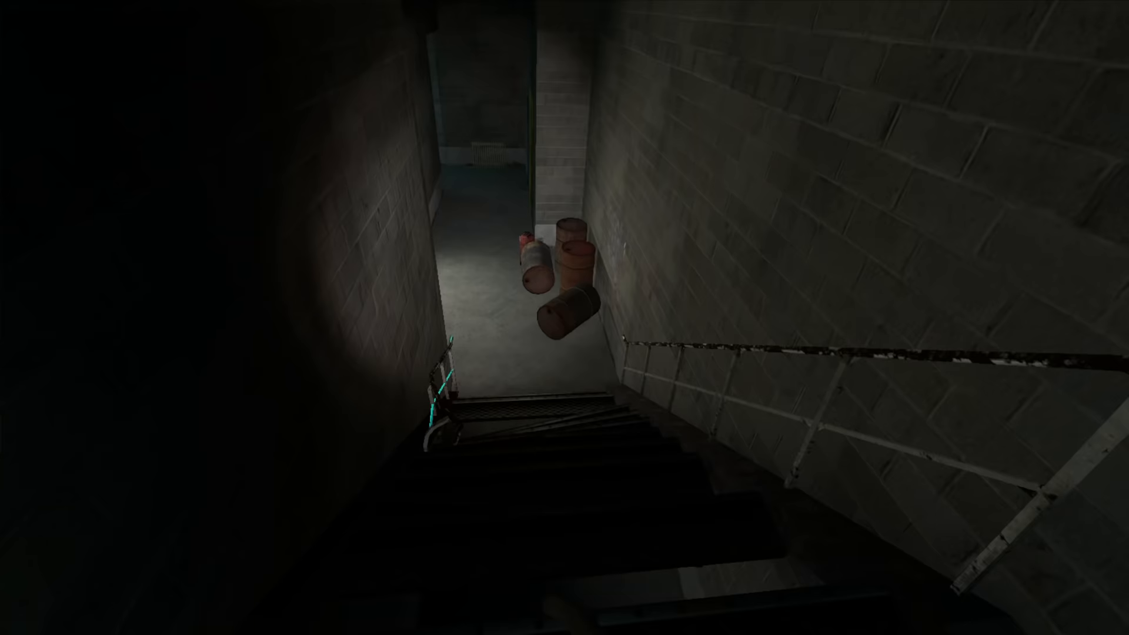
mouse_move(564, 317)
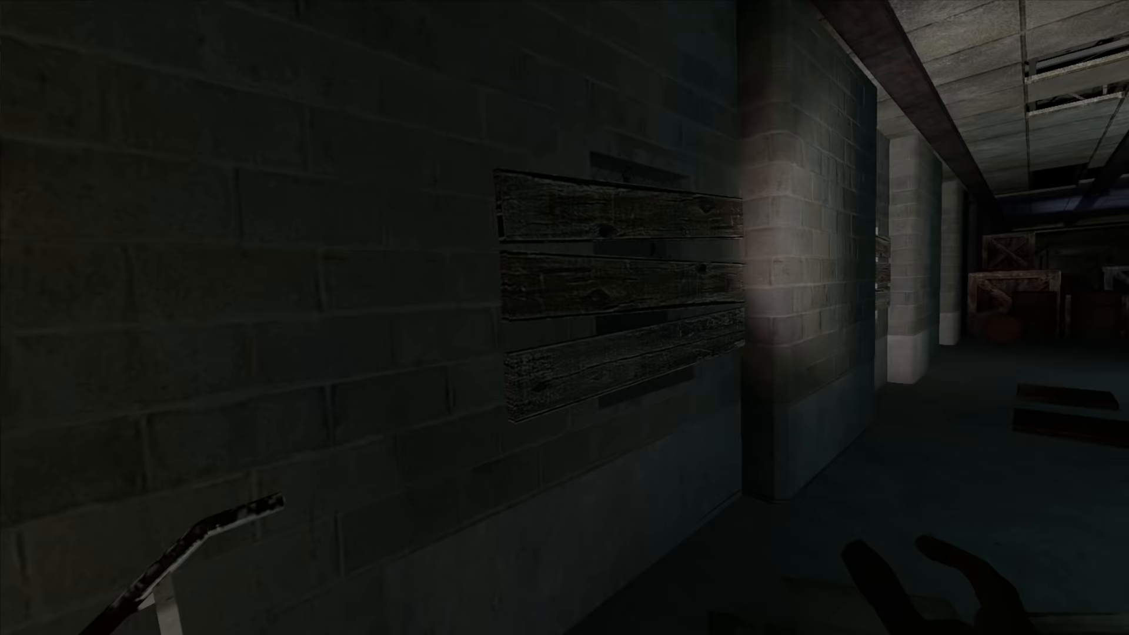
mouse_move(564, 317)
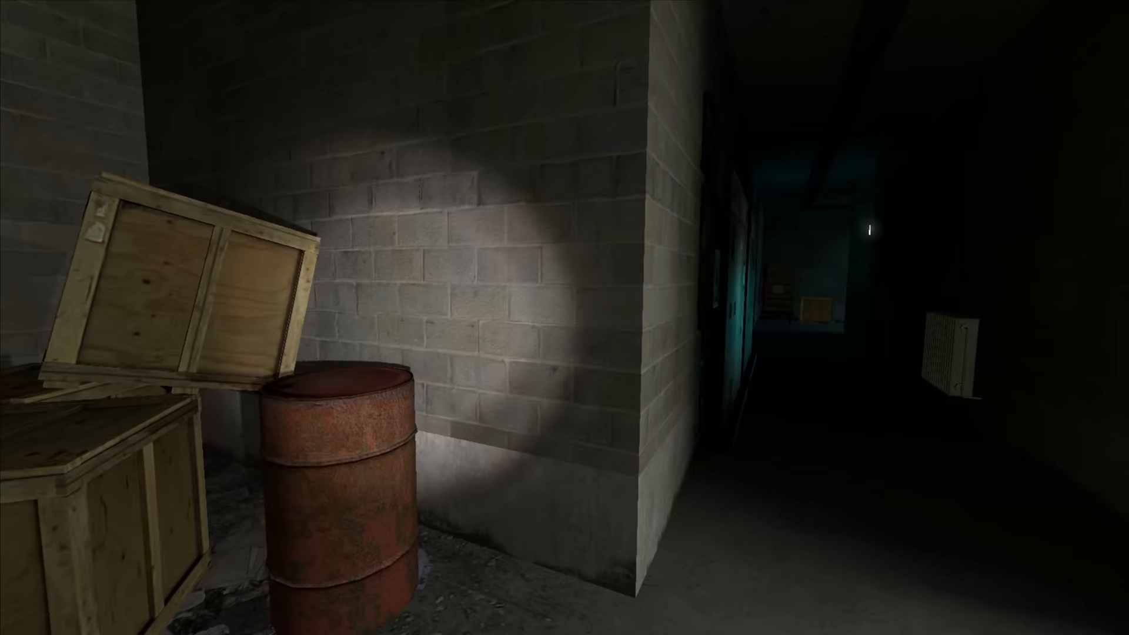
mouse_move(565, 318)
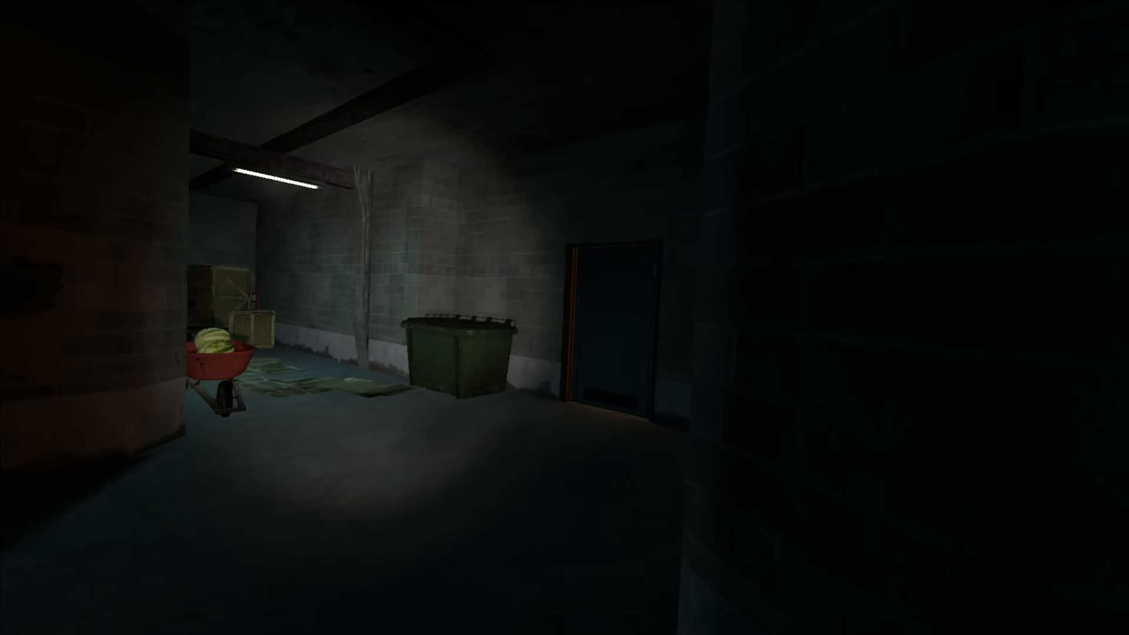
mouse_move(564, 317)
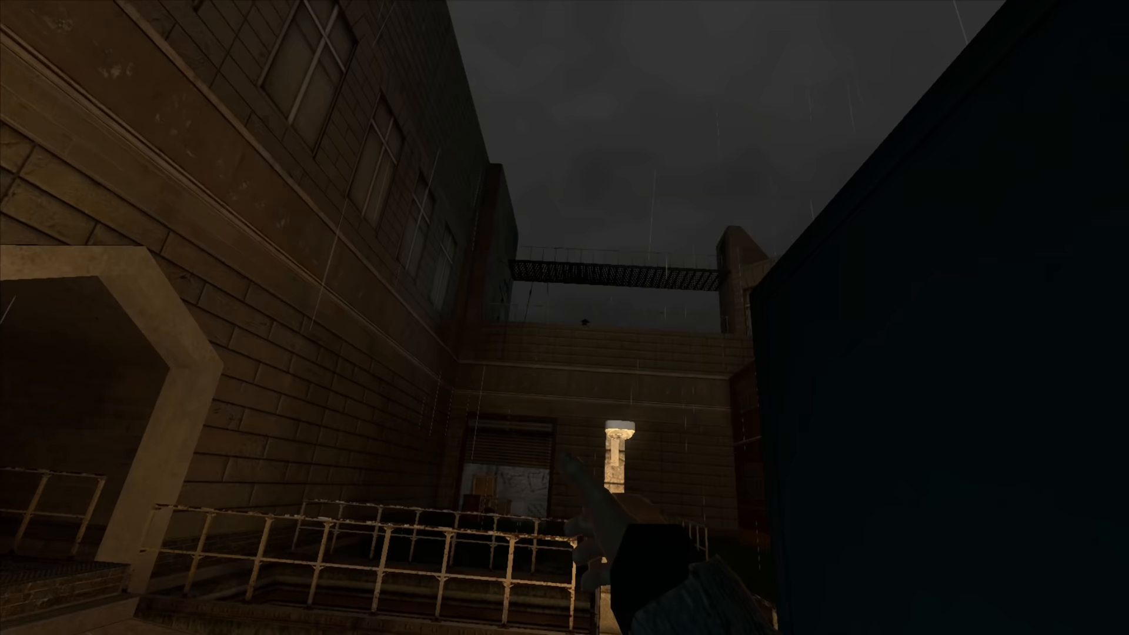
mouse_move(564, 317)
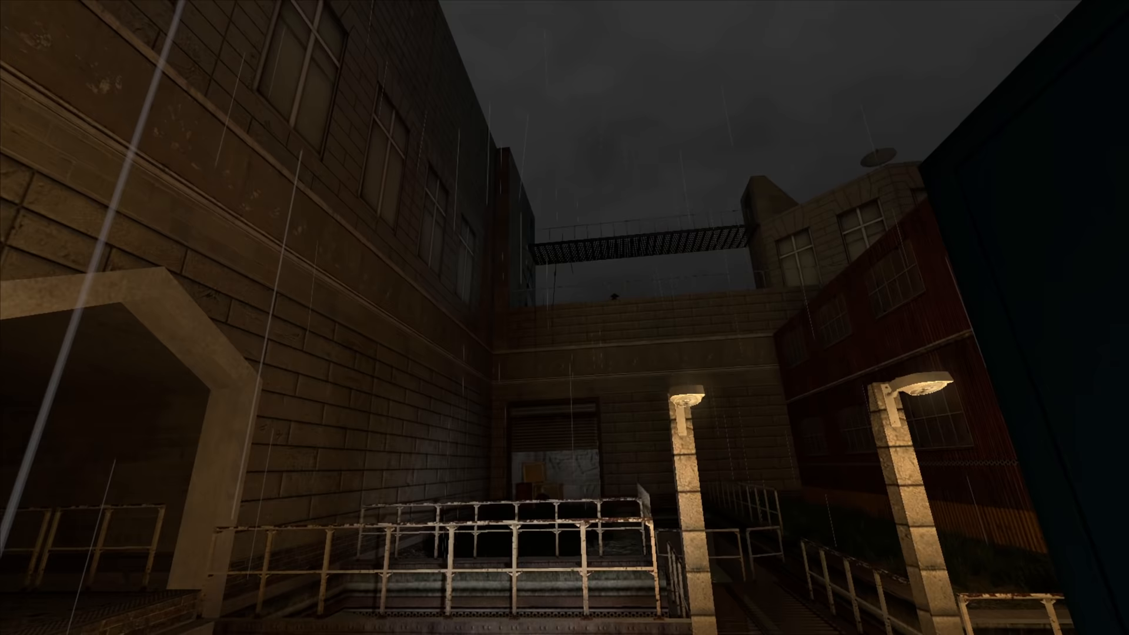
mouse_move(564, 317)
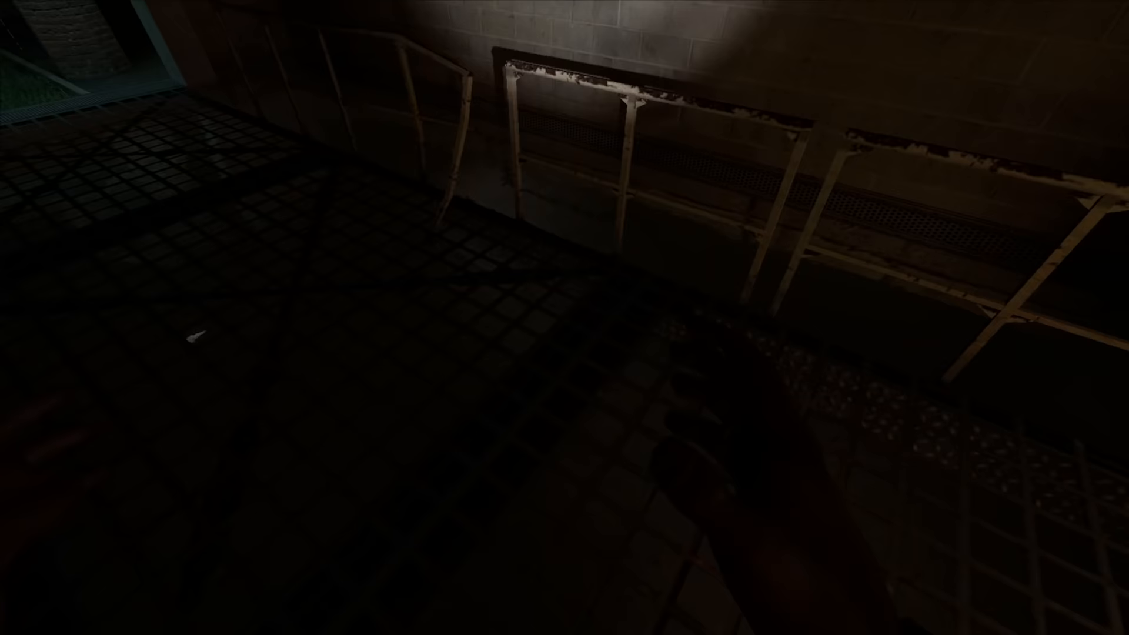
mouse_move(564, 317)
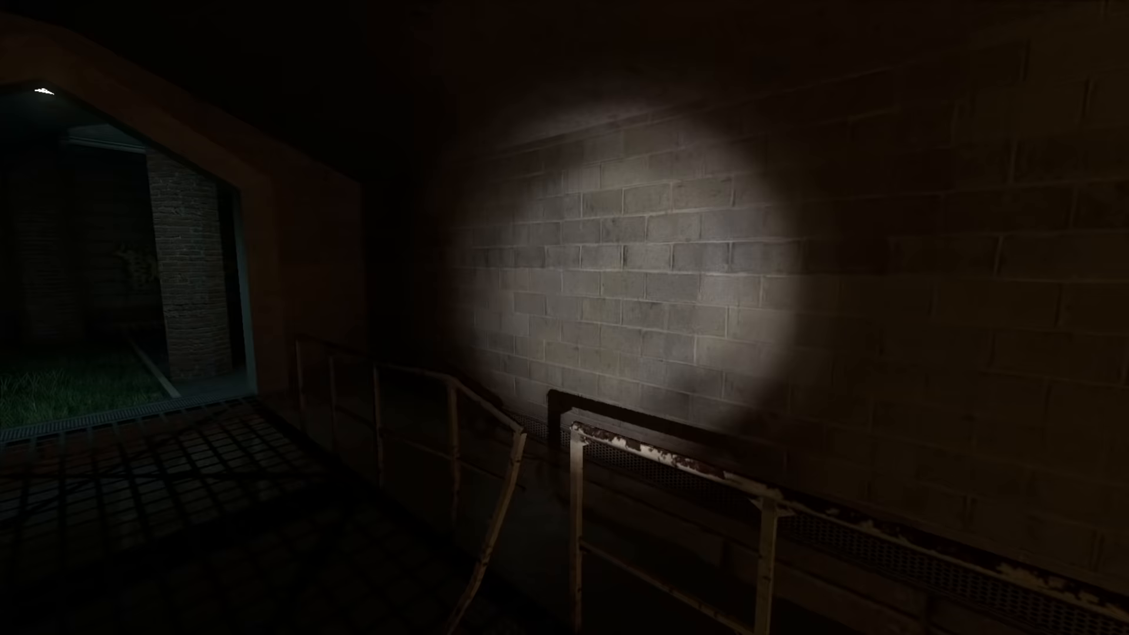
mouse_move(565, 318)
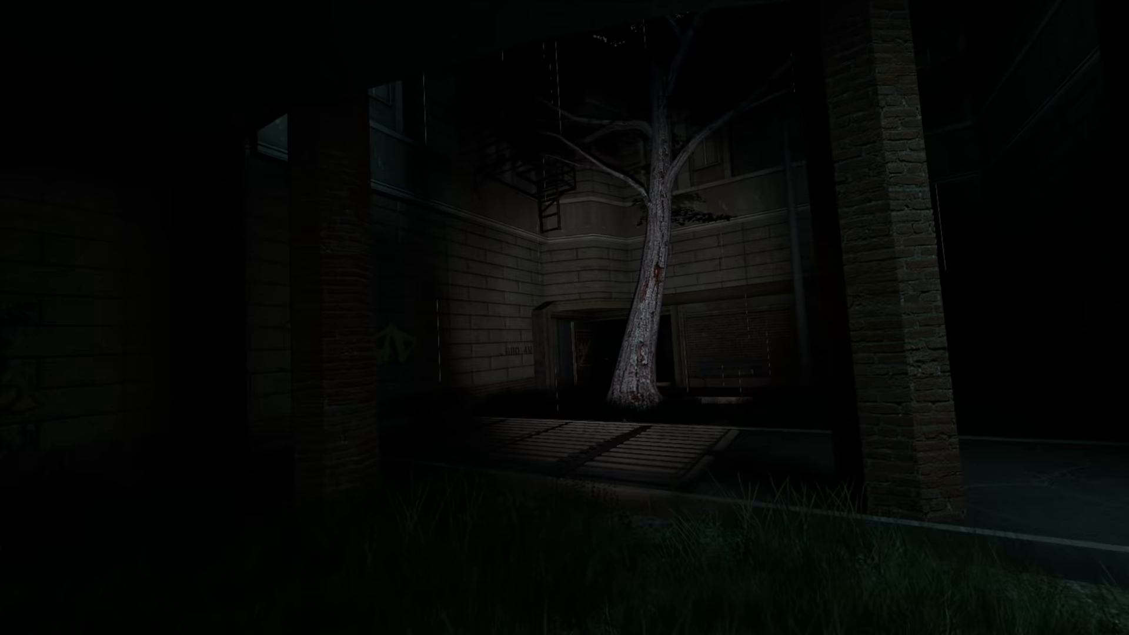
mouse_move(564, 317)
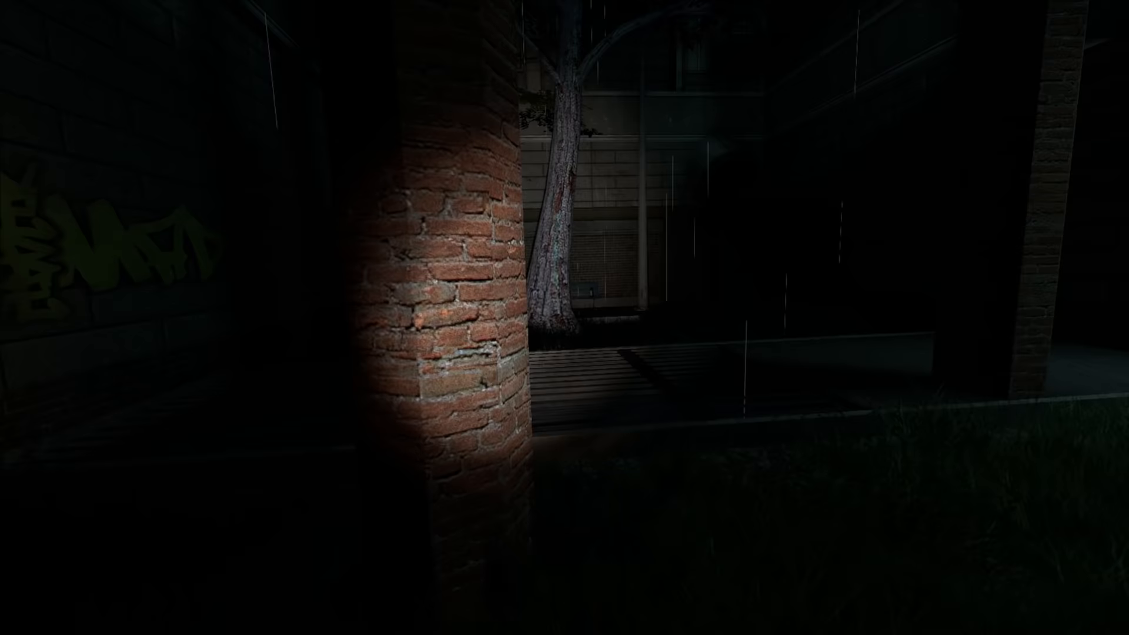
mouse_move(565, 318)
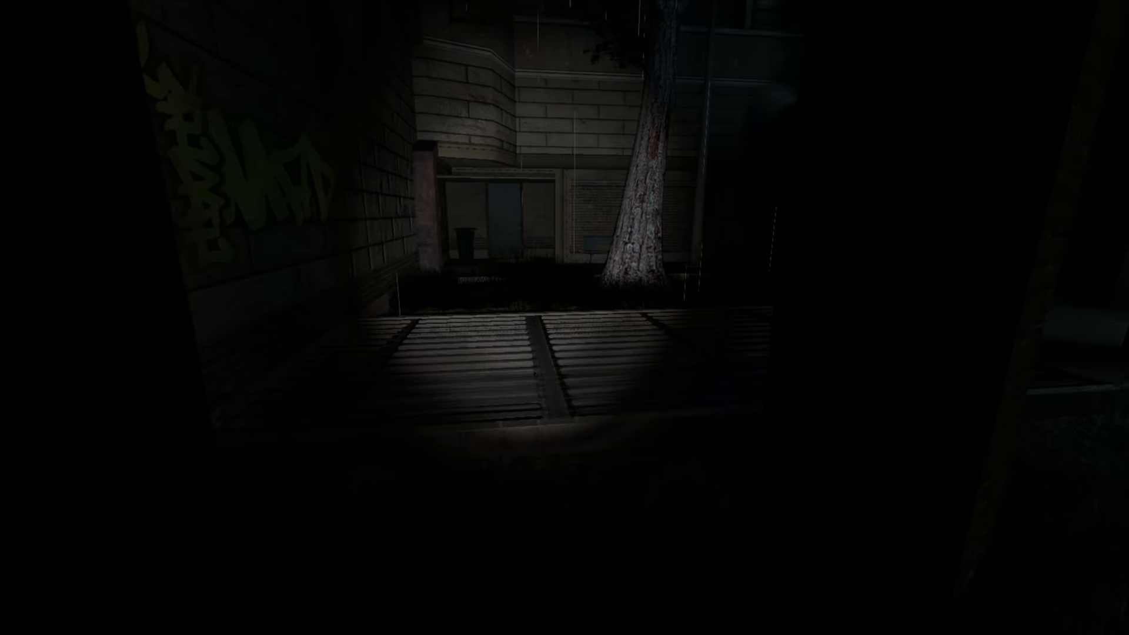
mouse_move(564, 317)
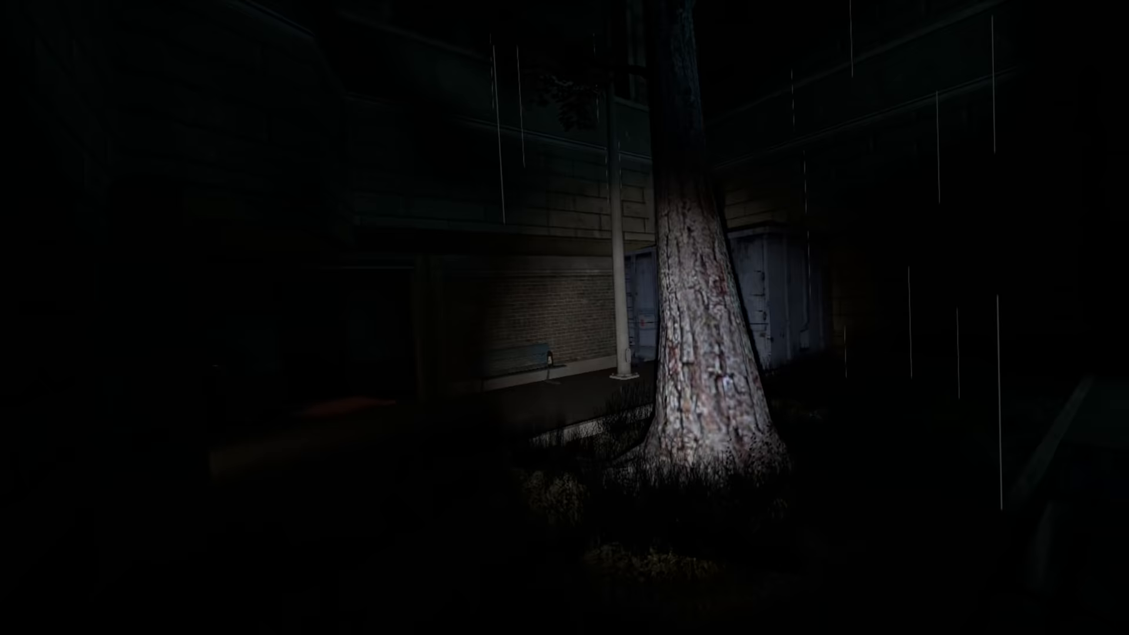
mouse_move(565, 317)
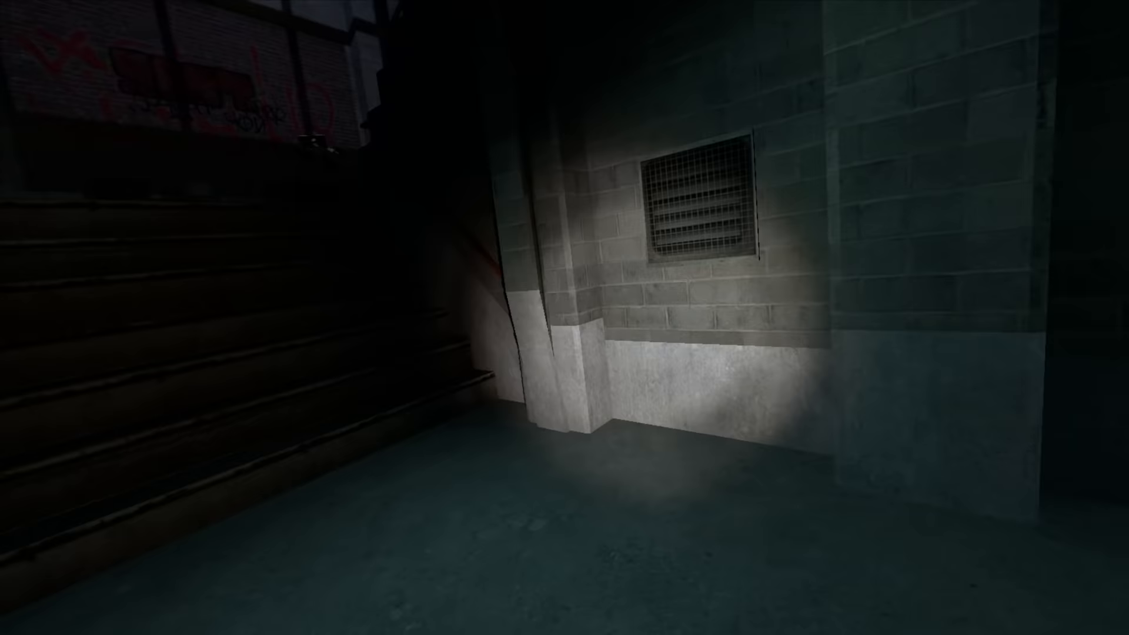
mouse_move(565, 317)
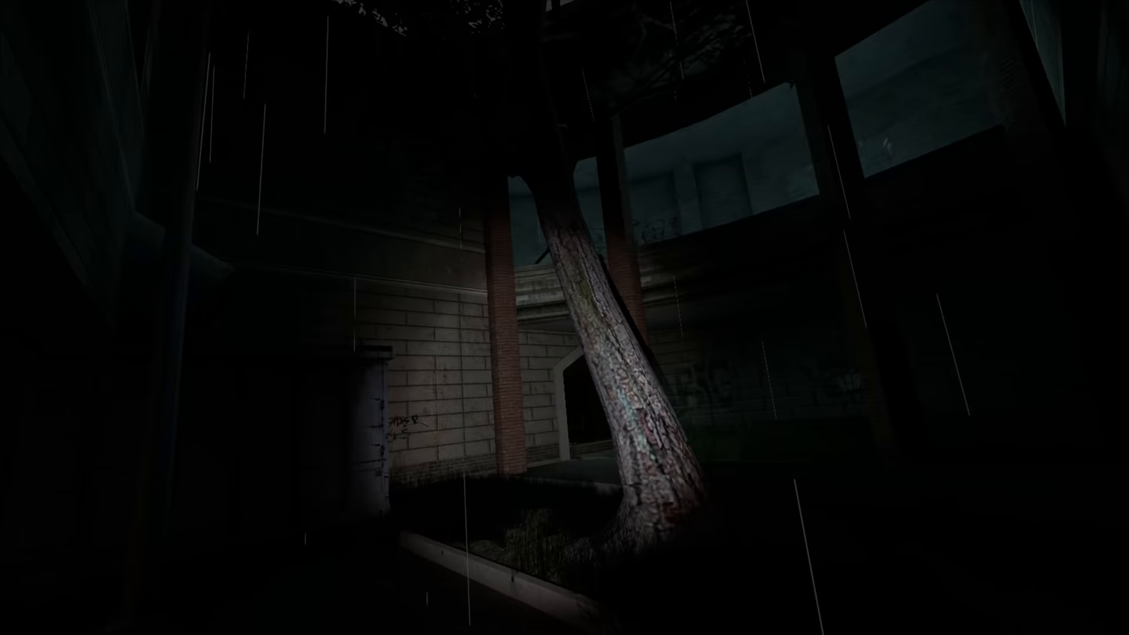
mouse_move(564, 317)
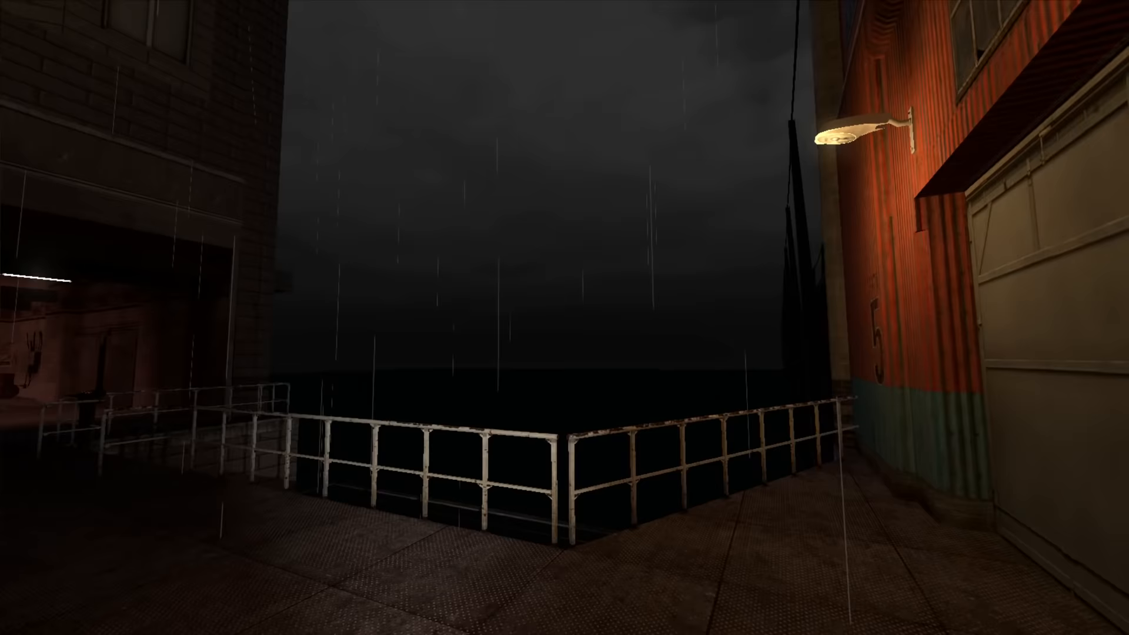
mouse_move(564, 318)
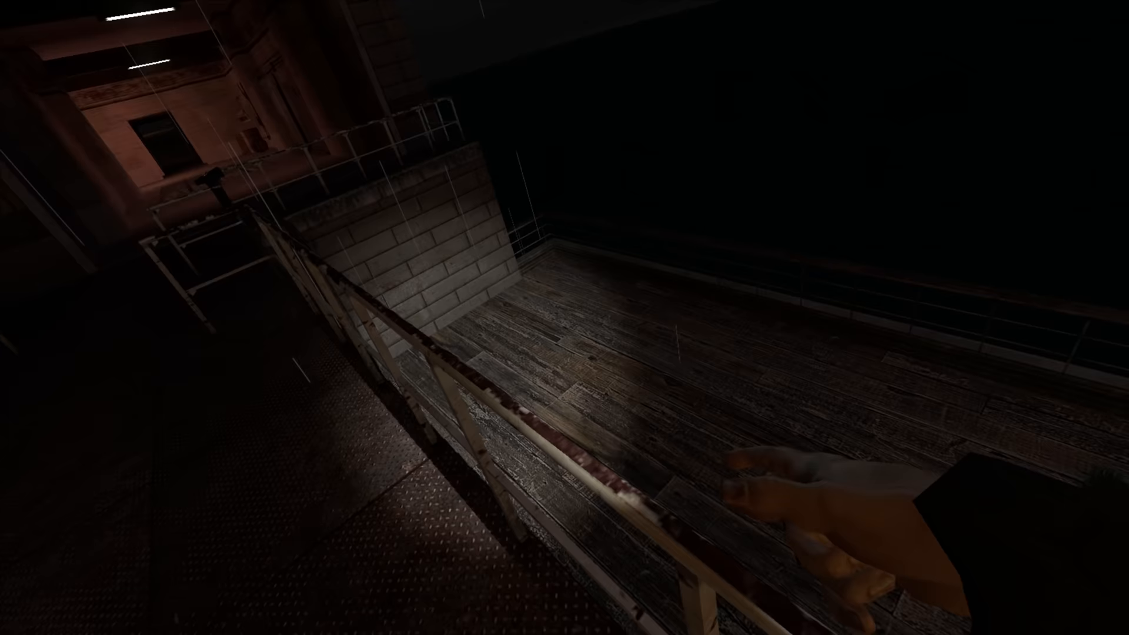
mouse_move(564, 317)
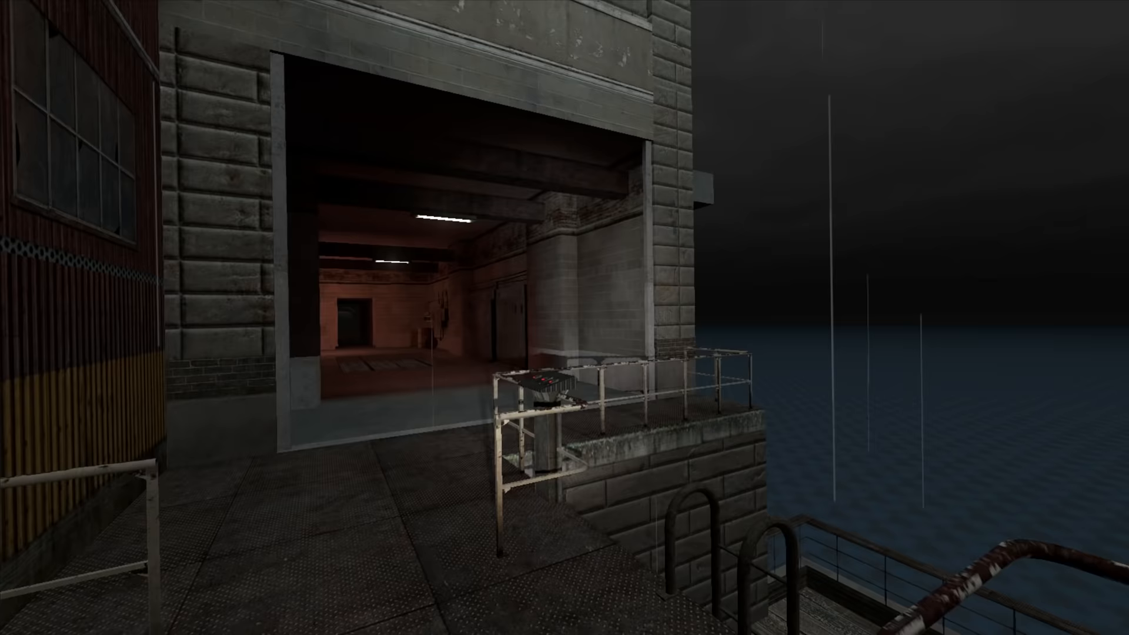
mouse_move(565, 317)
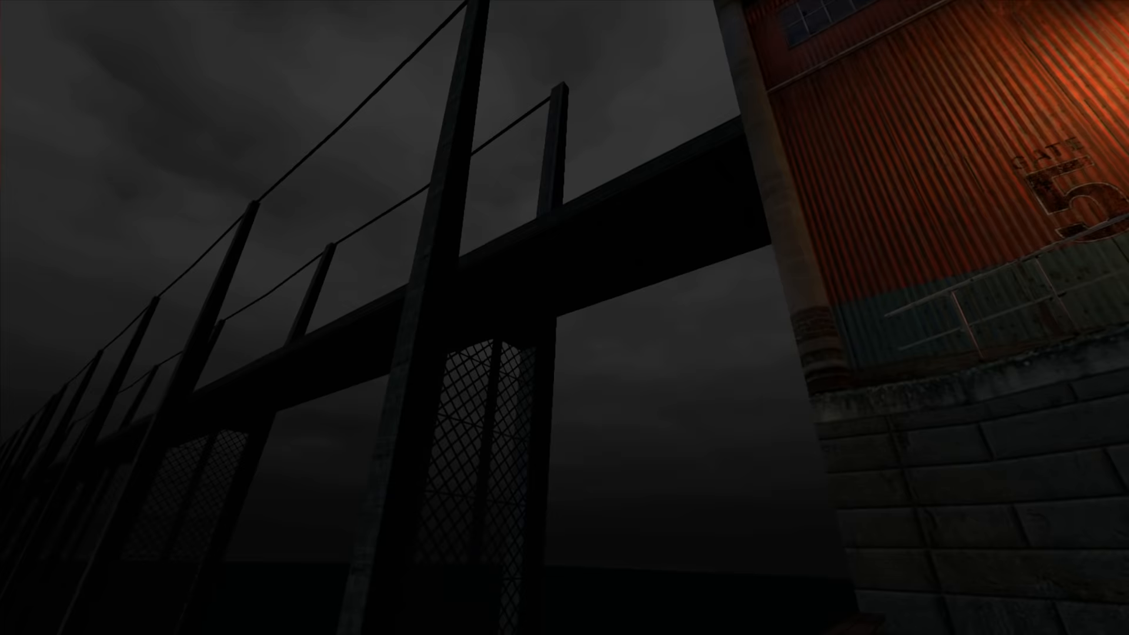
mouse_move(564, 318)
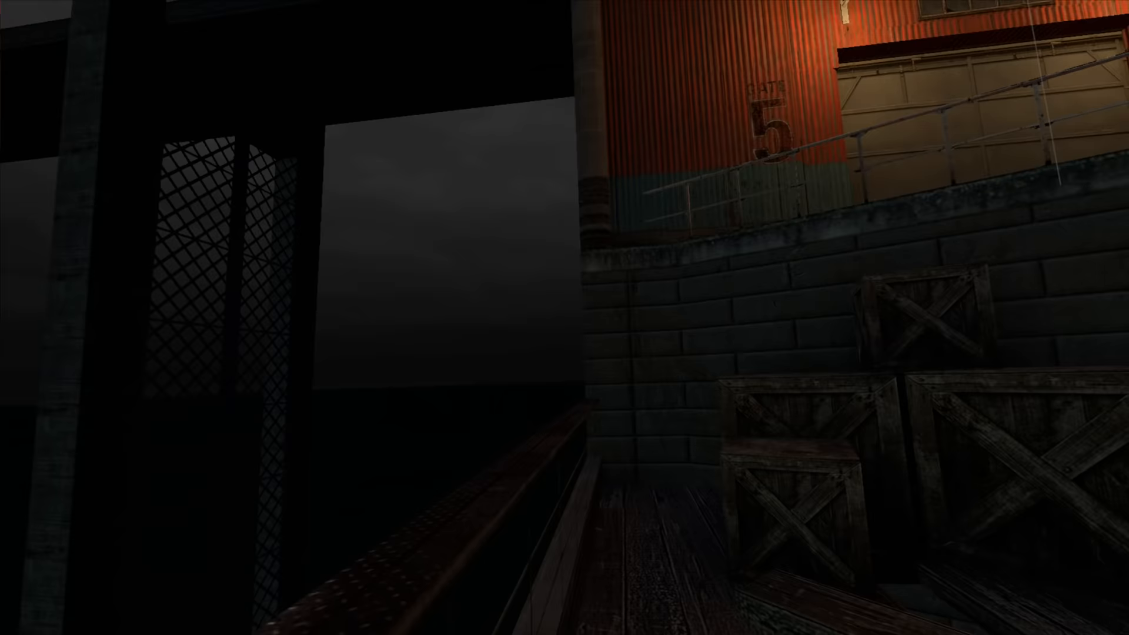
mouse_move(565, 318)
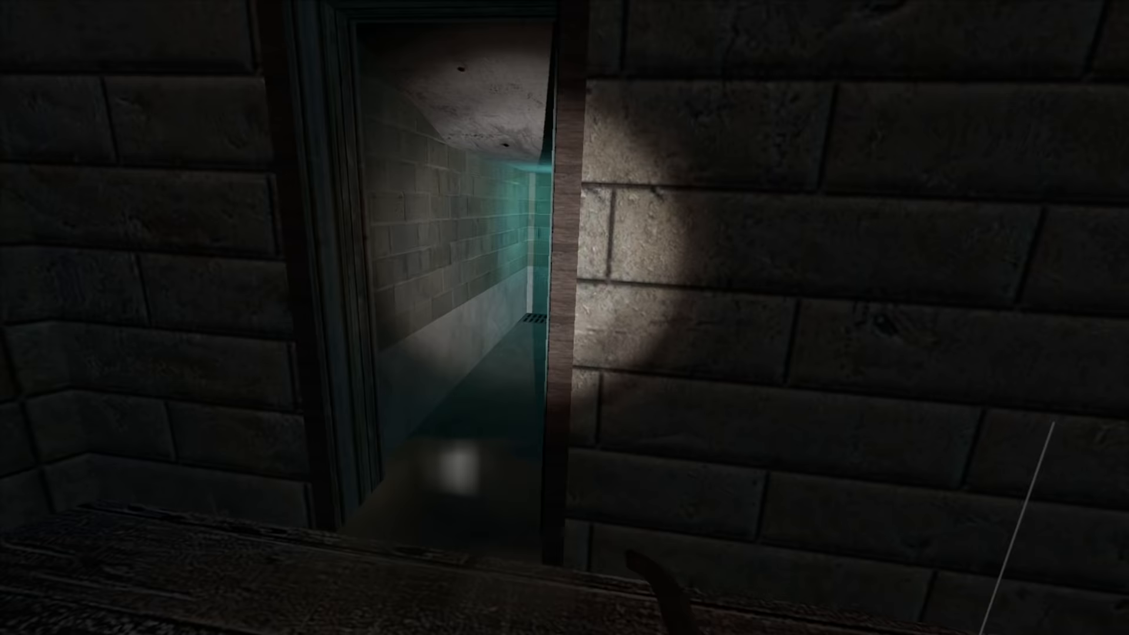
Step: Walk forward through the doorway into the cinder-block basement bar with stools and bottles
key("w")
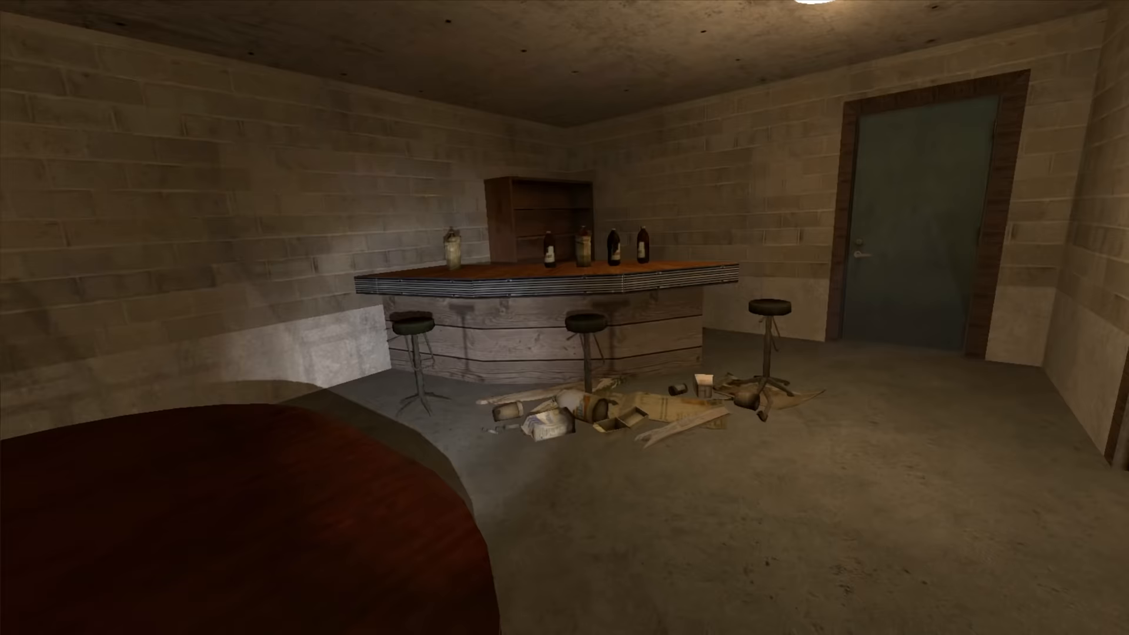
mouse_move(564, 317)
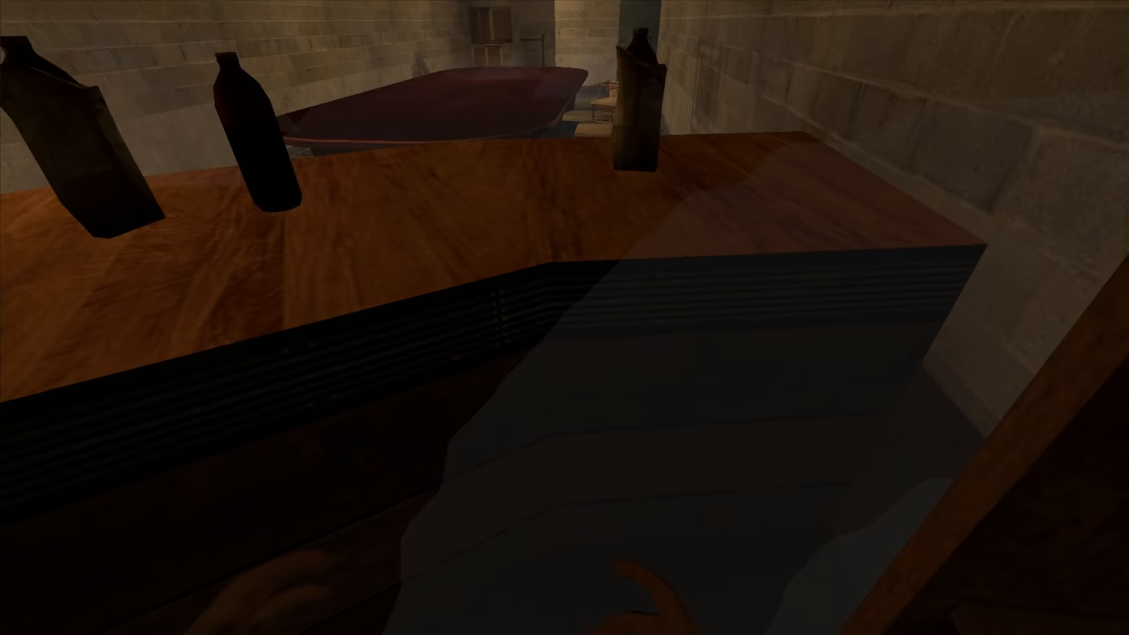
mouse_move(564, 318)
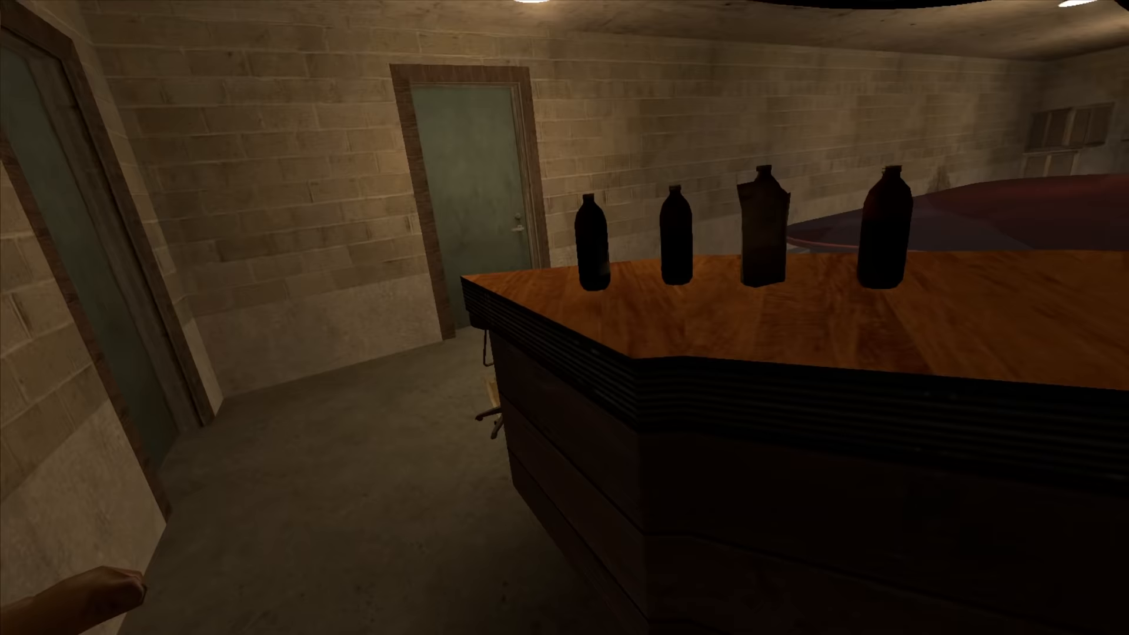
mouse_move(565, 318)
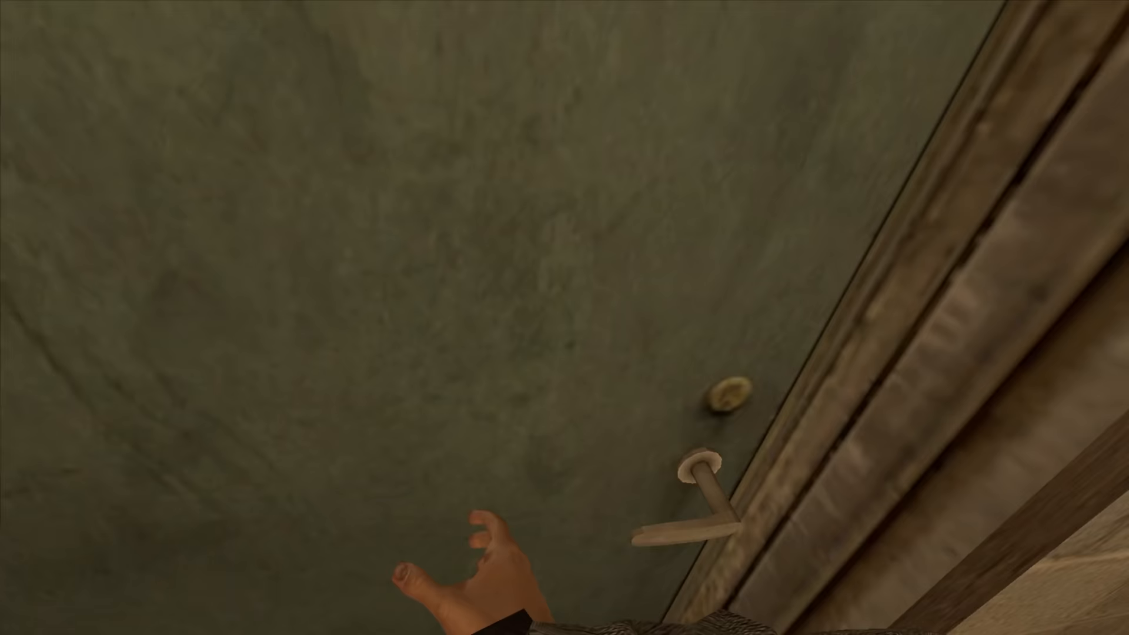
mouse_move(564, 318)
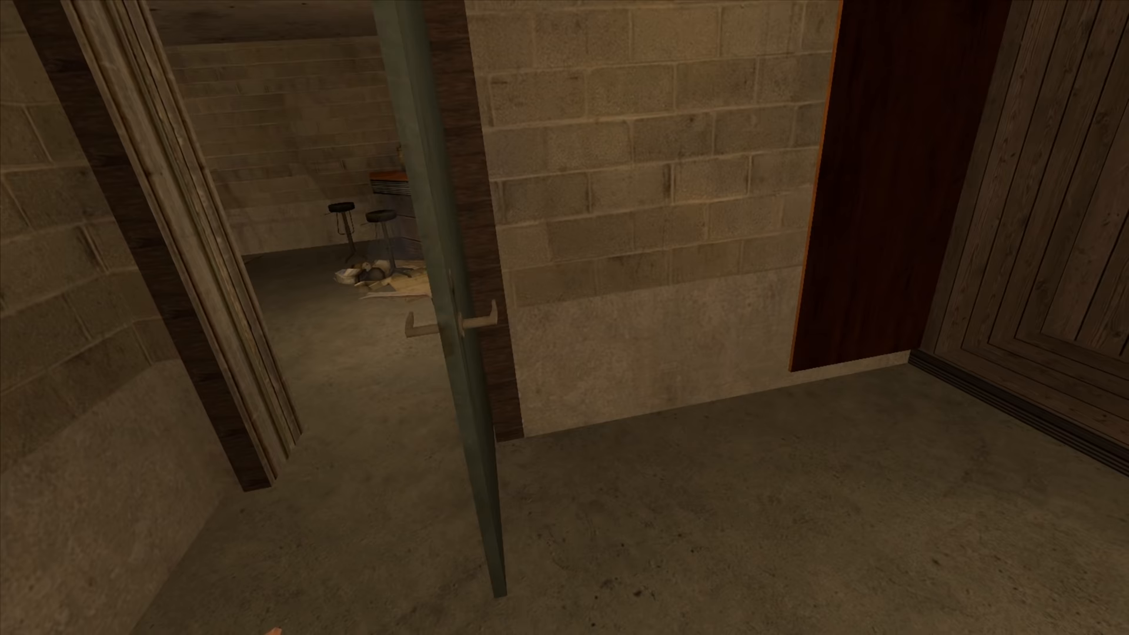
mouse_move(565, 317)
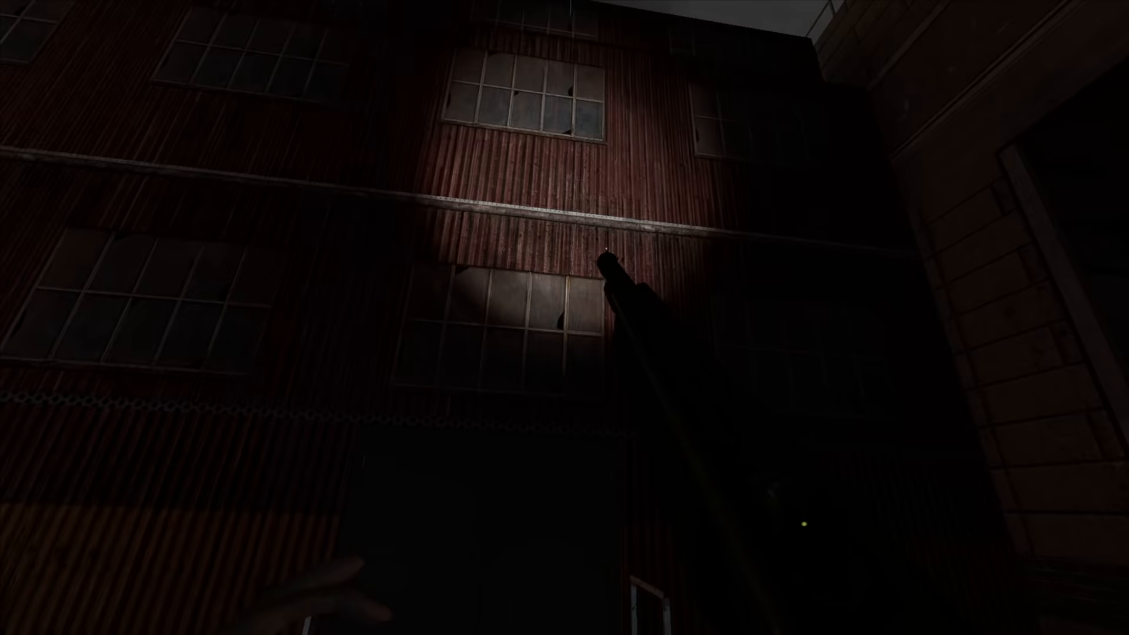
mouse_move(565, 317)
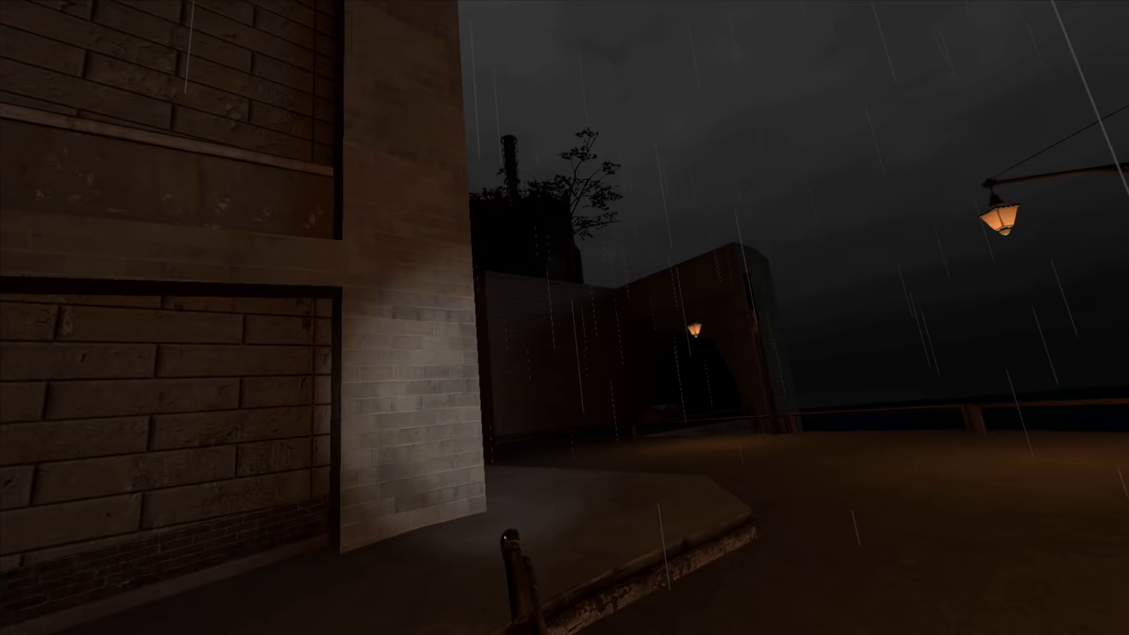
mouse_move(565, 318)
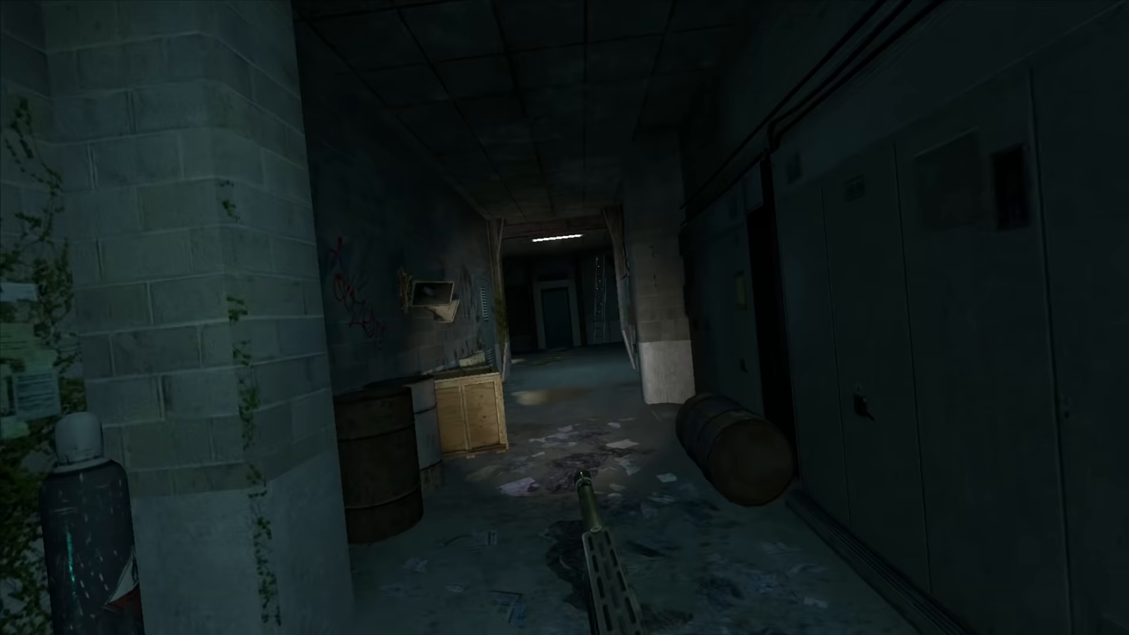
mouse_move(564, 317)
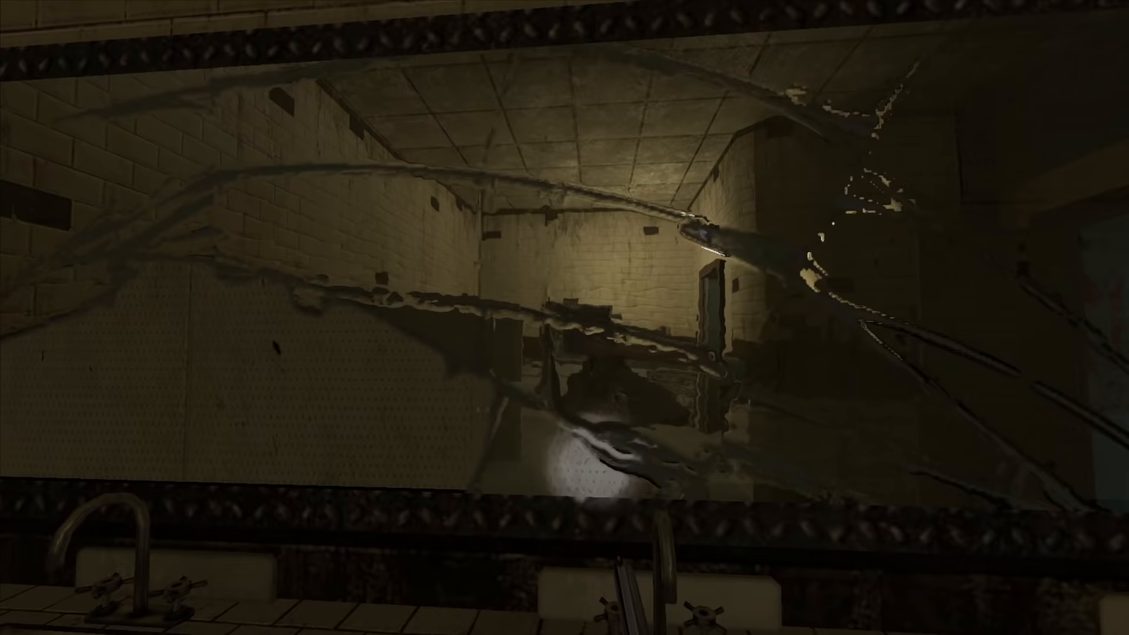
mouse_move(564, 318)
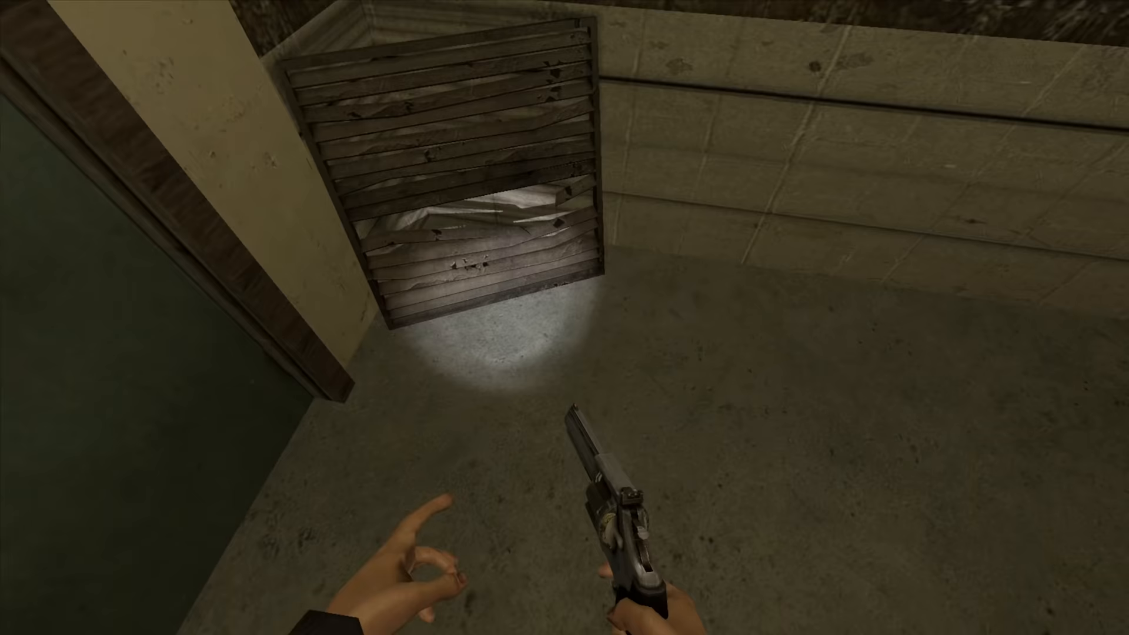
mouse_move(564, 317)
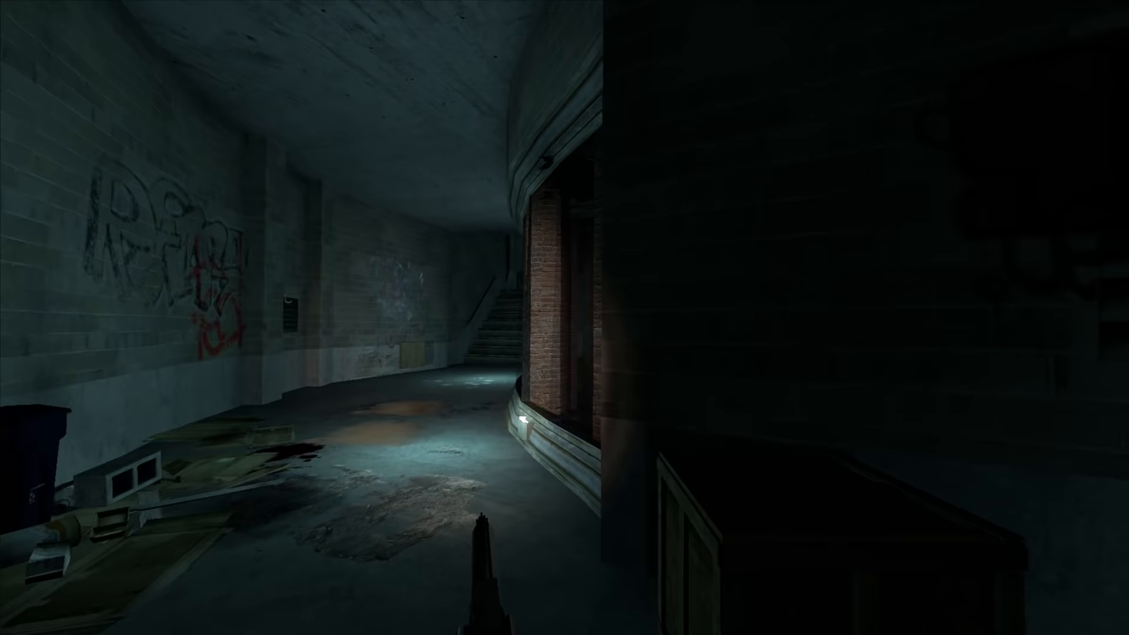
mouse_move(564, 317)
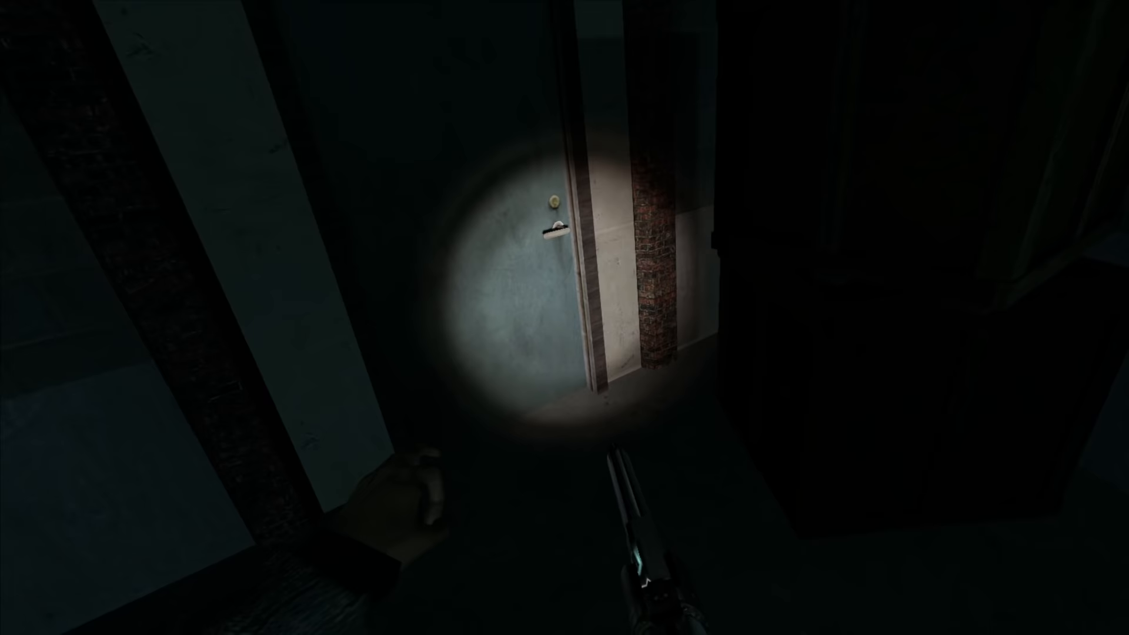
mouse_move(565, 318)
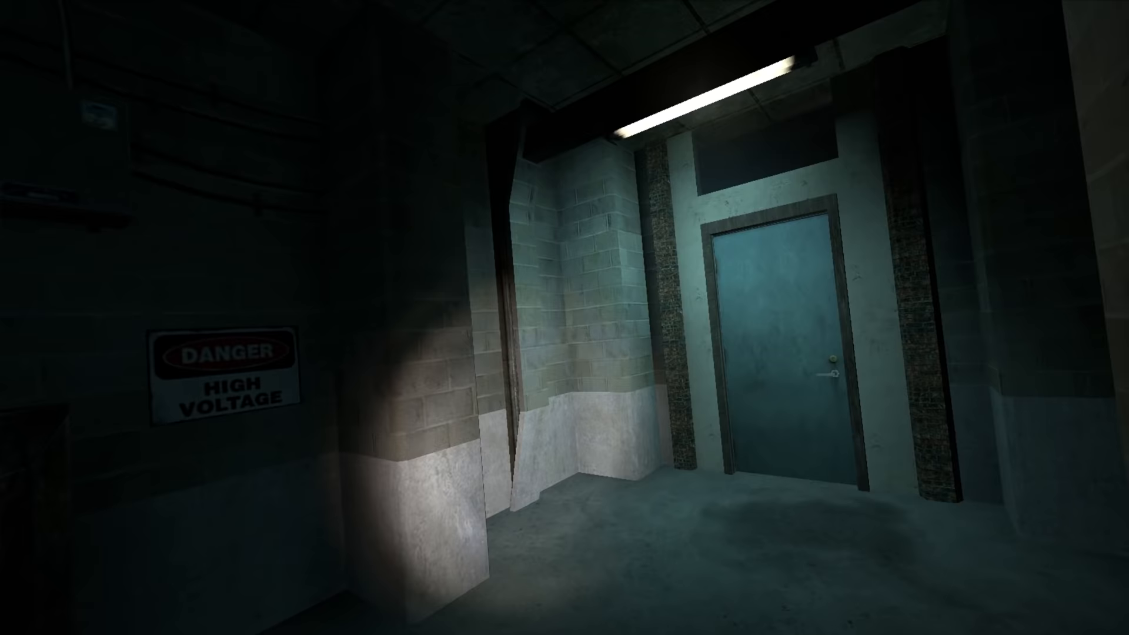
mouse_move(564, 317)
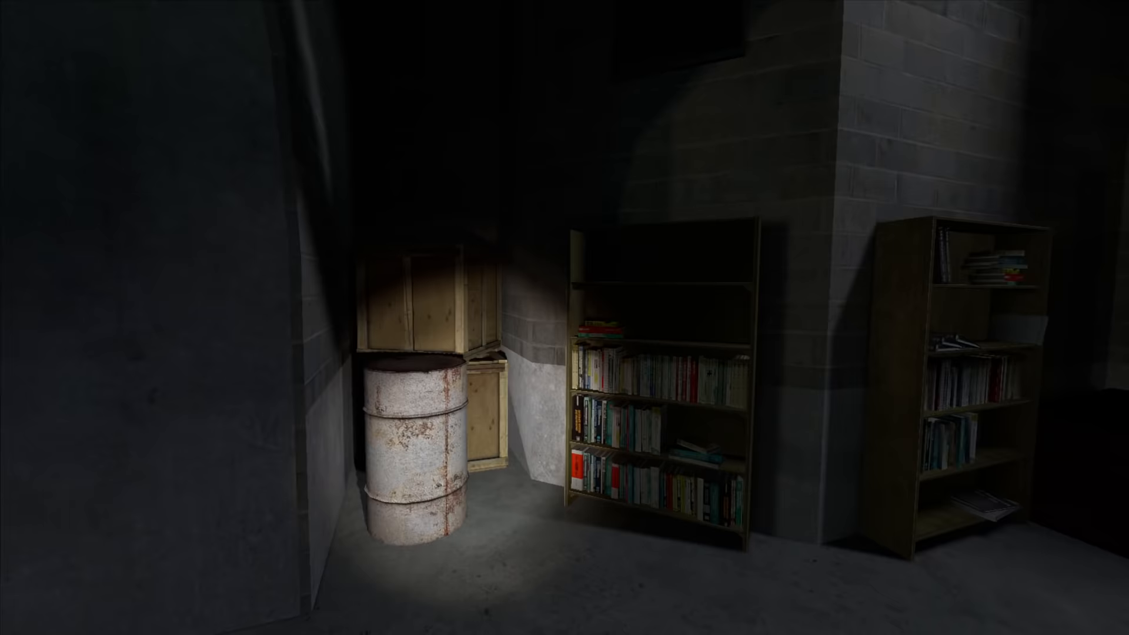
mouse_move(565, 317)
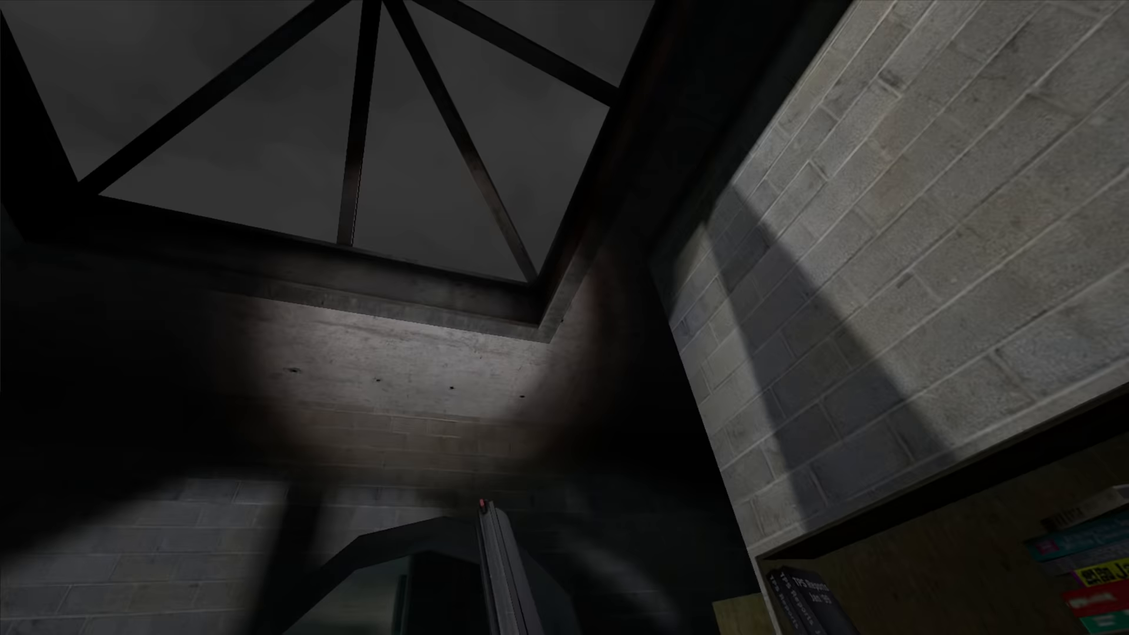
mouse_move(564, 317)
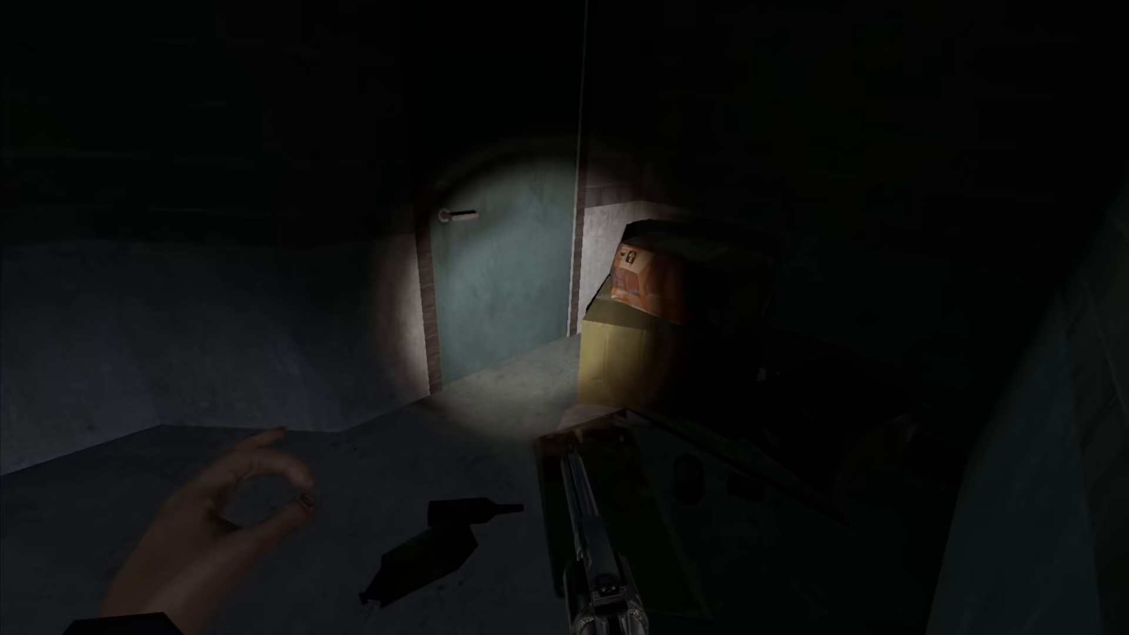
mouse_move(565, 318)
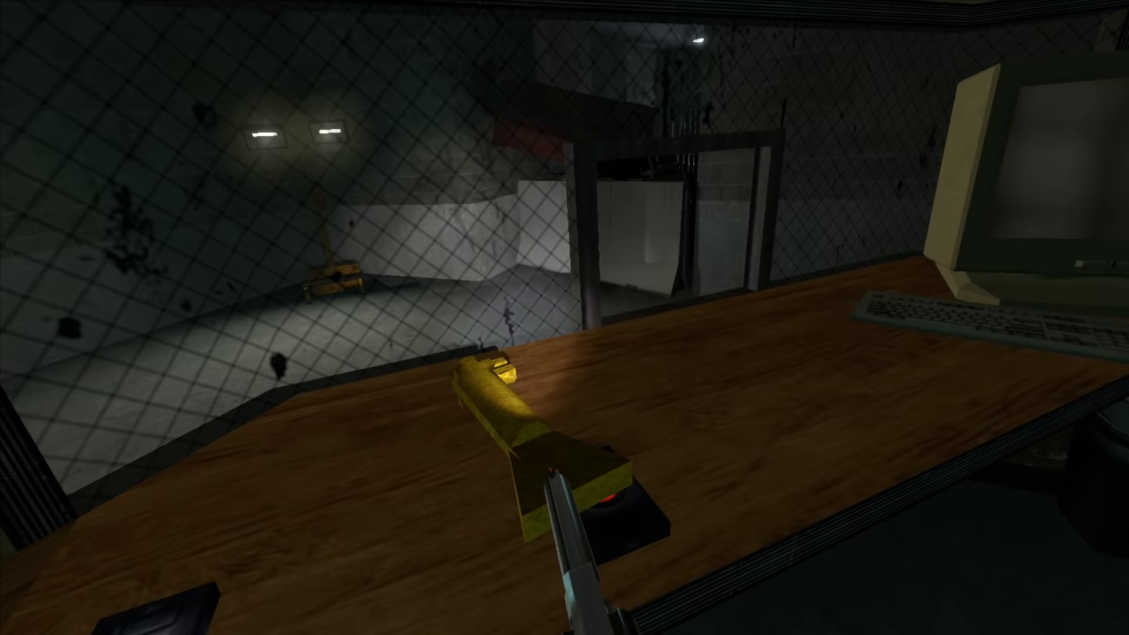
mouse_move(564, 317)
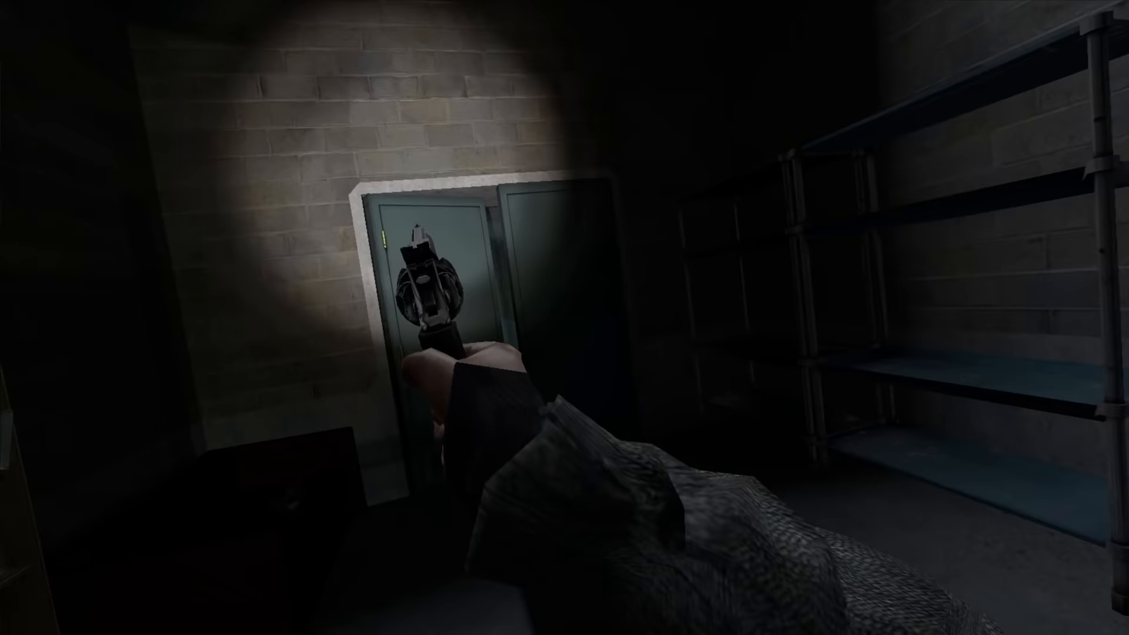
Step: Push the hallway door open and enter the dark grated-floor room beside the rainy windows
left_click(564, 317)
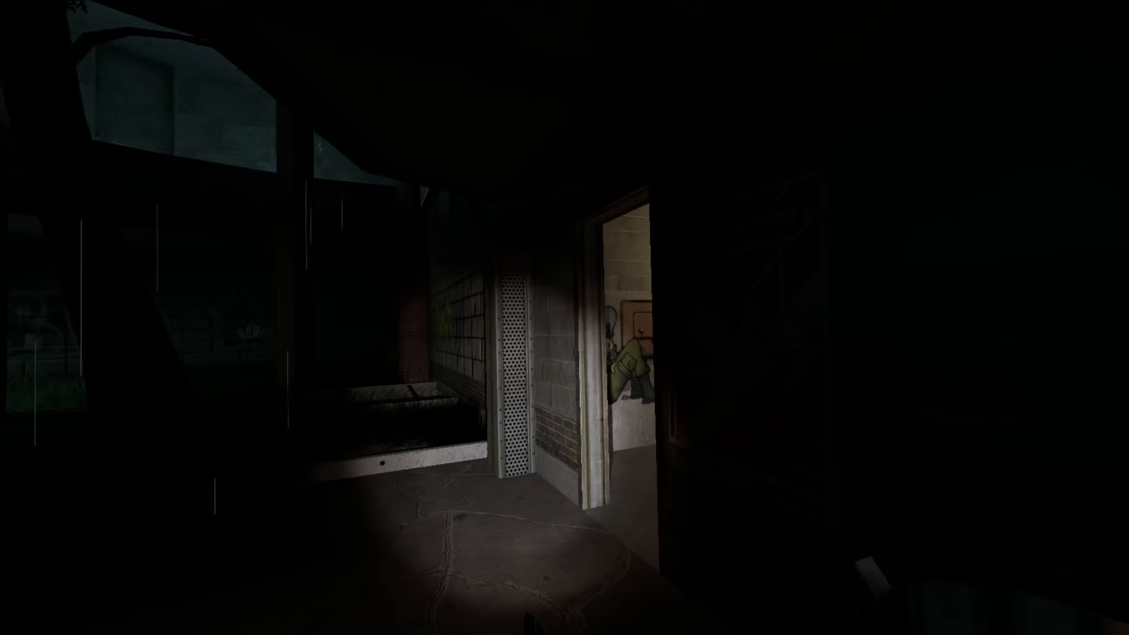
mouse_move(564, 318)
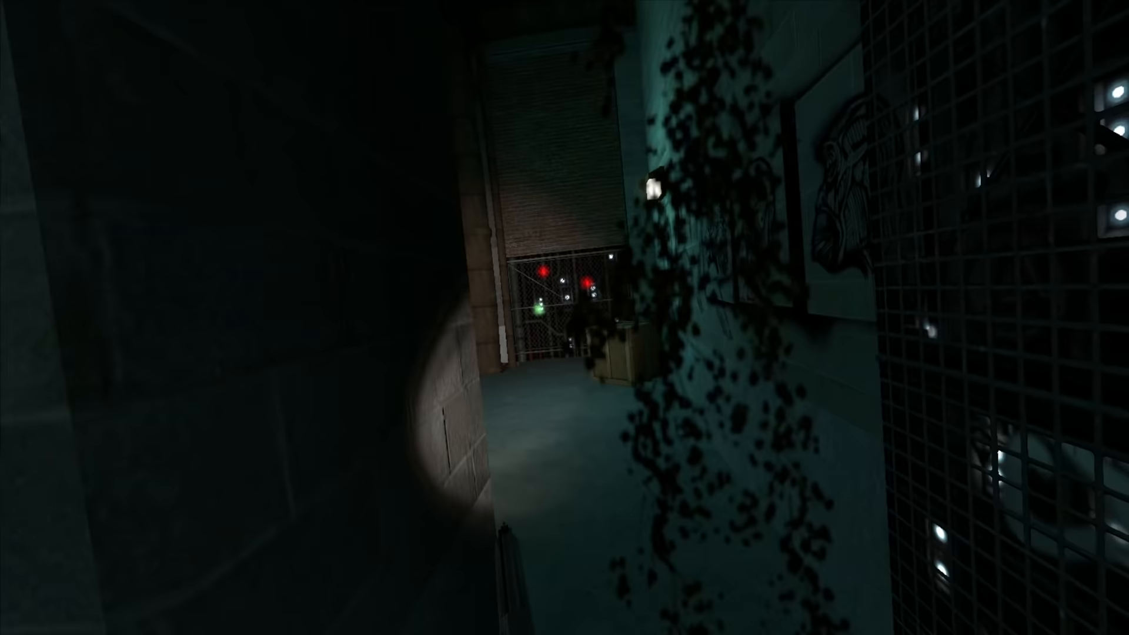
mouse_move(565, 317)
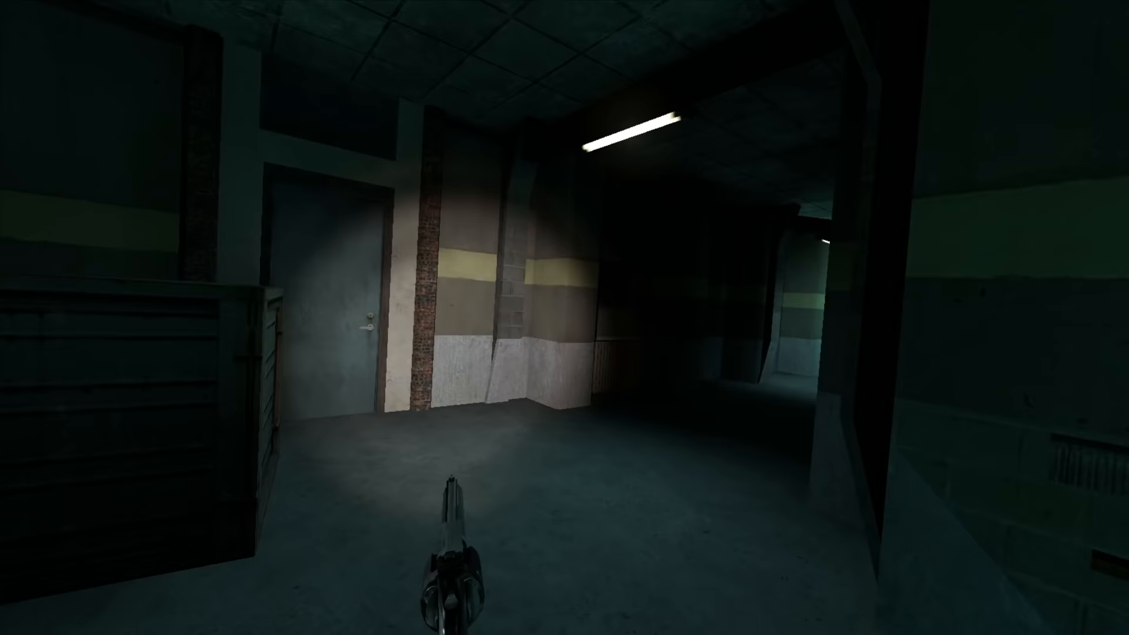
mouse_move(564, 317)
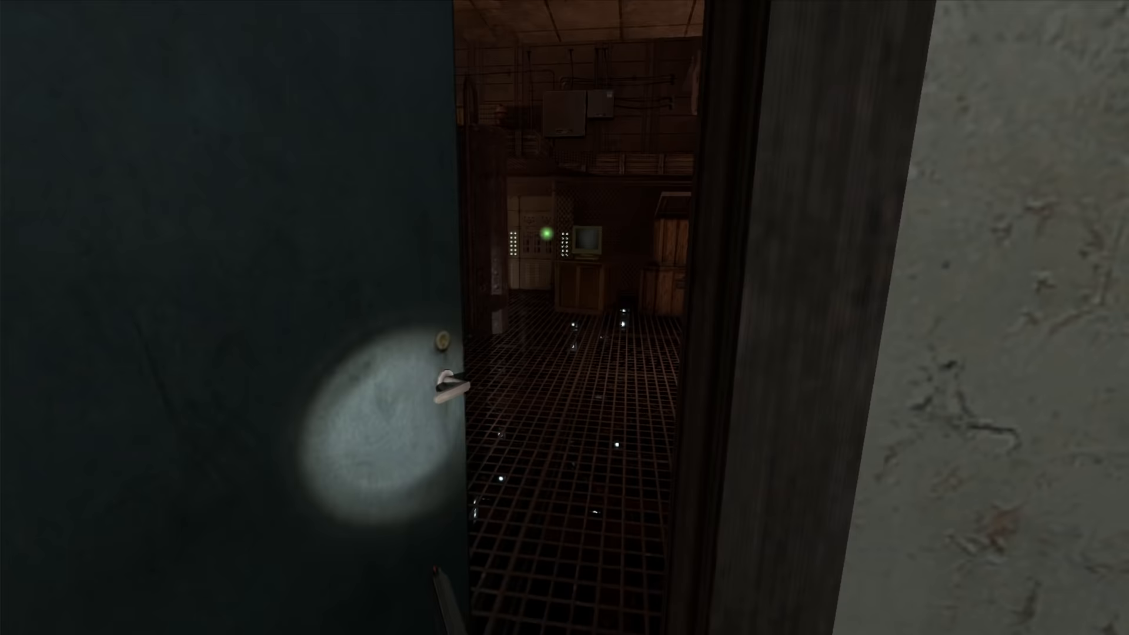
mouse_move(564, 317)
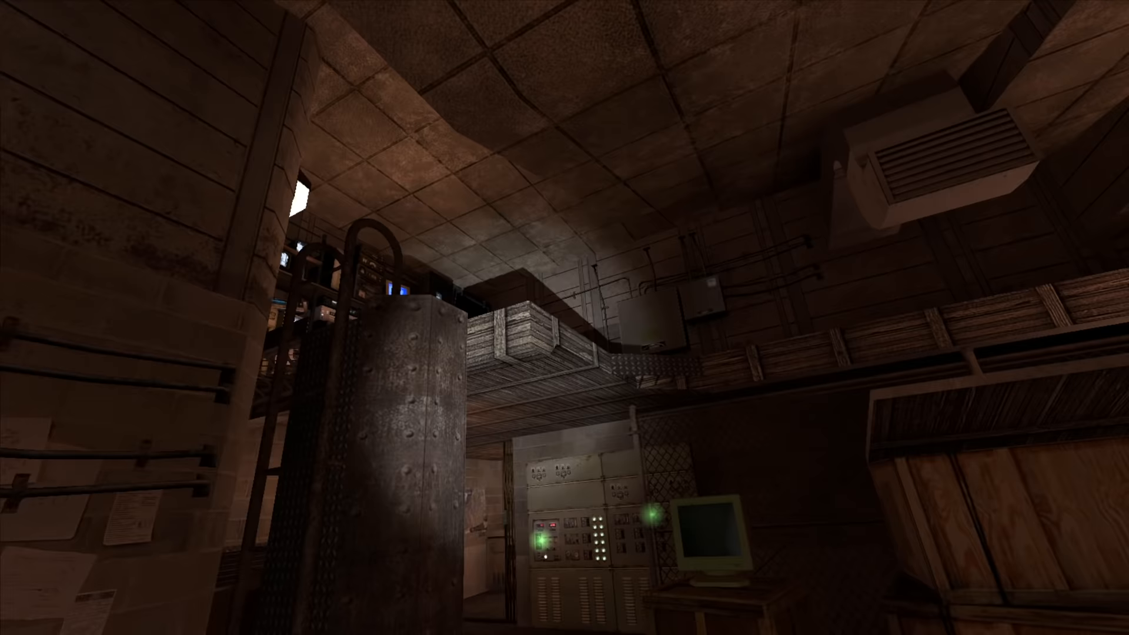
mouse_move(564, 317)
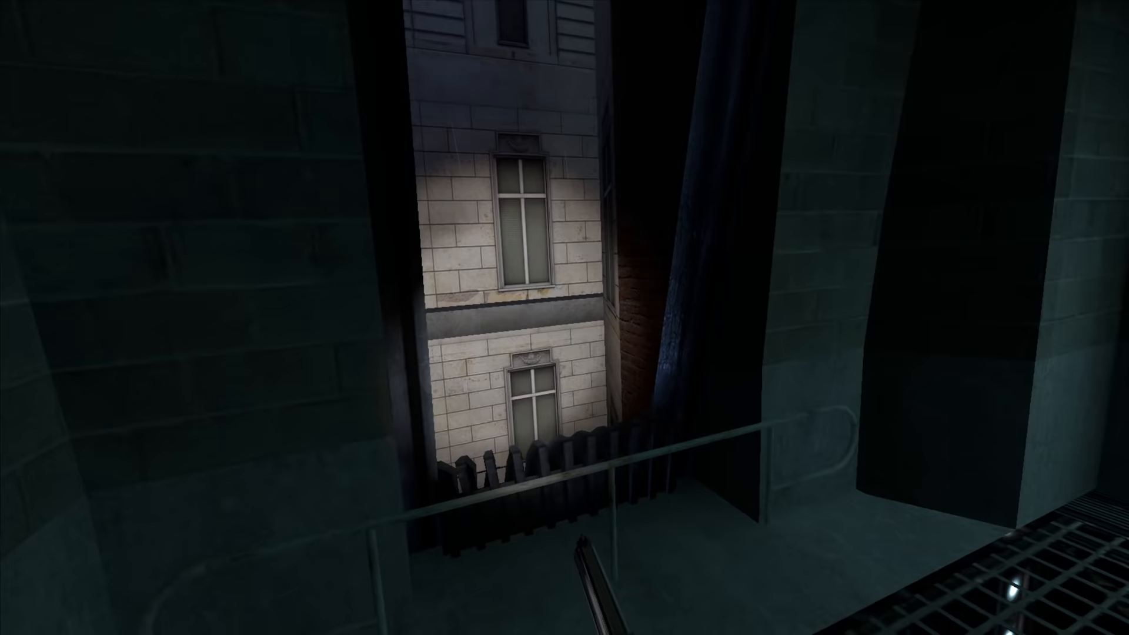
mouse_move(565, 318)
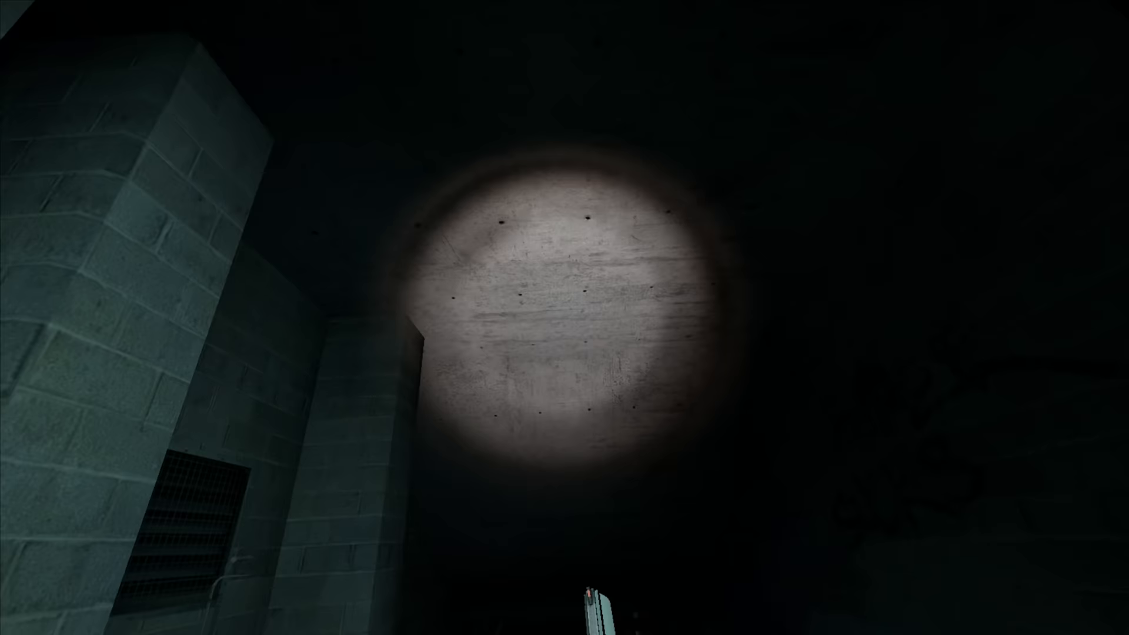
mouse_move(564, 318)
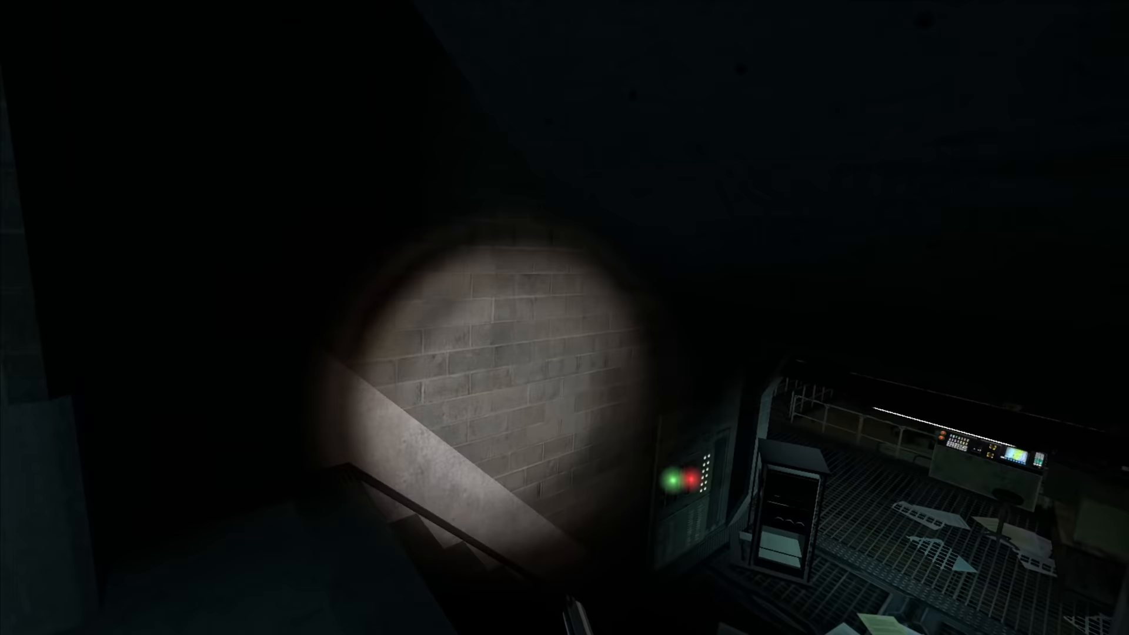
mouse_move(564, 317)
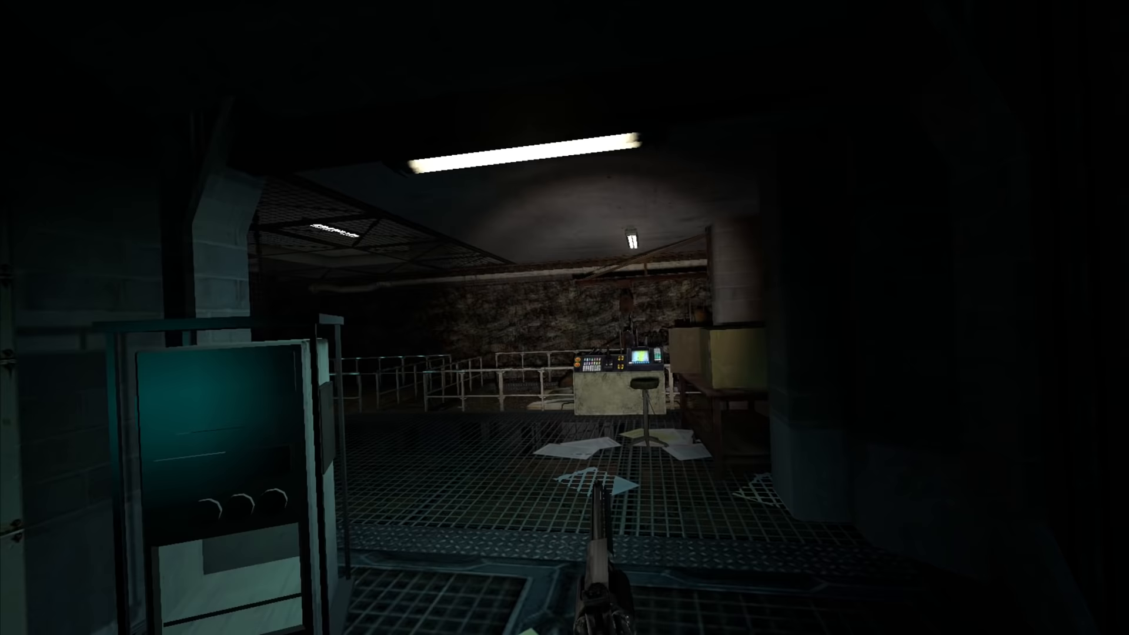
mouse_move(564, 318)
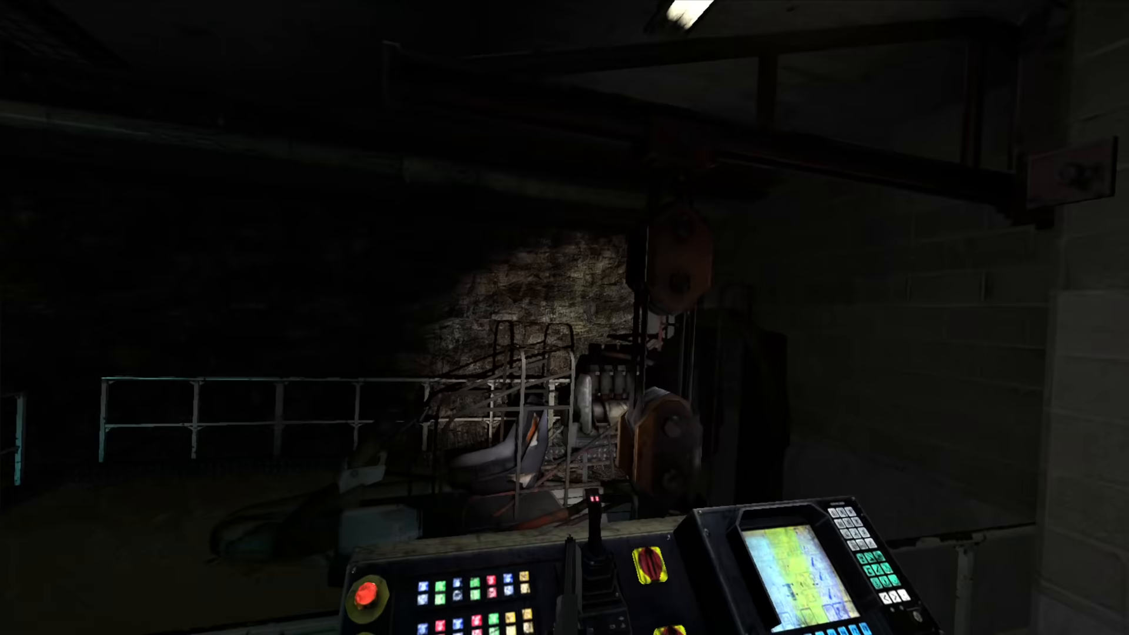
mouse_move(565, 317)
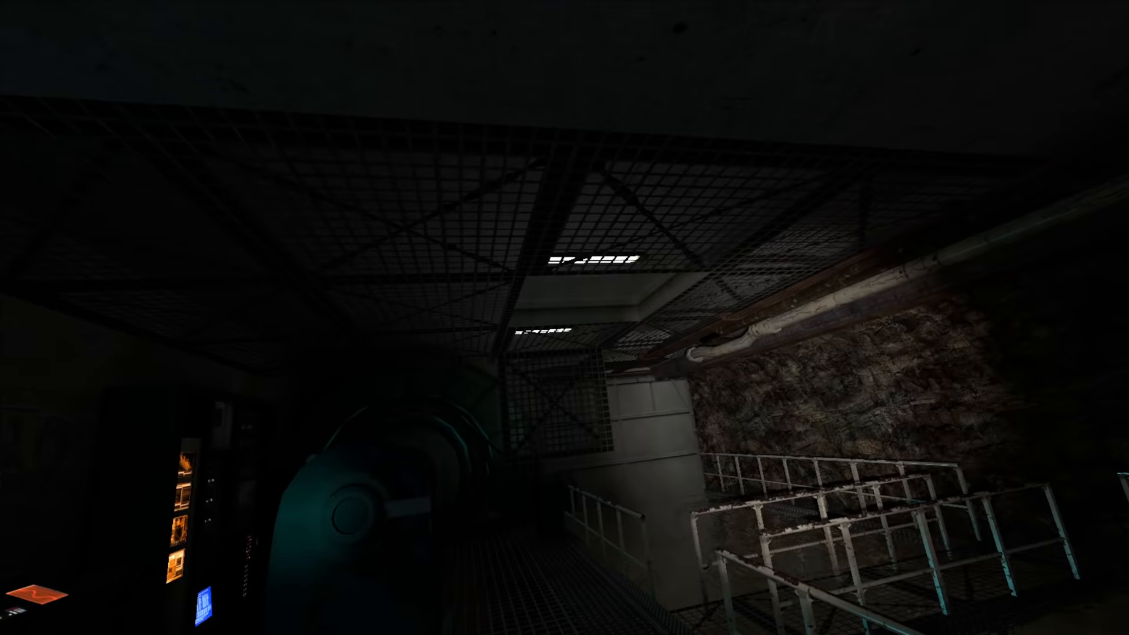
mouse_move(565, 318)
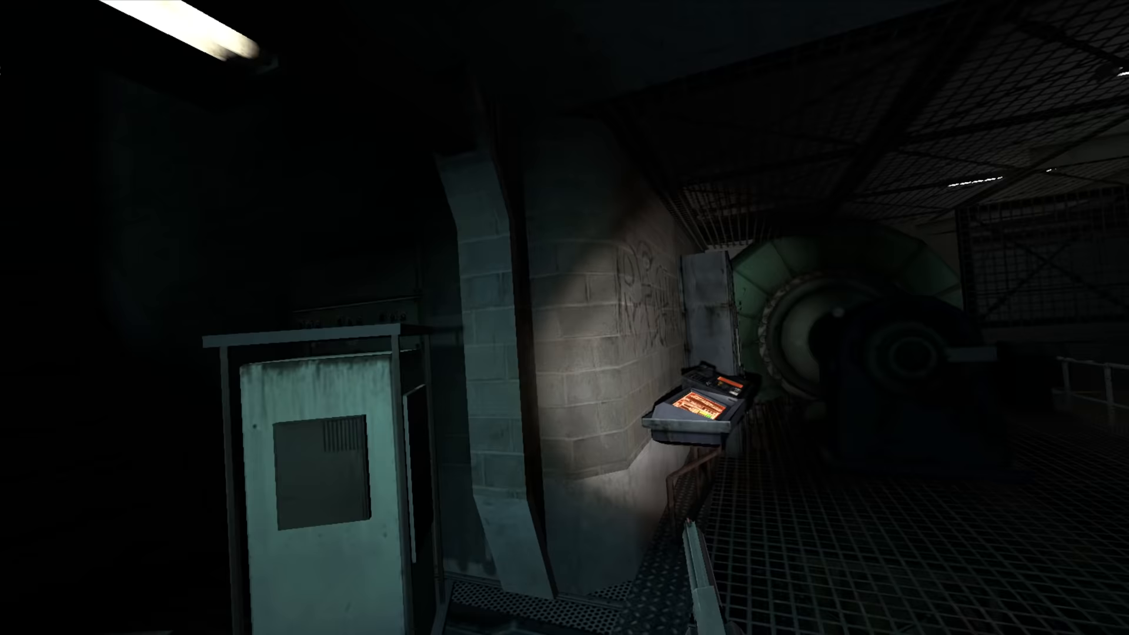
mouse_move(564, 317)
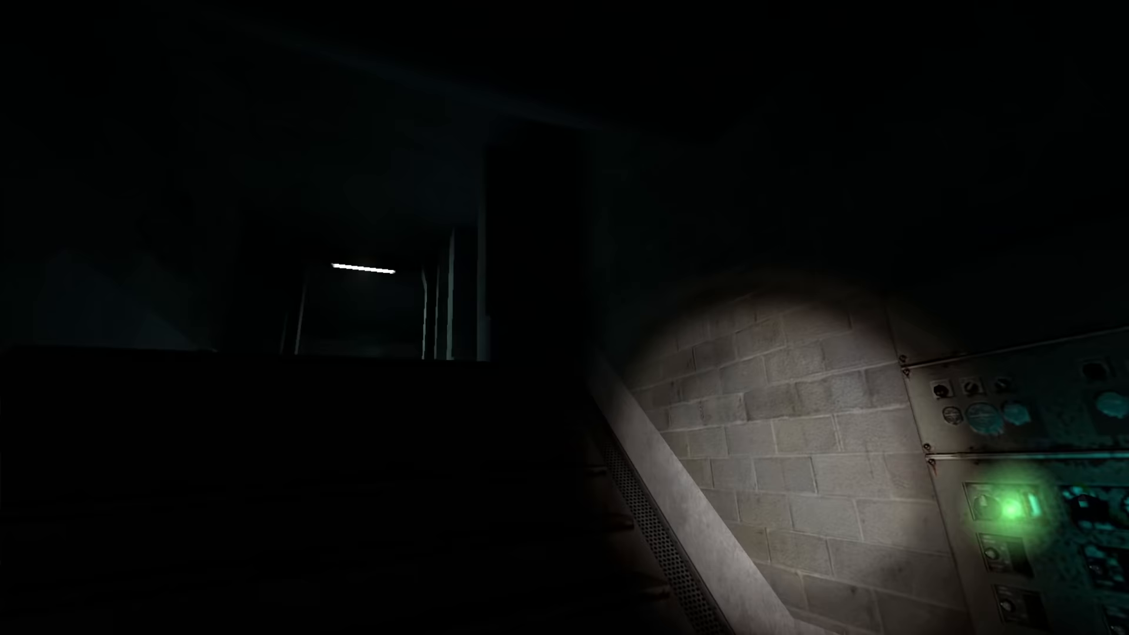
mouse_move(564, 318)
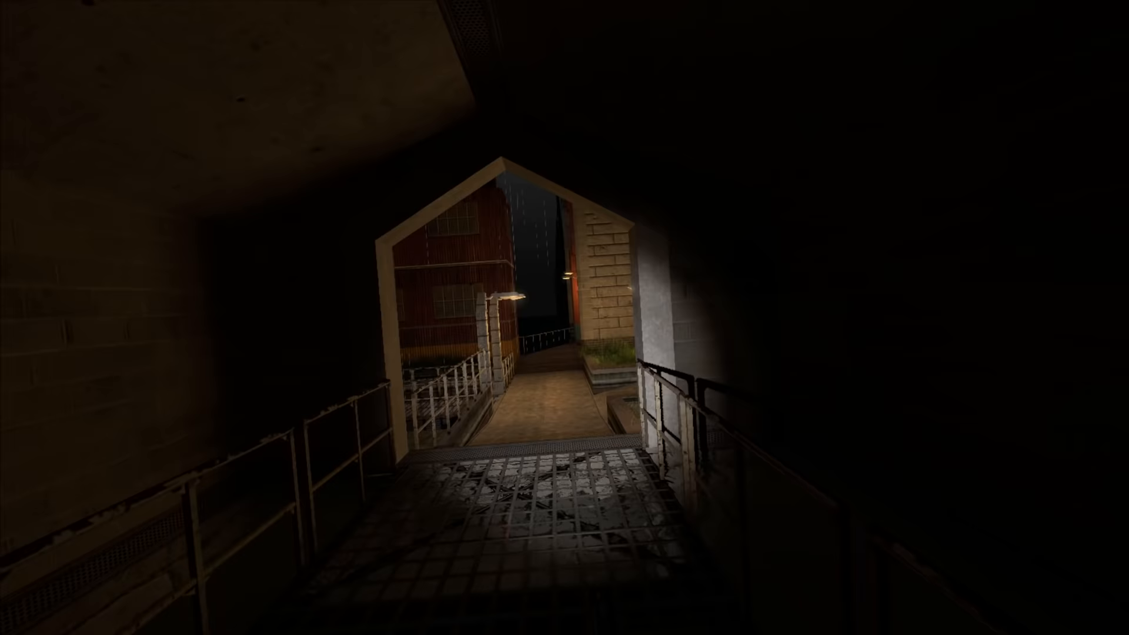
mouse_move(564, 318)
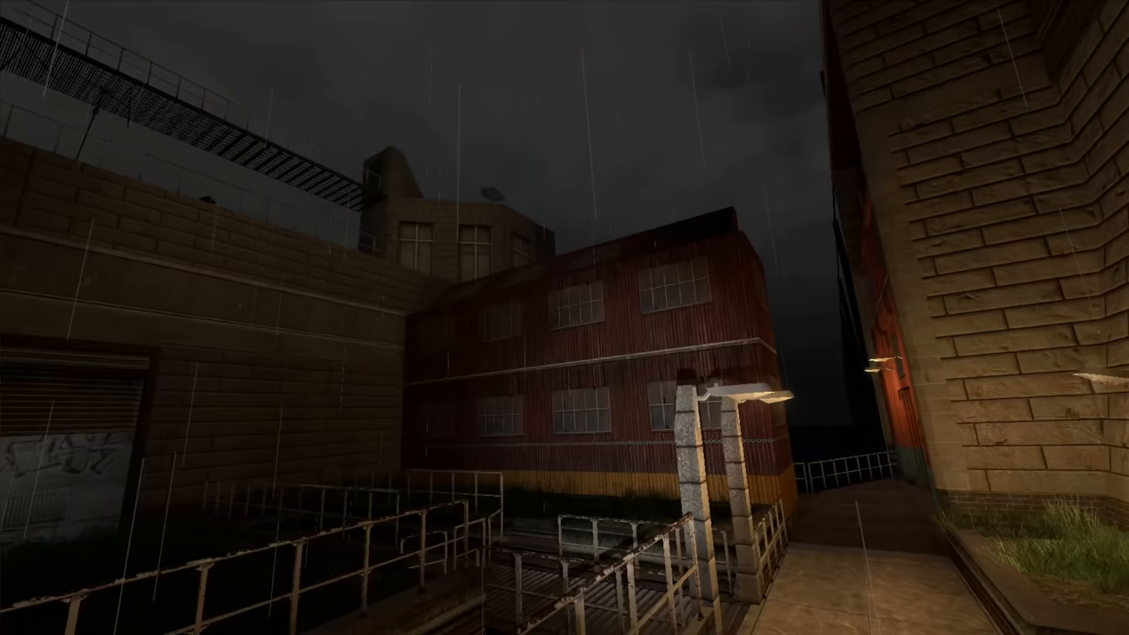
mouse_move(564, 318)
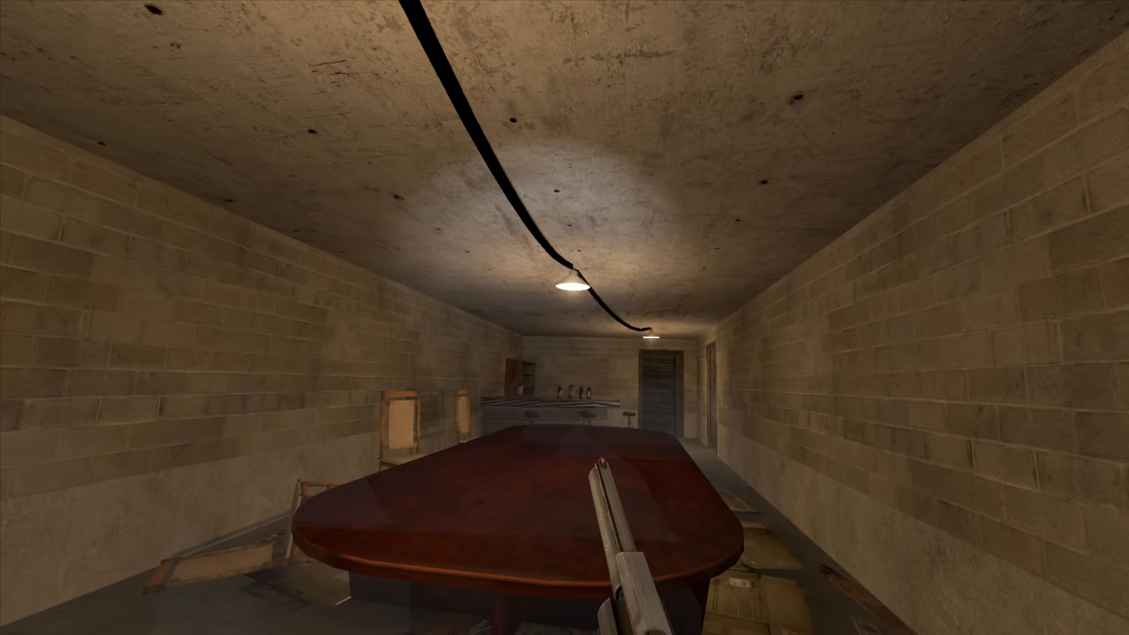
mouse_move(565, 317)
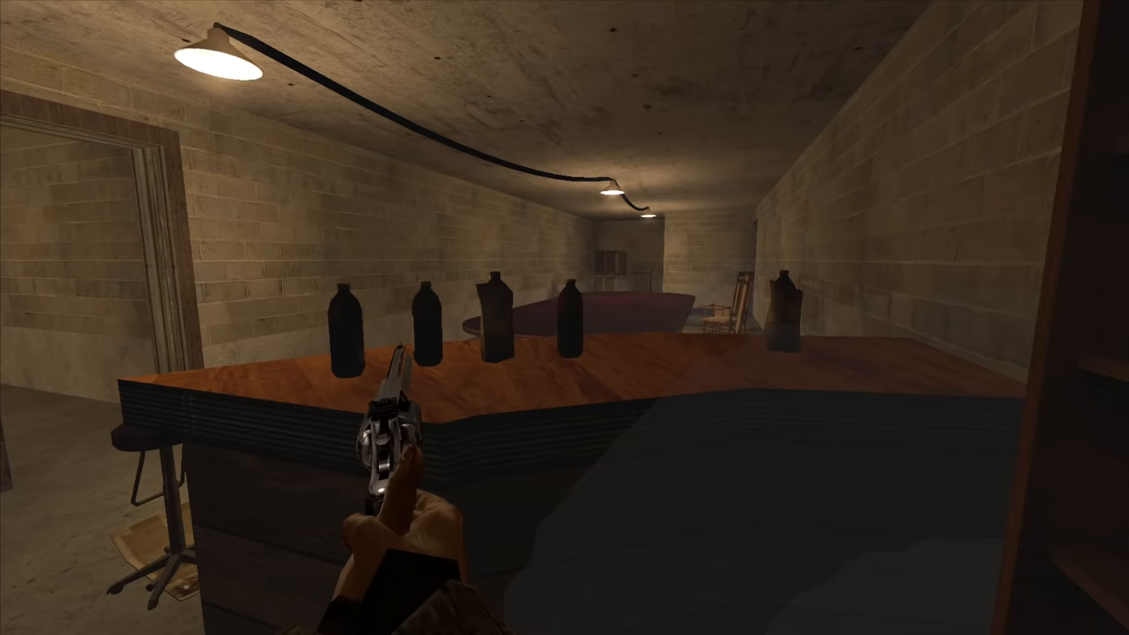
mouse_move(564, 317)
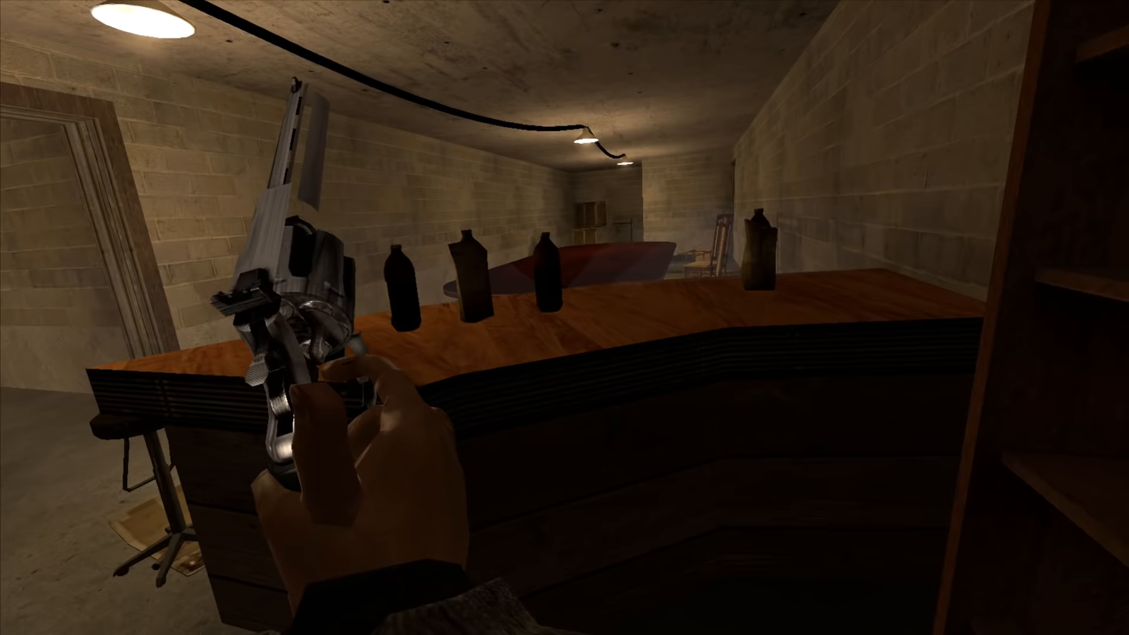
mouse_move(564, 317)
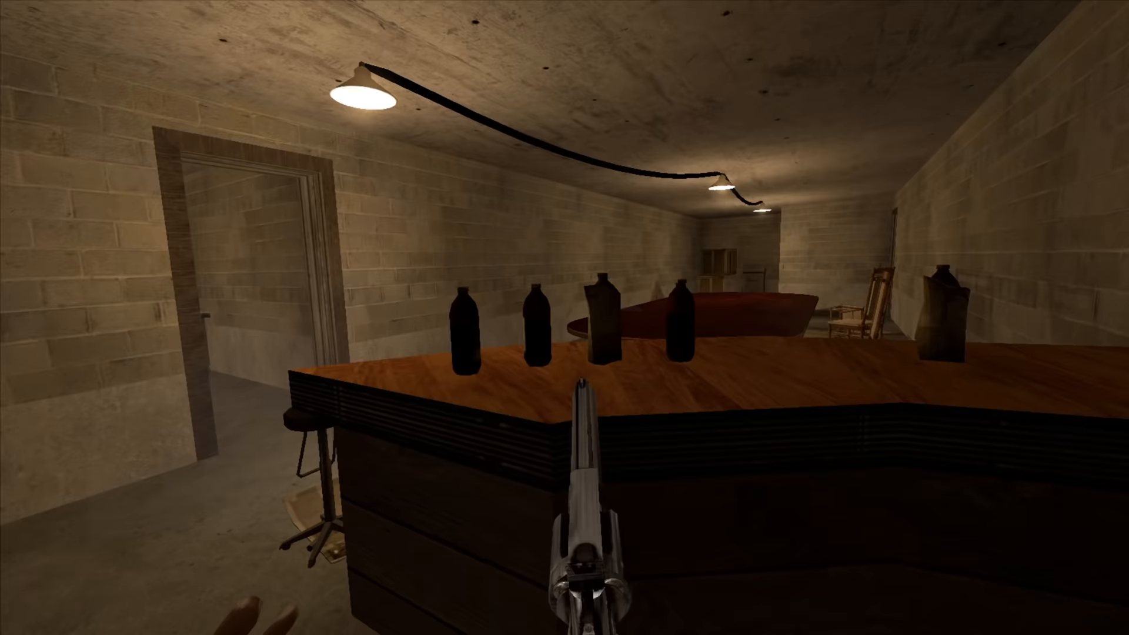
mouse_move(288, 316)
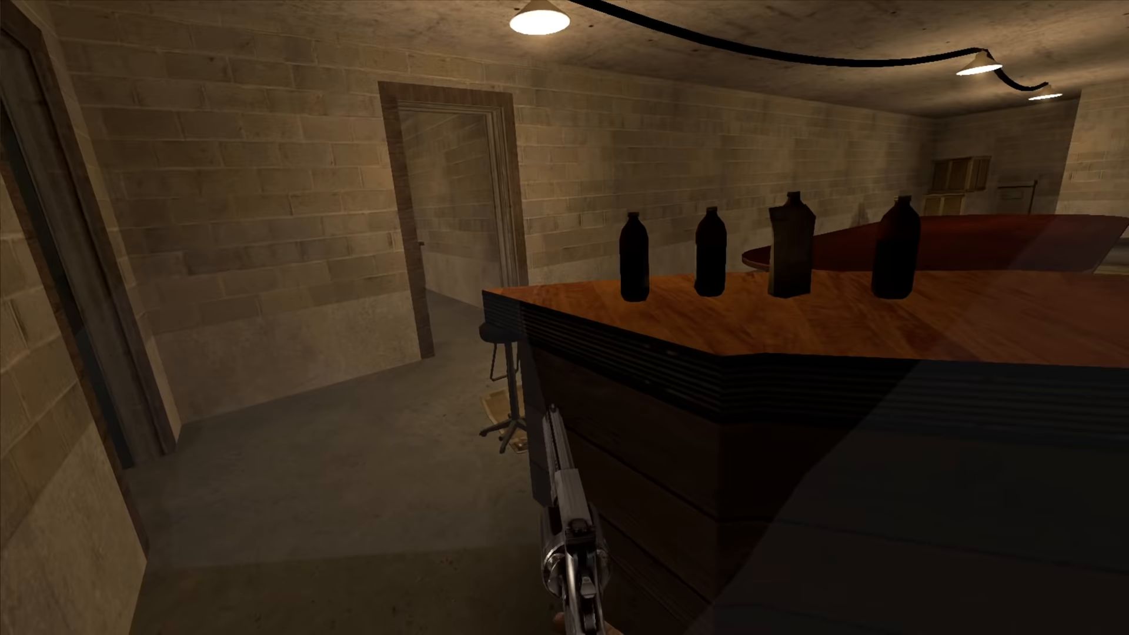
mouse_move(564, 318)
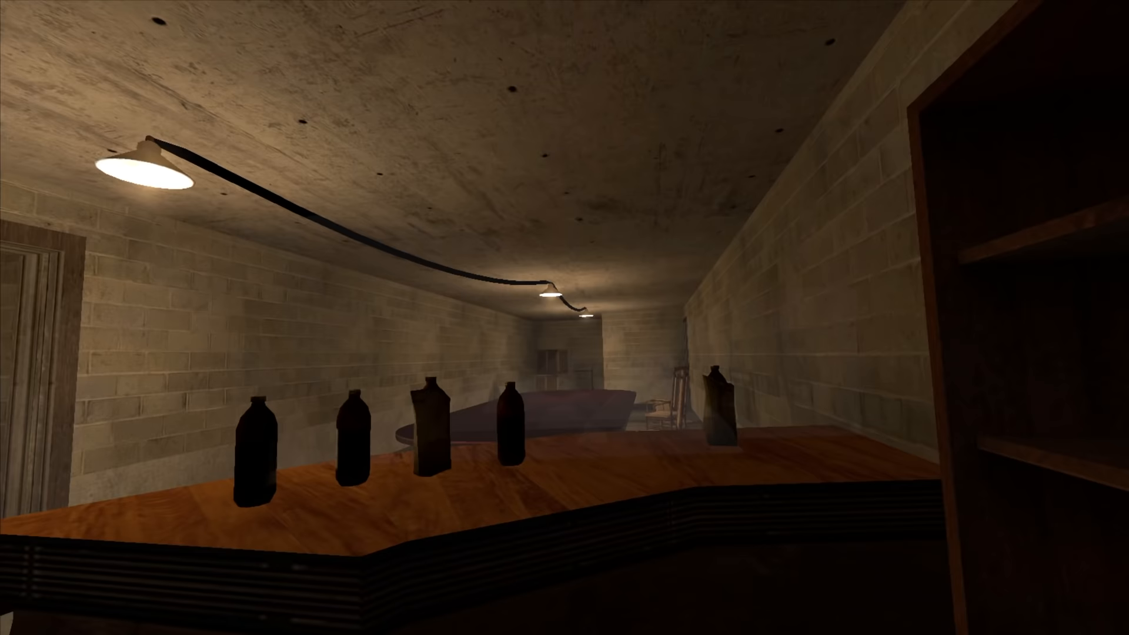
mouse_move(564, 317)
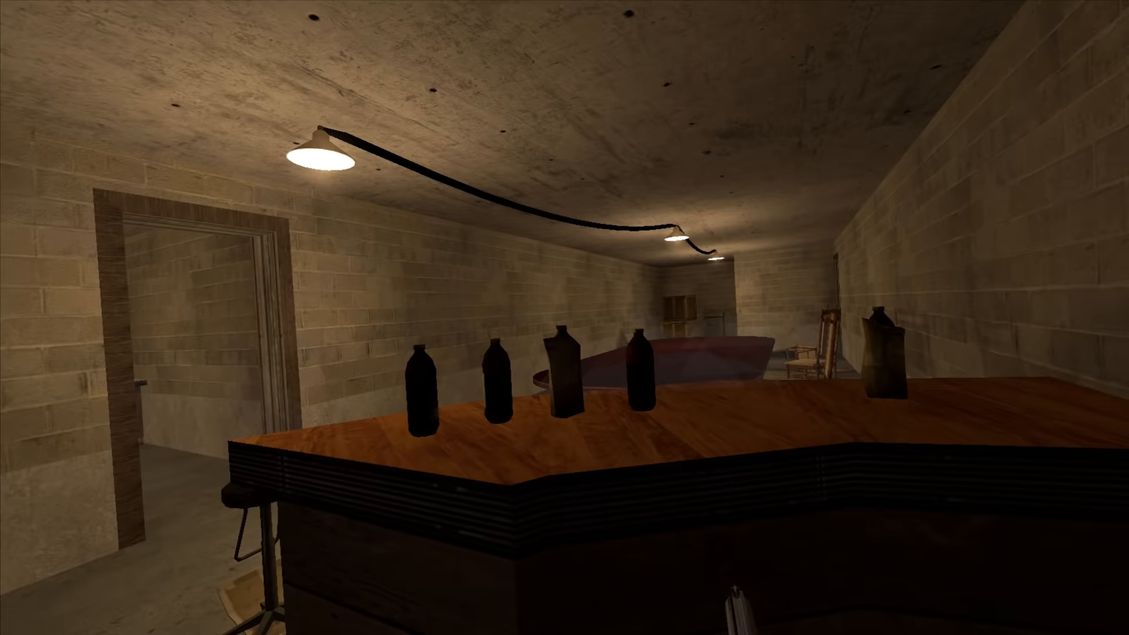
mouse_move(564, 317)
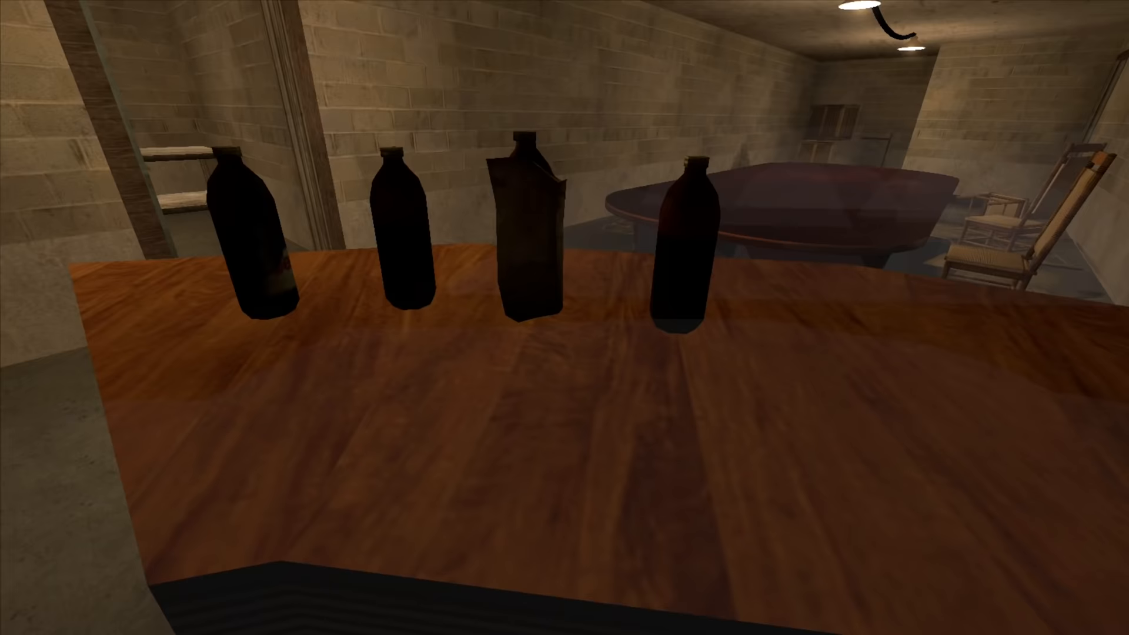
mouse_move(564, 317)
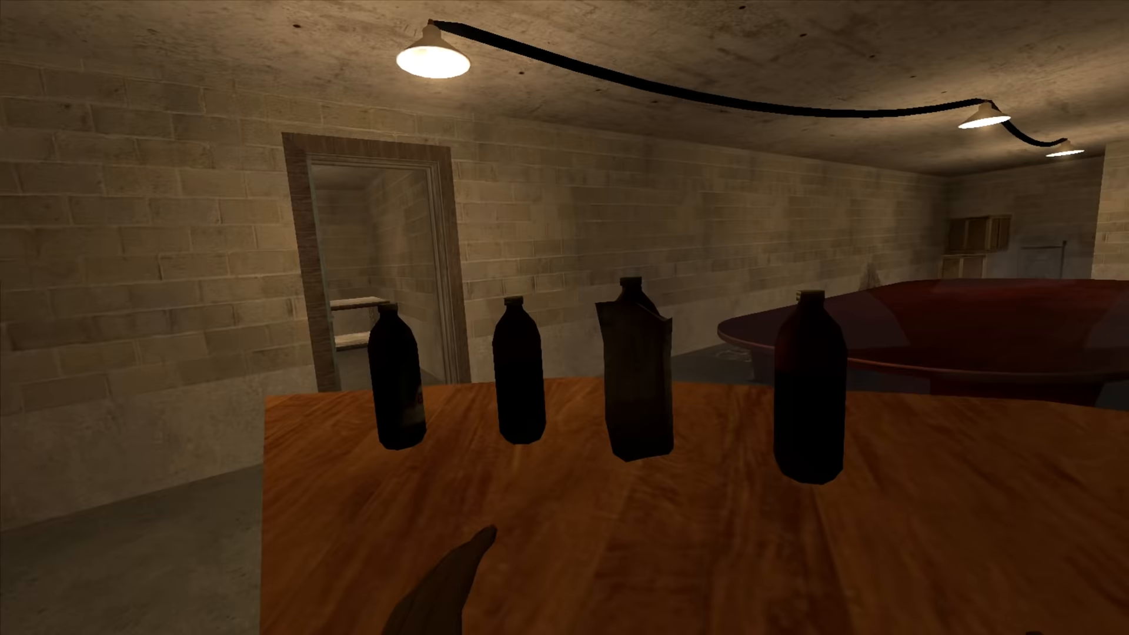